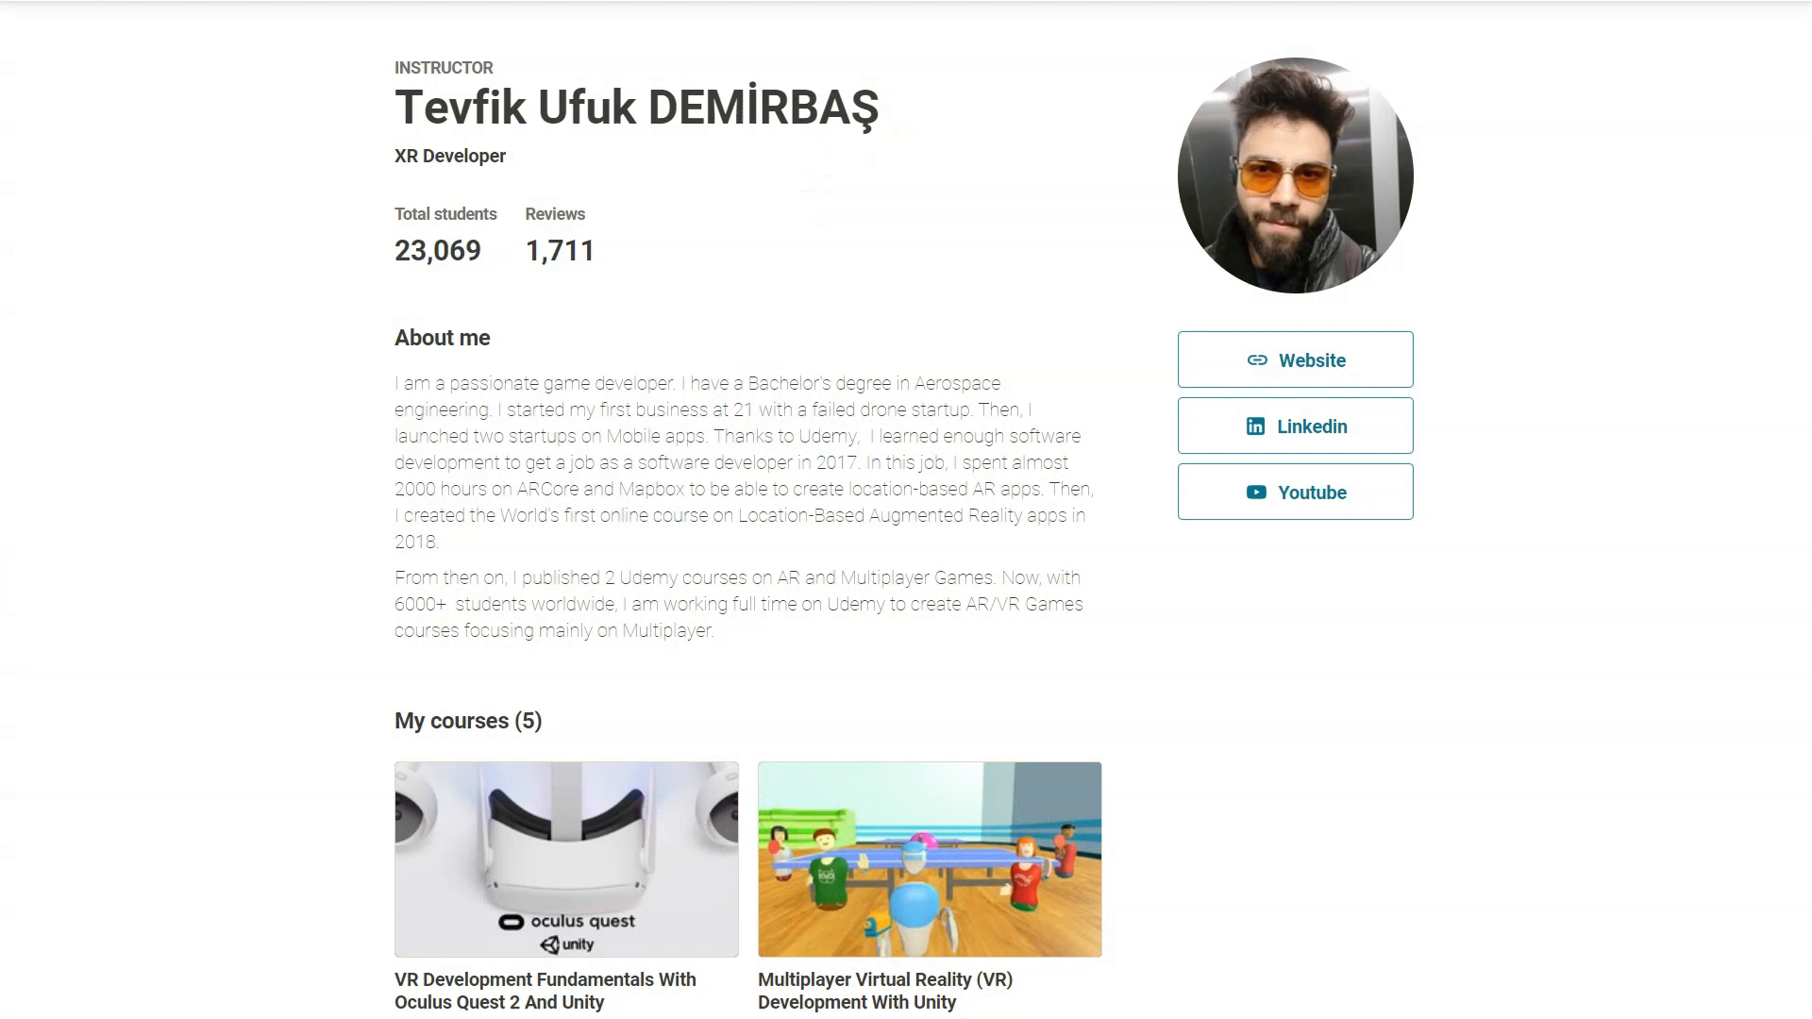
Scroll through the App Lab Games grid past titles like Pavlov: Shack and Crisis VRigade.
scroll(down, 3)
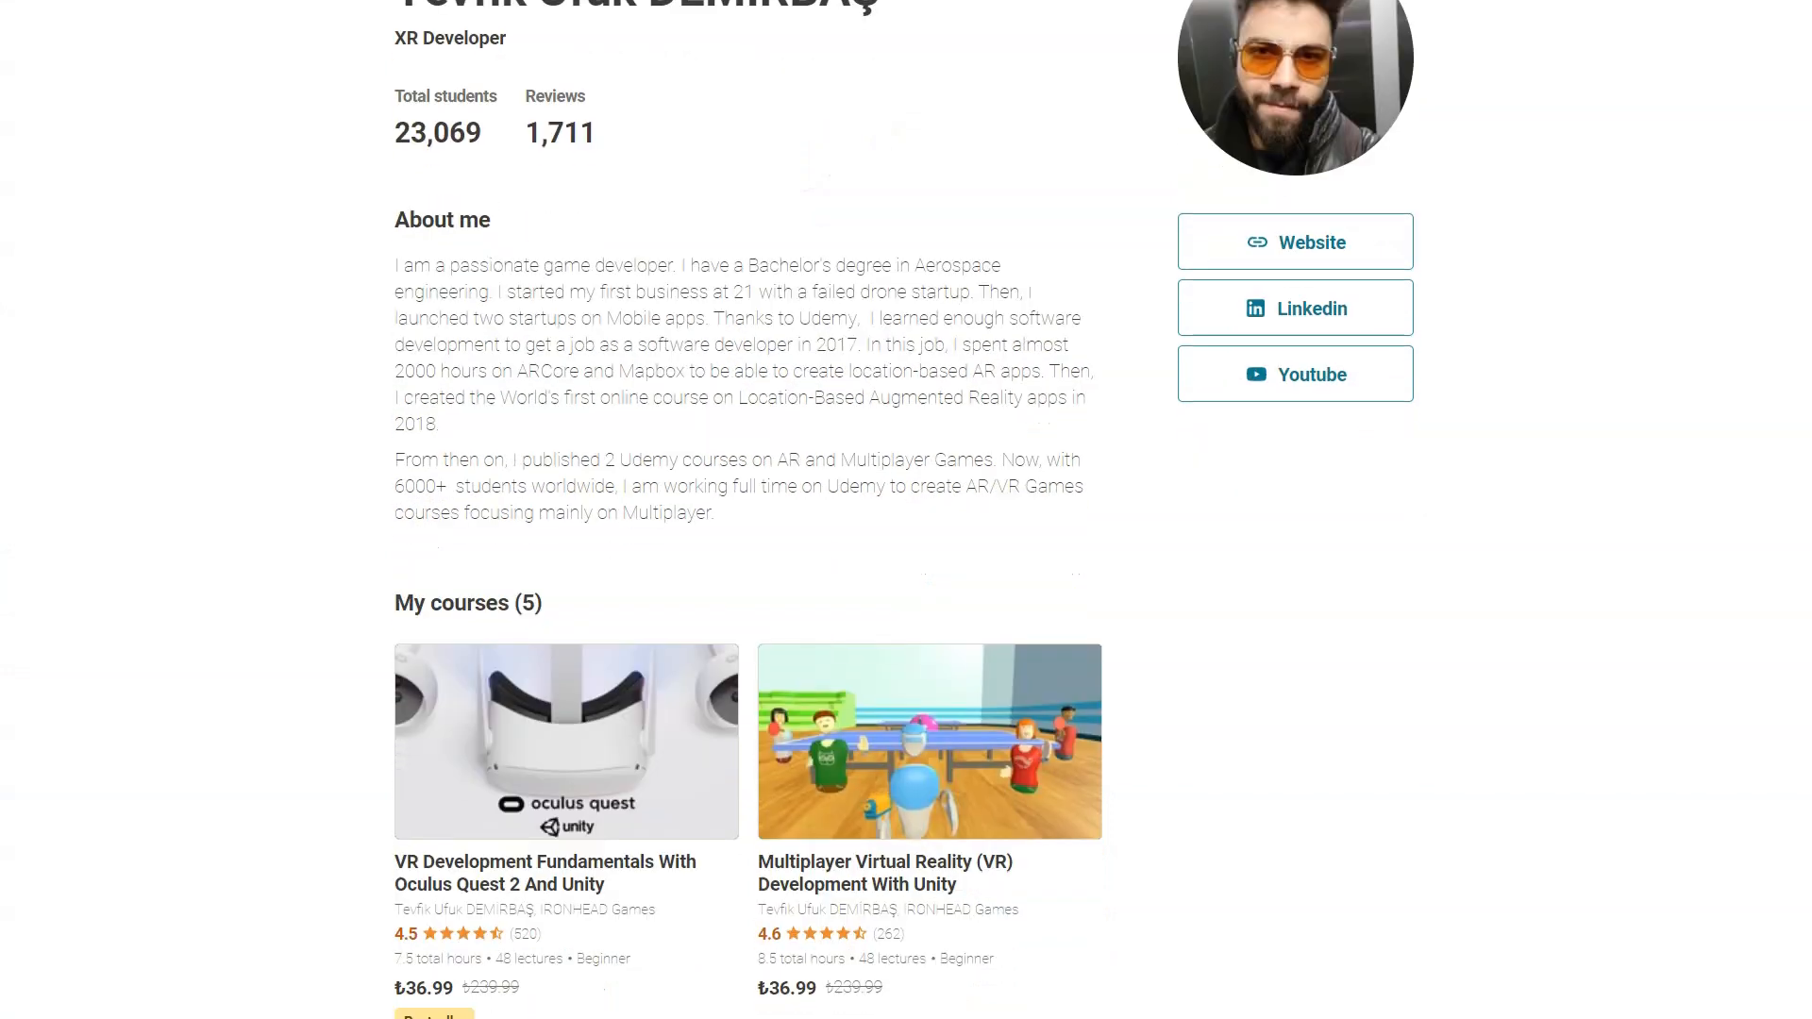
scroll(down, 3)
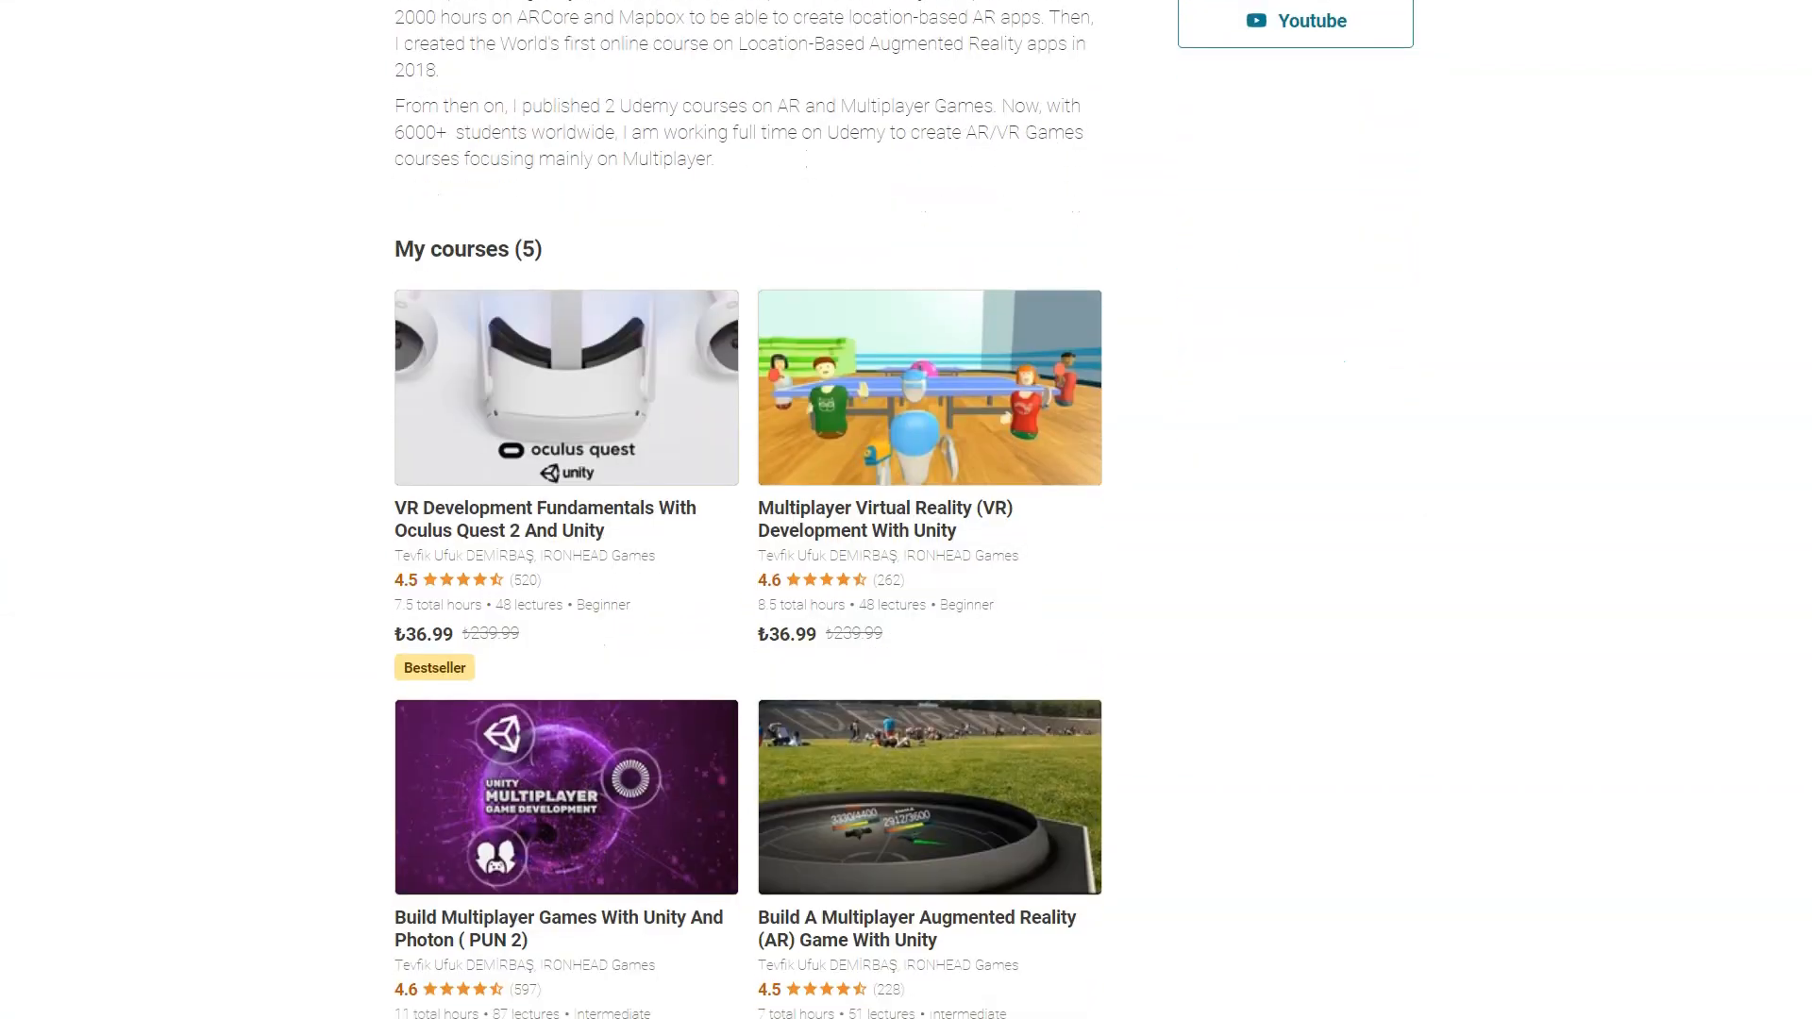
scroll(down, 3)
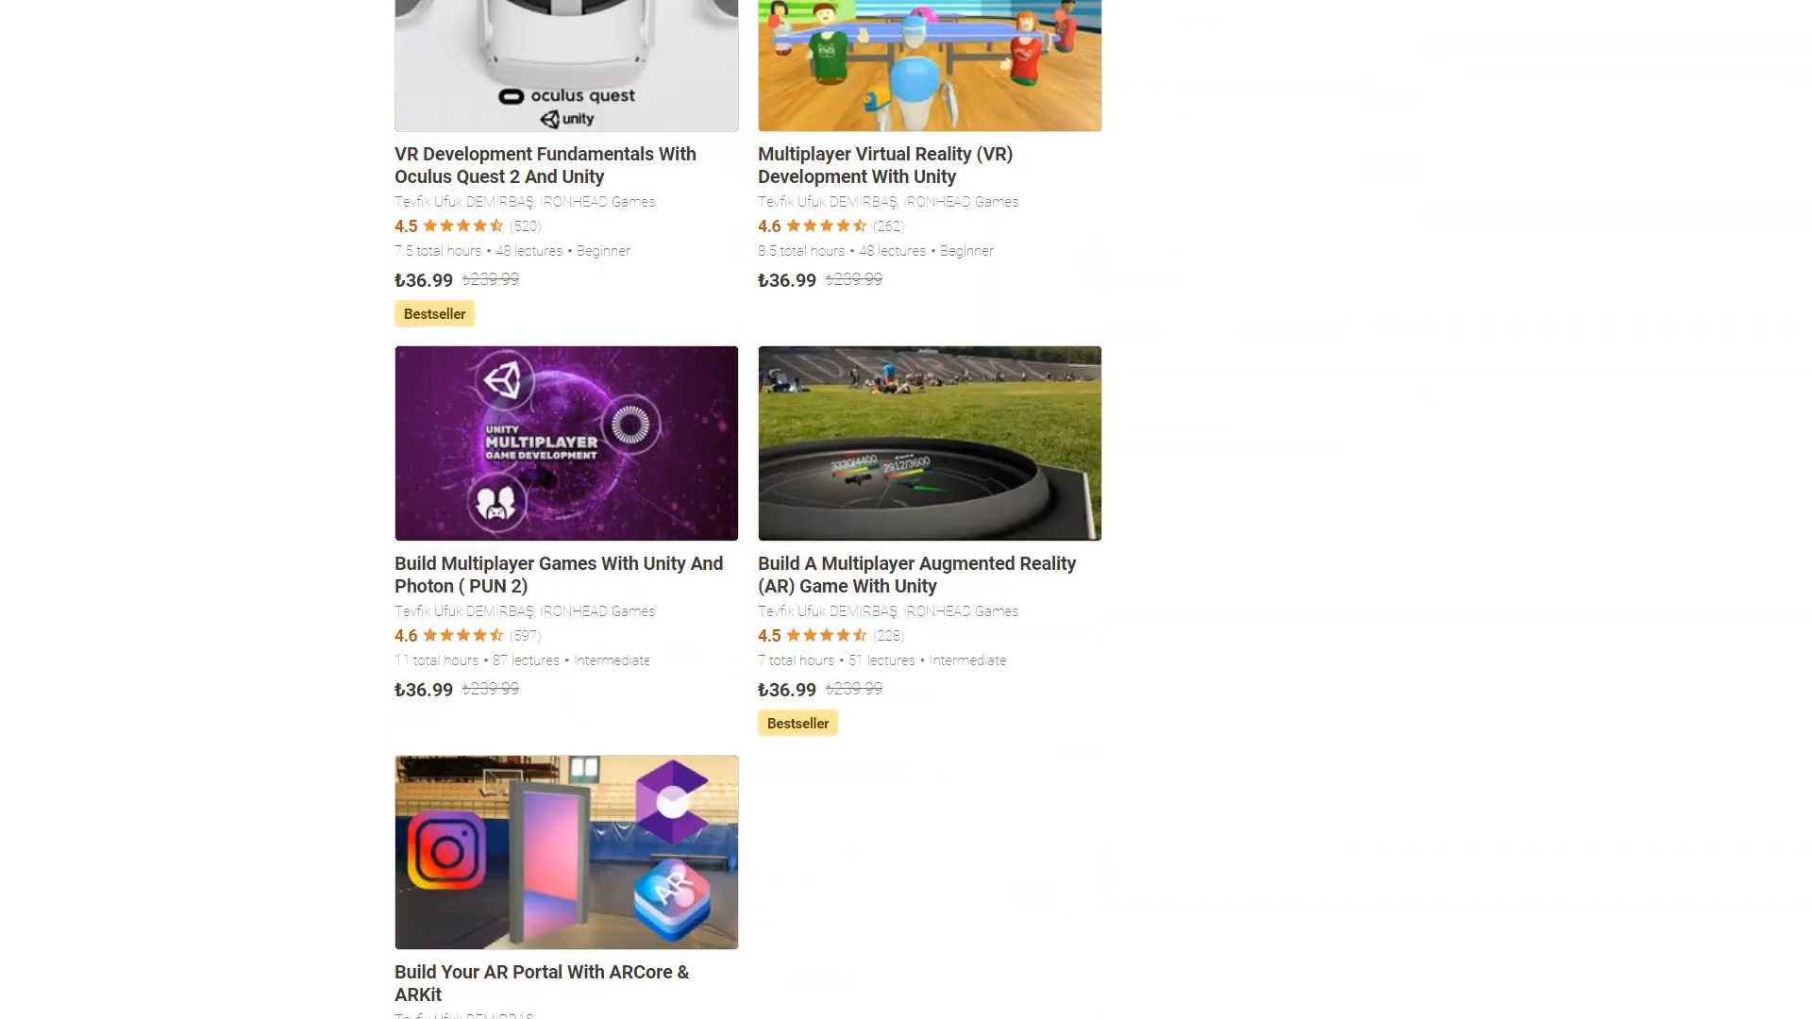
scroll(up, 3)
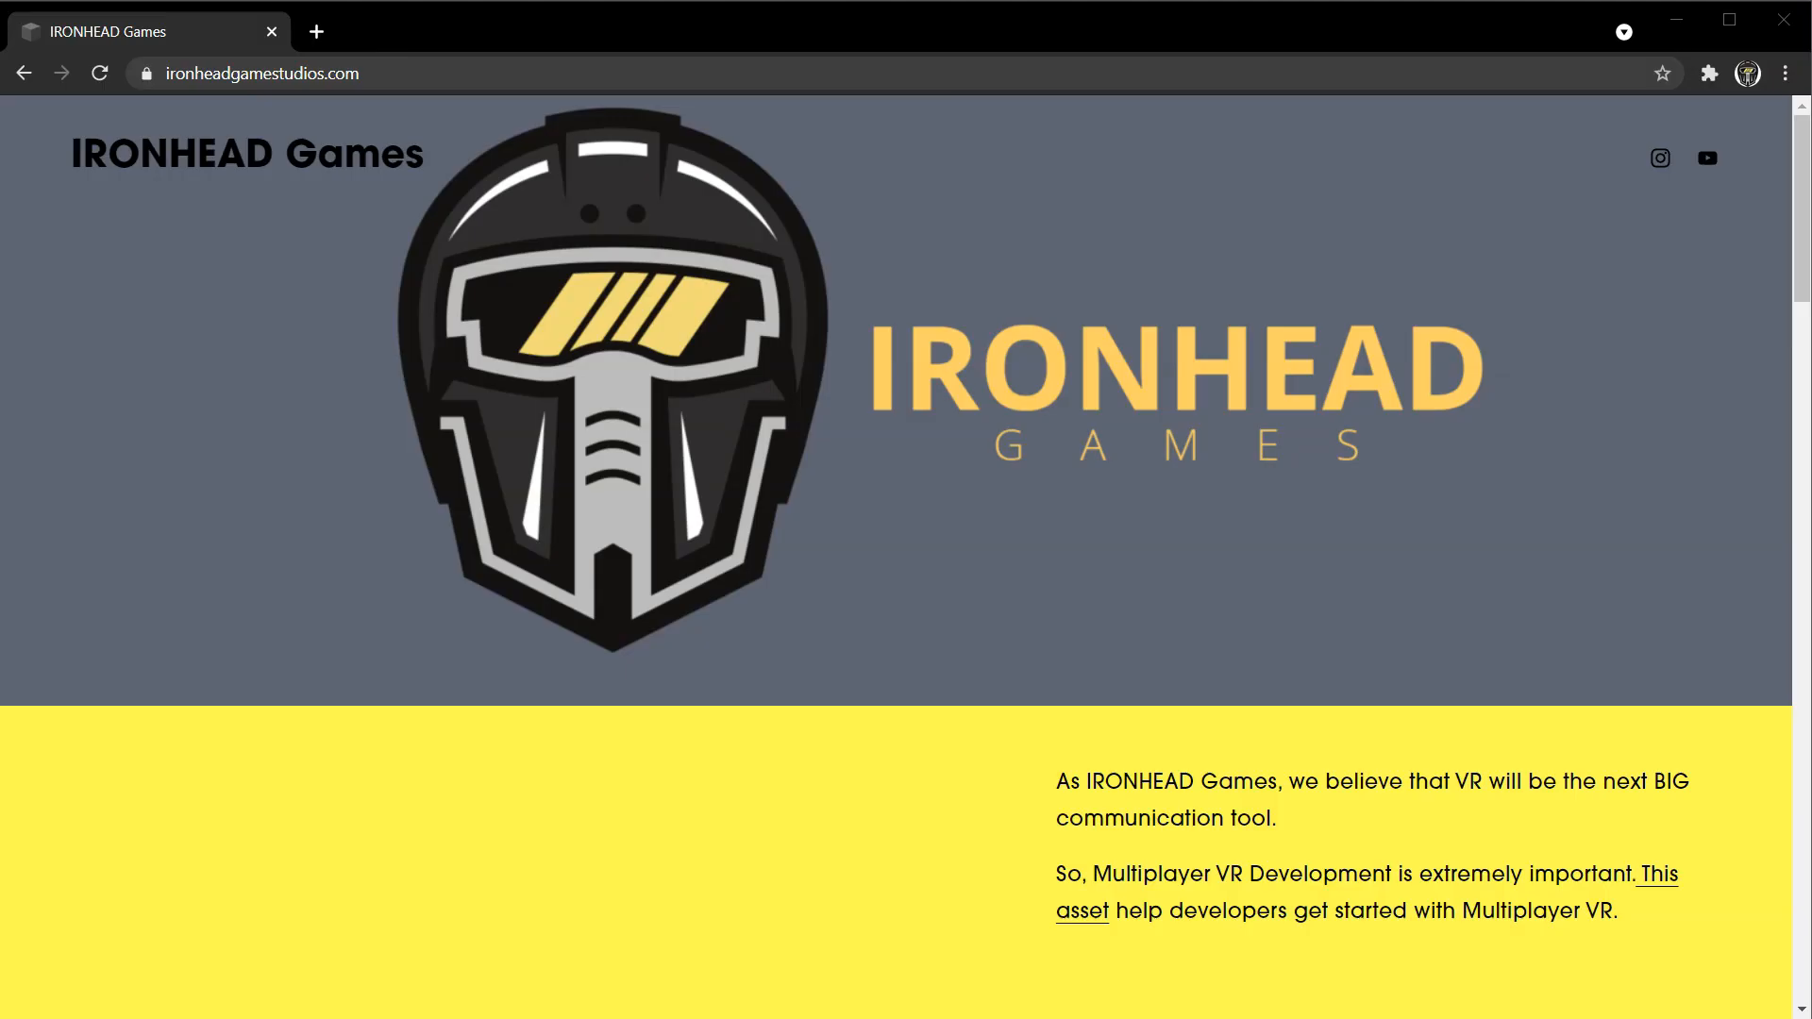
scroll(down, 3)
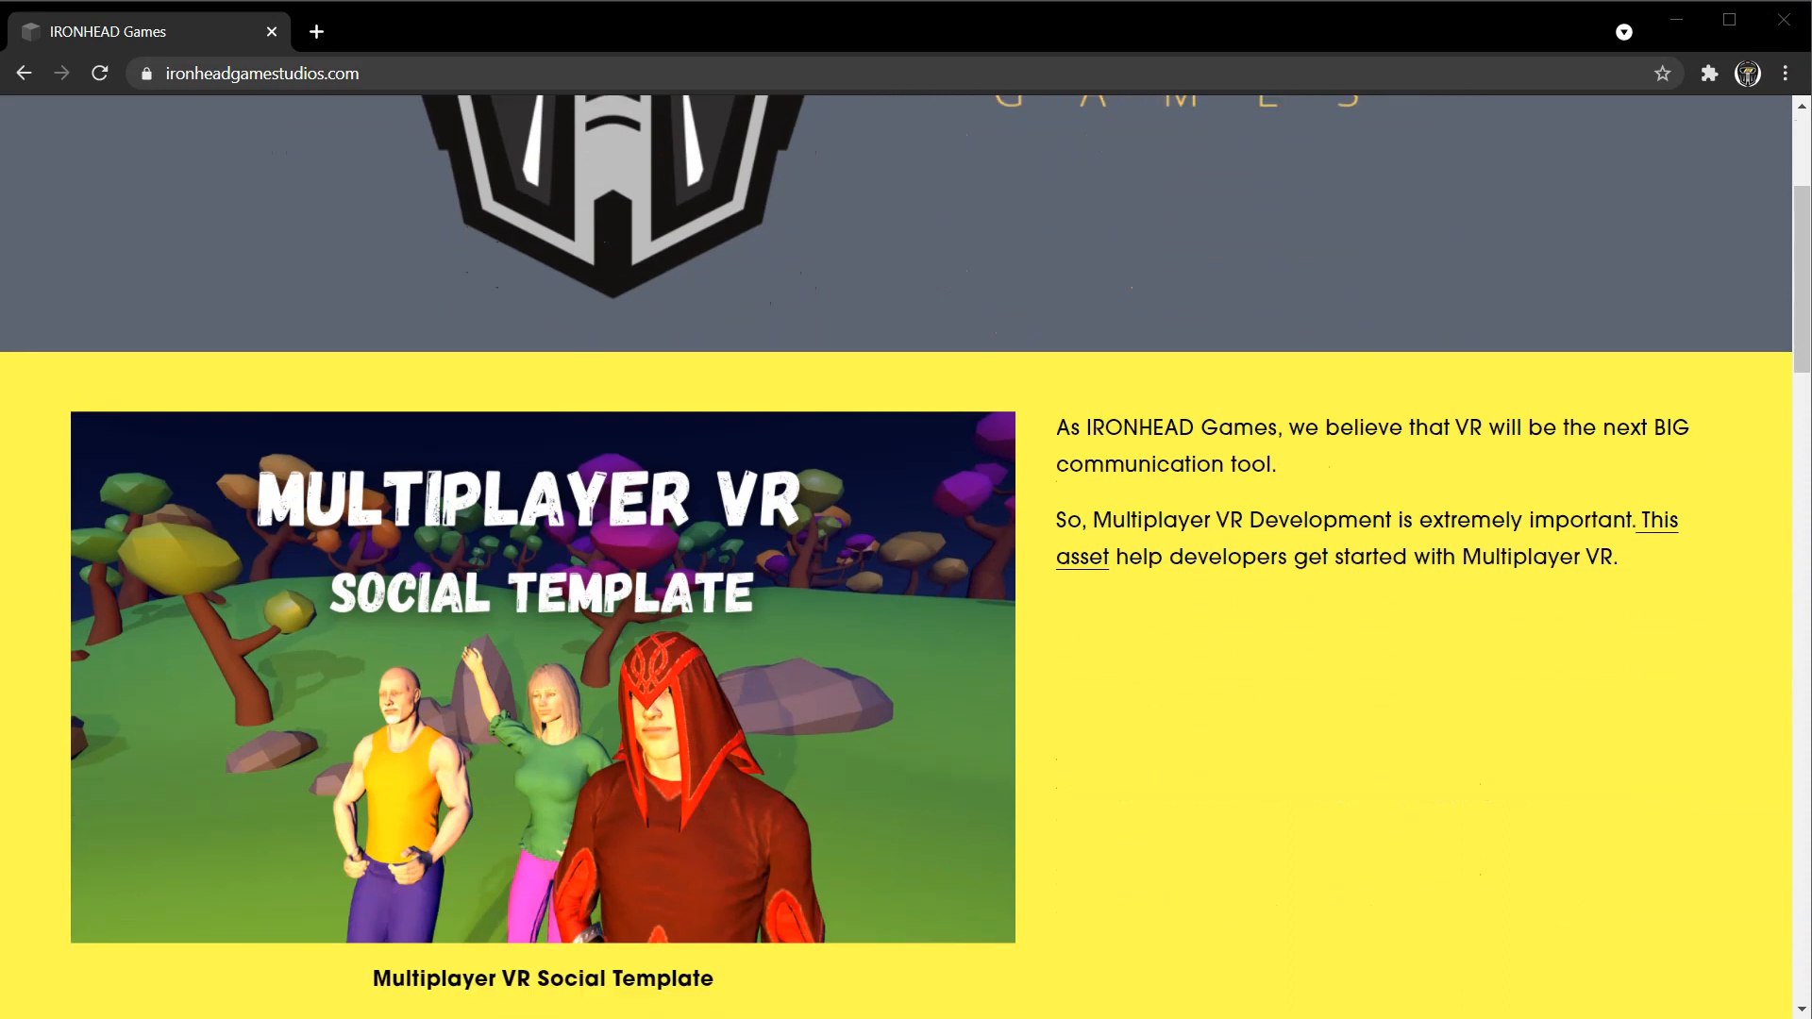
scroll(down, 3)
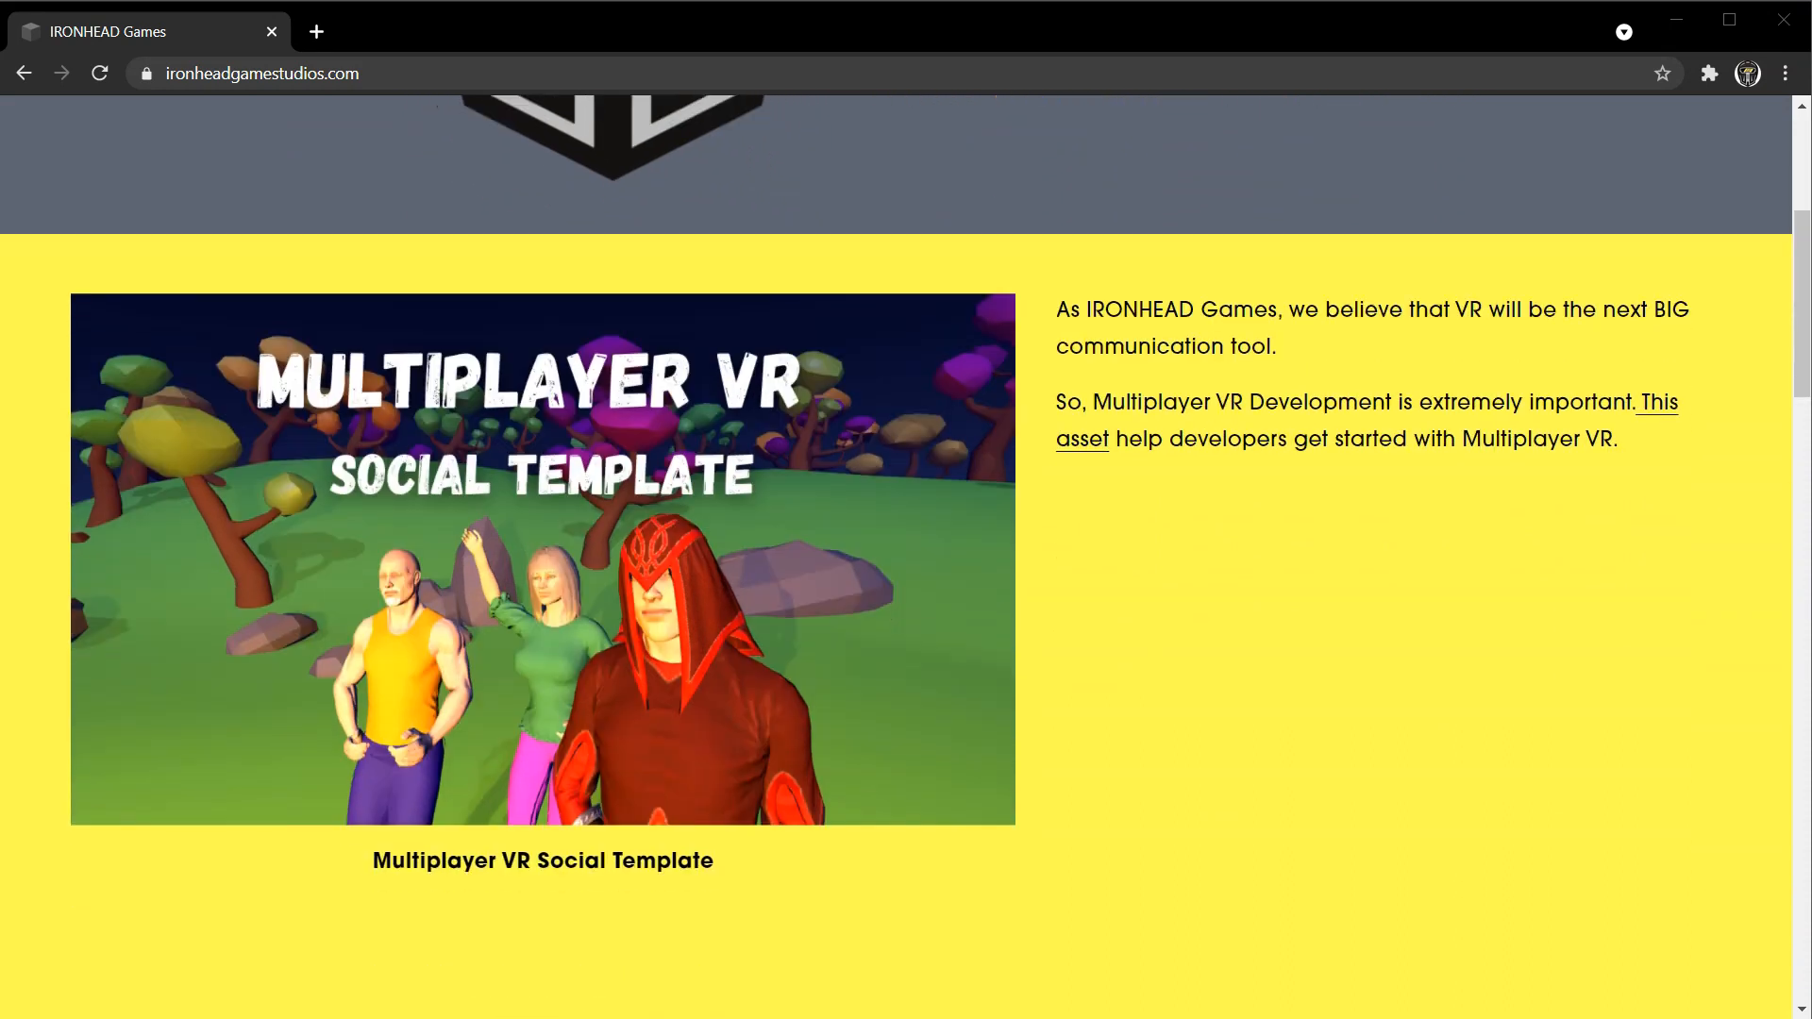
scroll(down, 3)
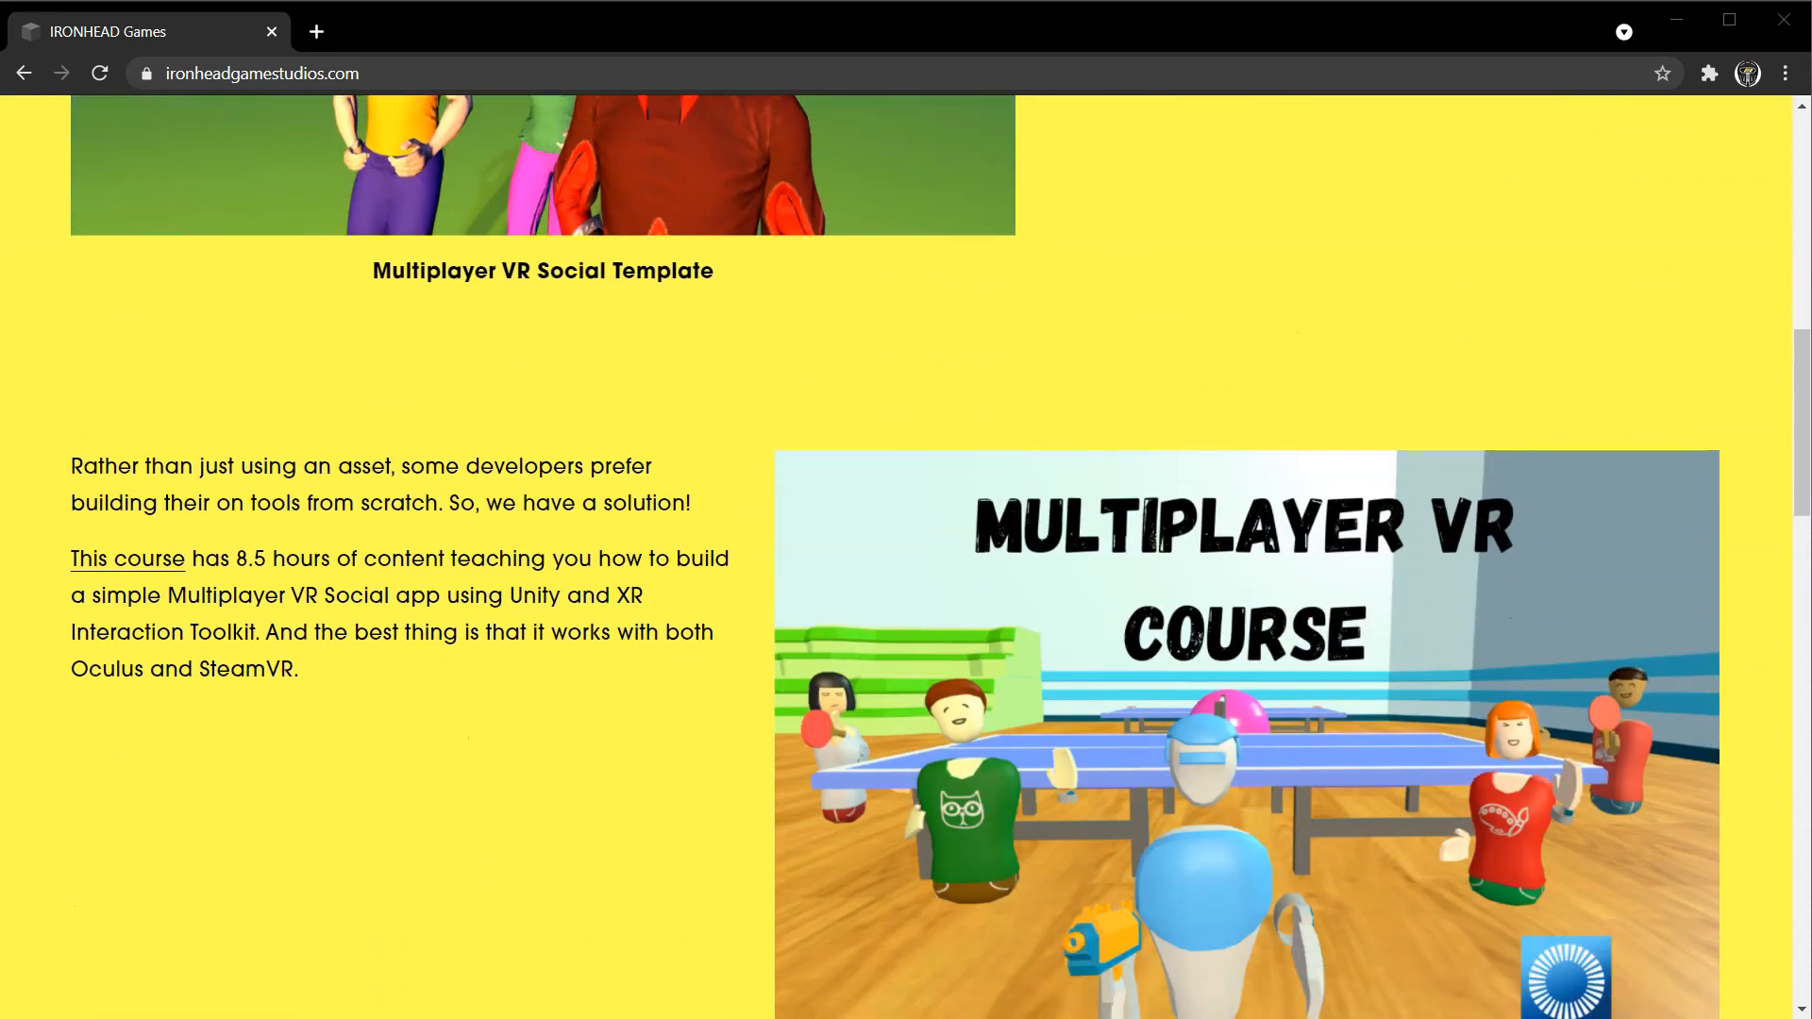
scroll(down, 3)
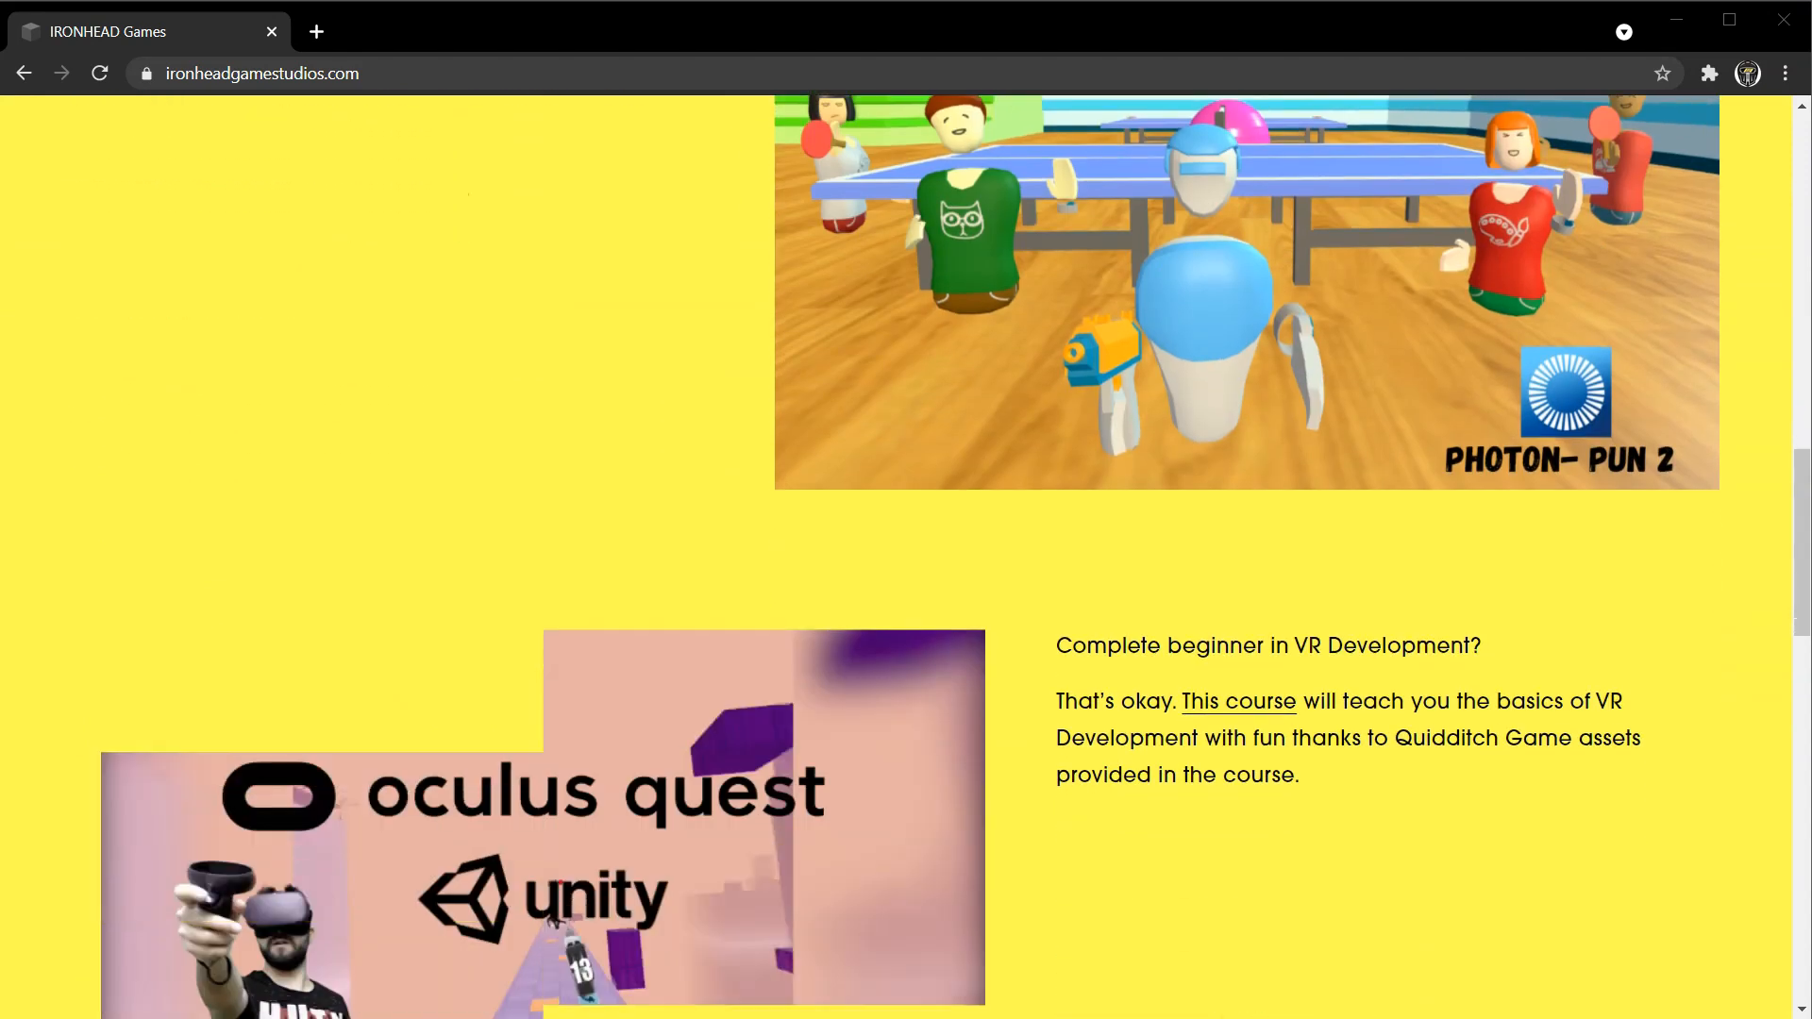
scroll(down, 3)
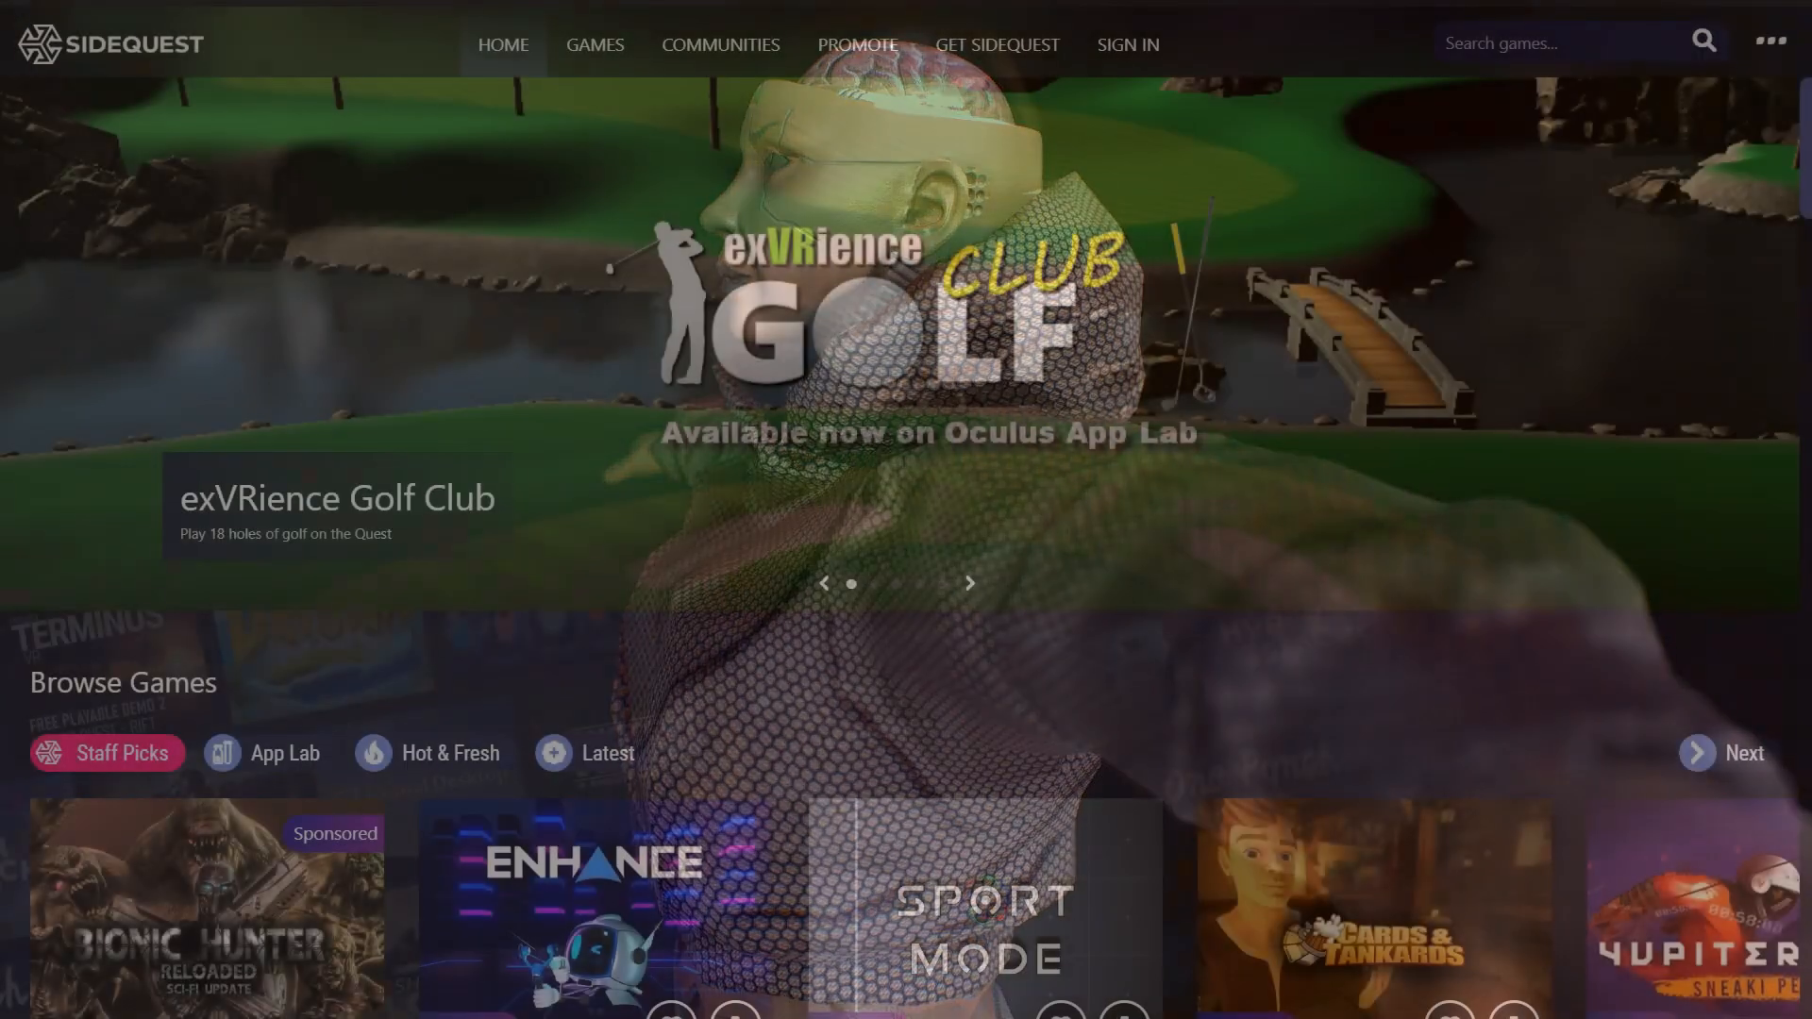
scroll(down, 3)
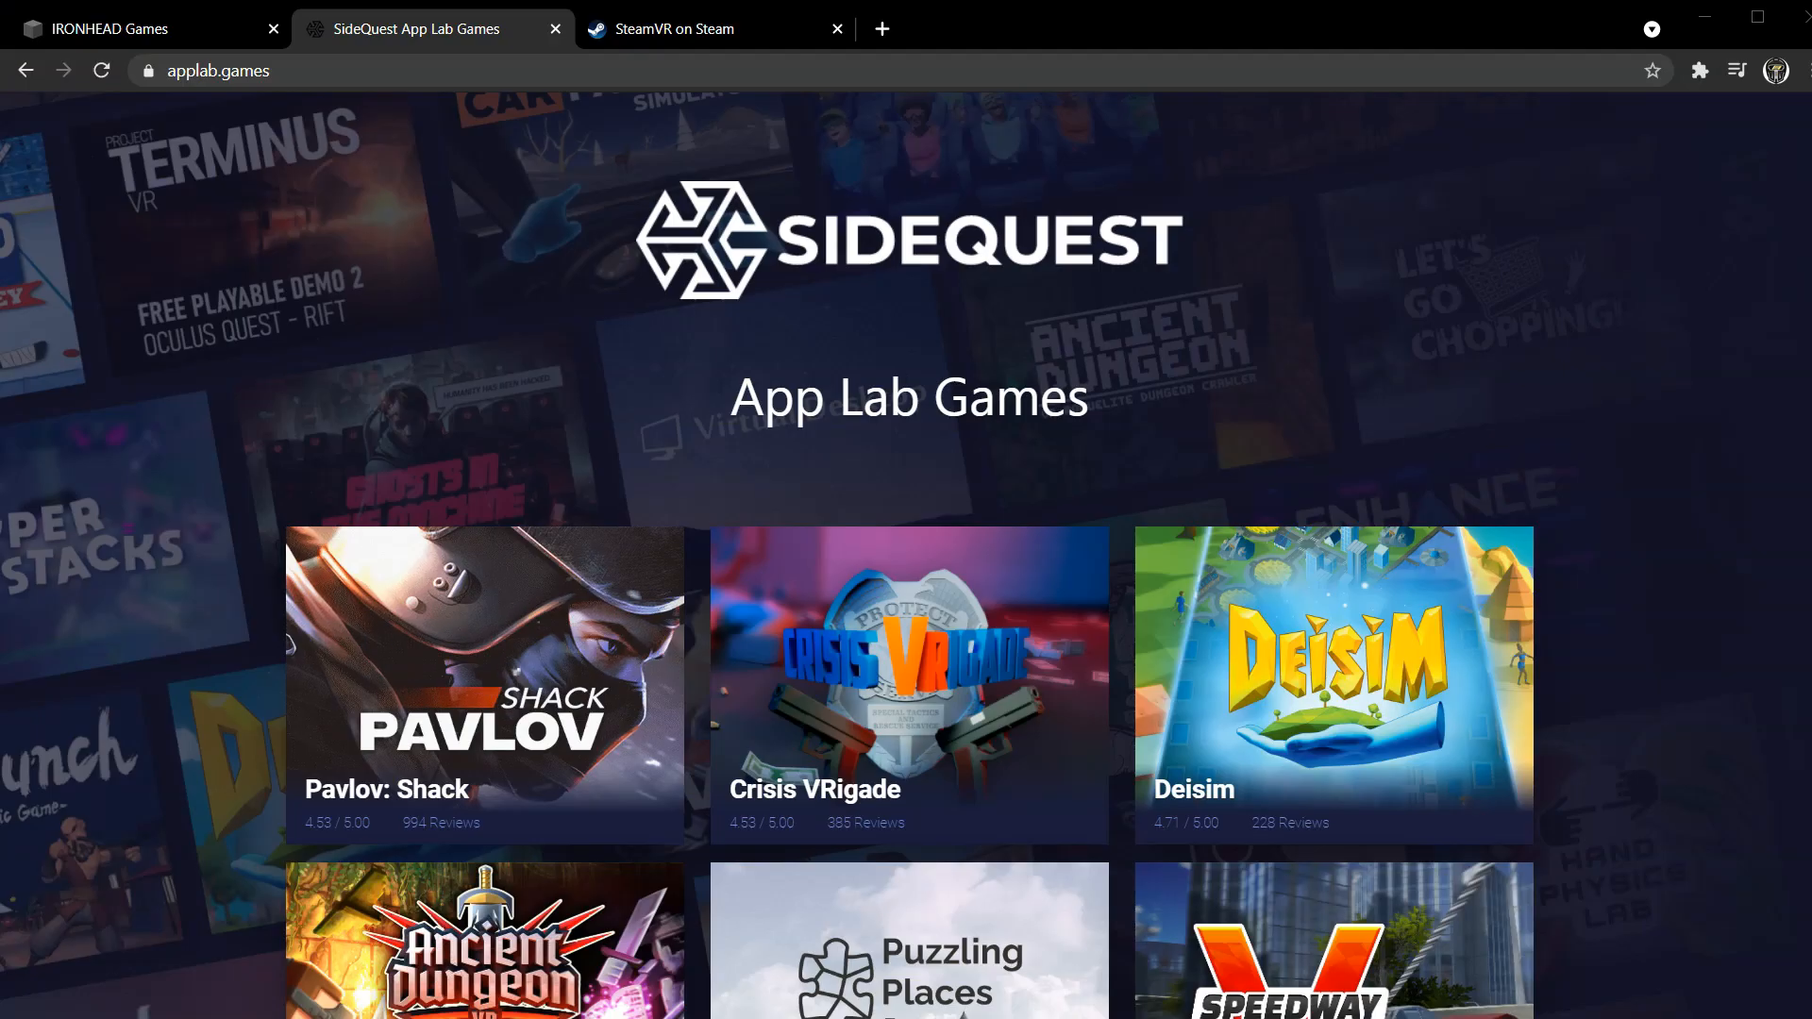
scroll(down, 3)
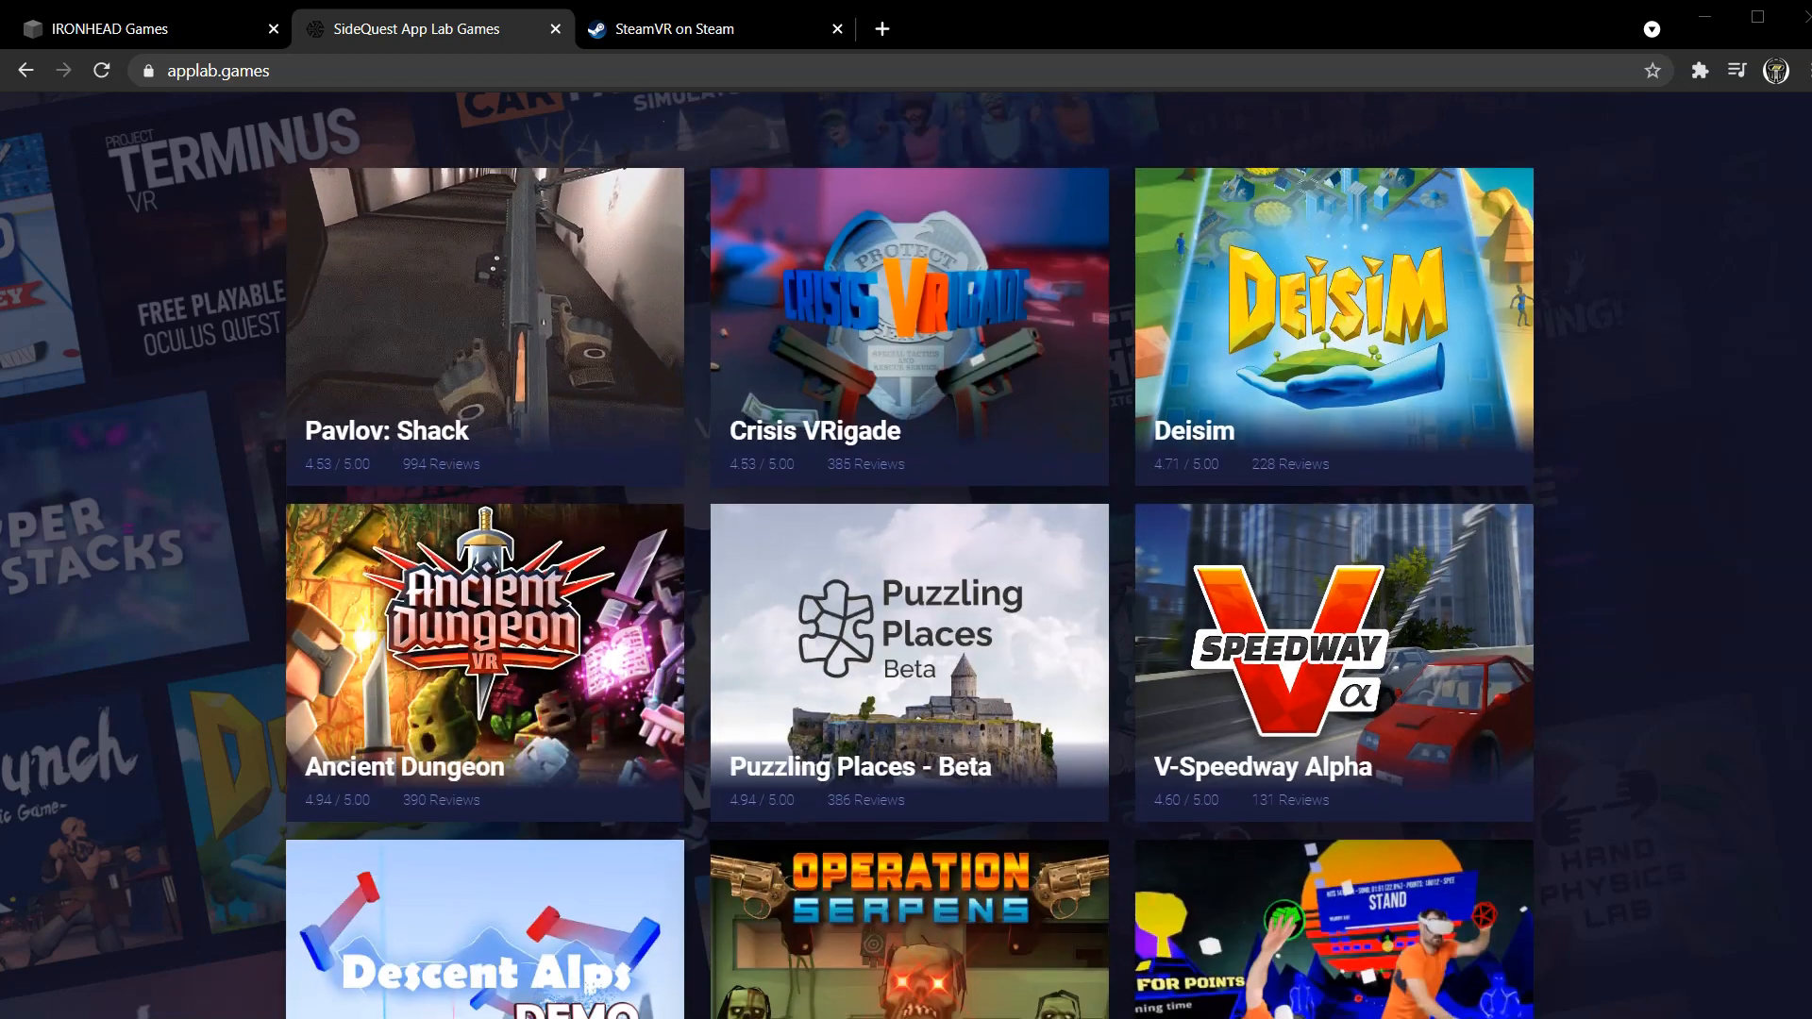
scroll(down, 3)
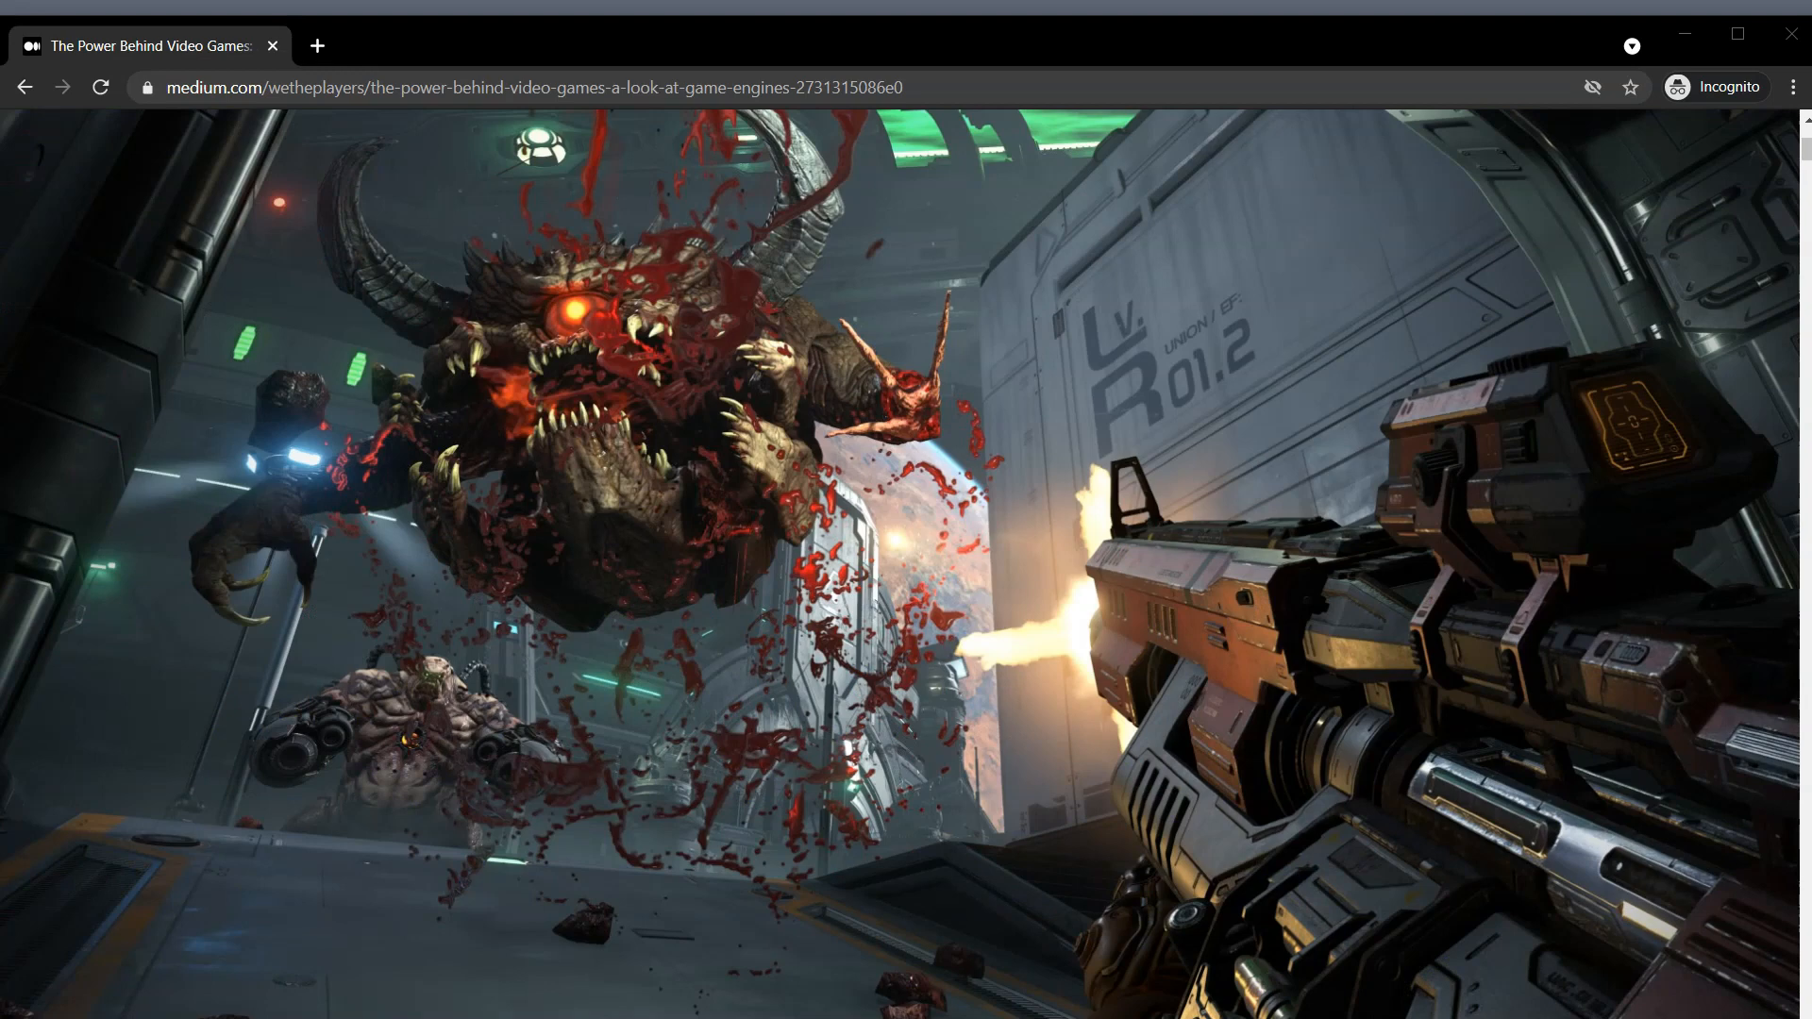
scroll(down, 3)
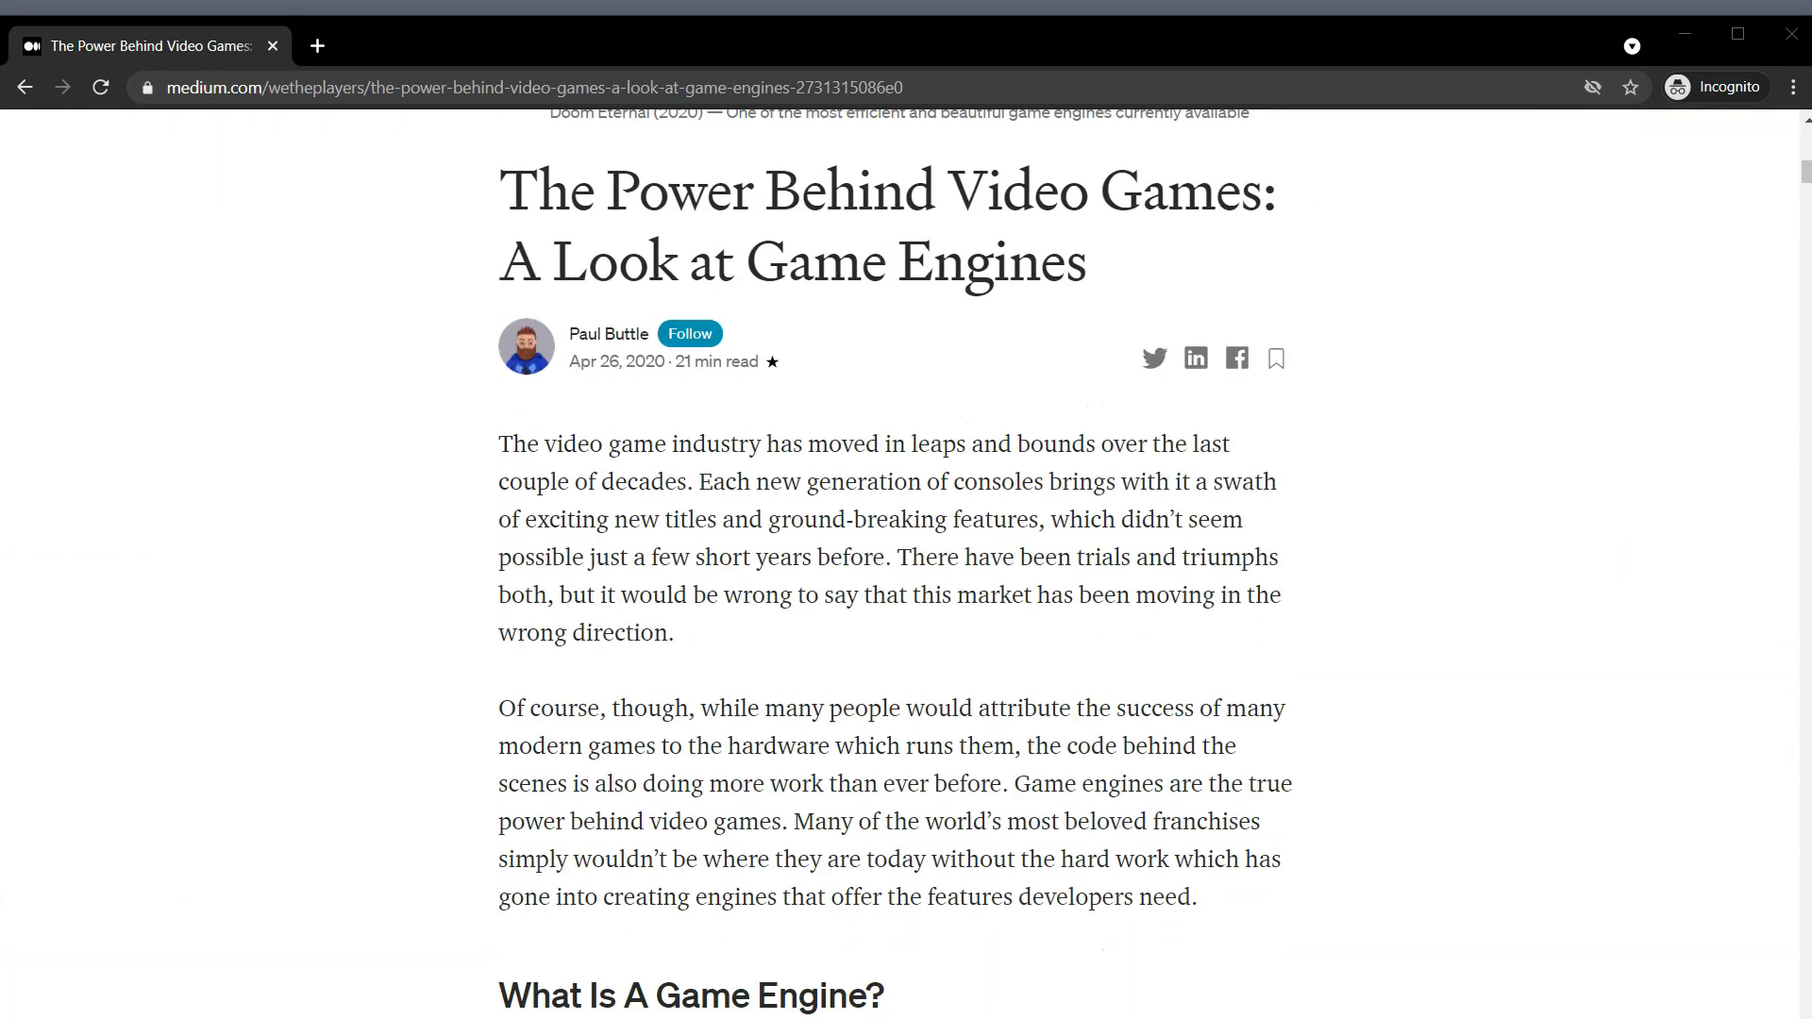
scroll(down, 3)
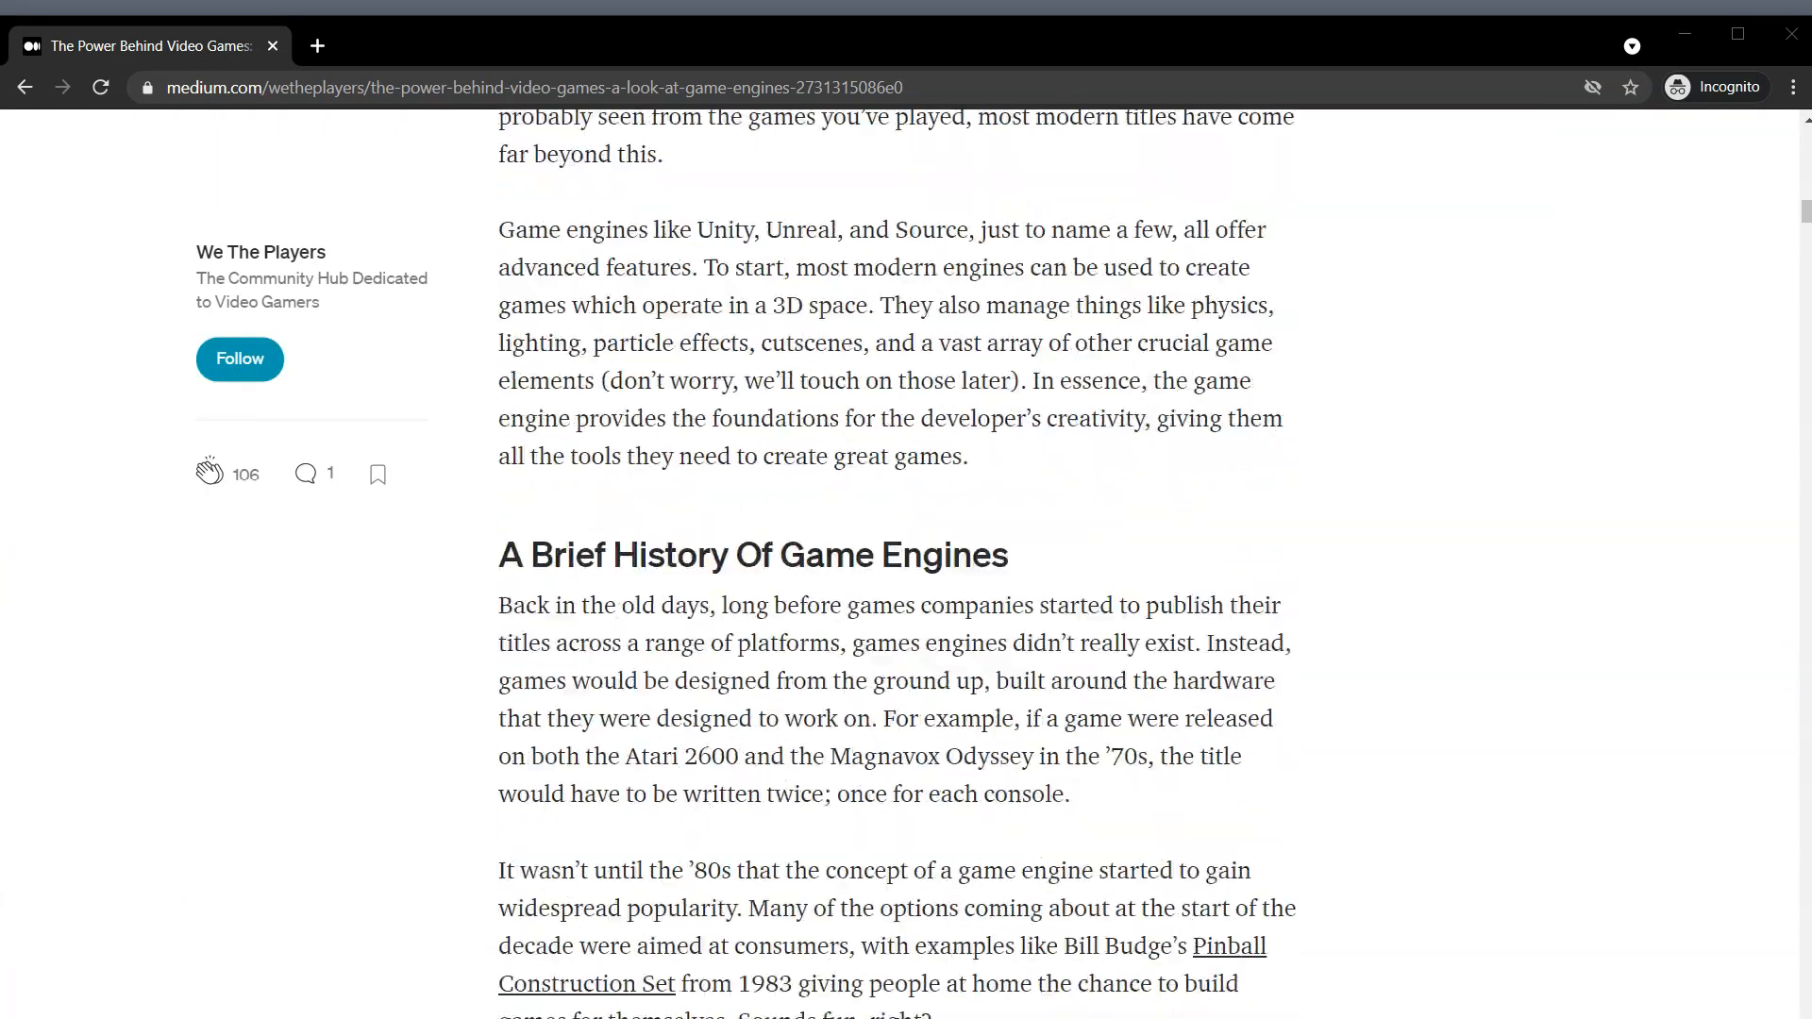
scroll(down, 3)
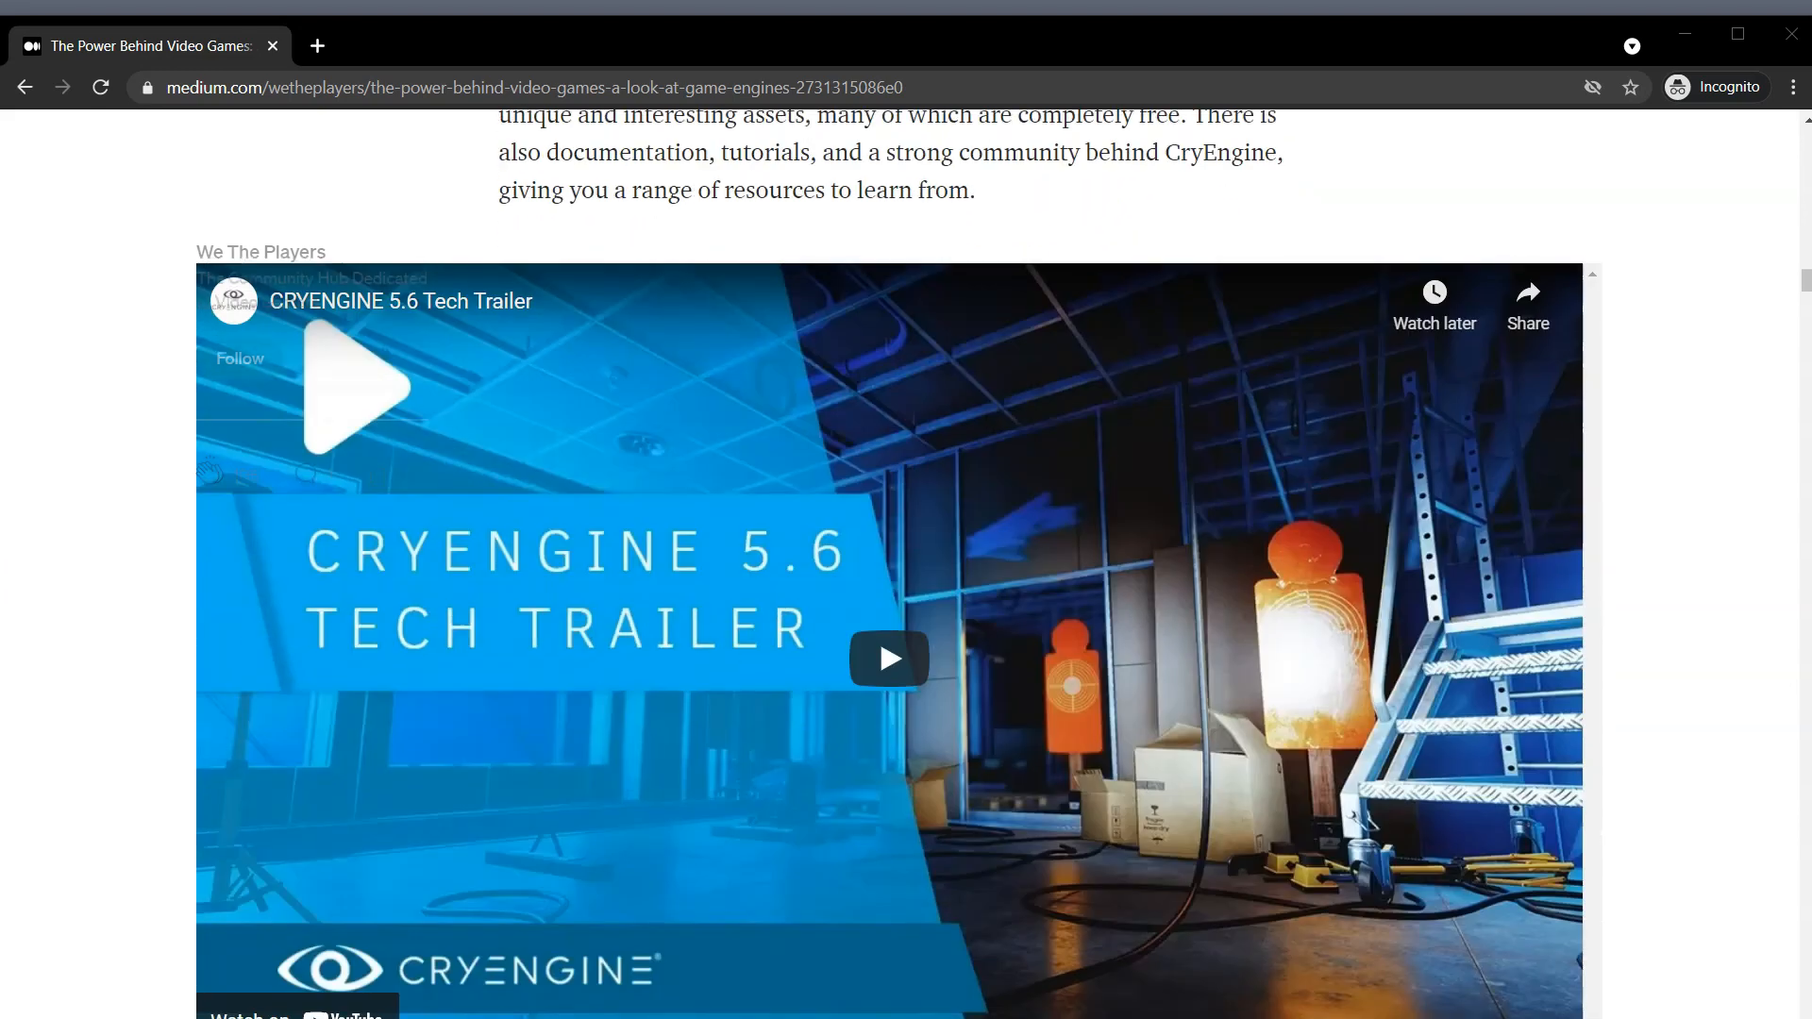
scroll(down, 3)
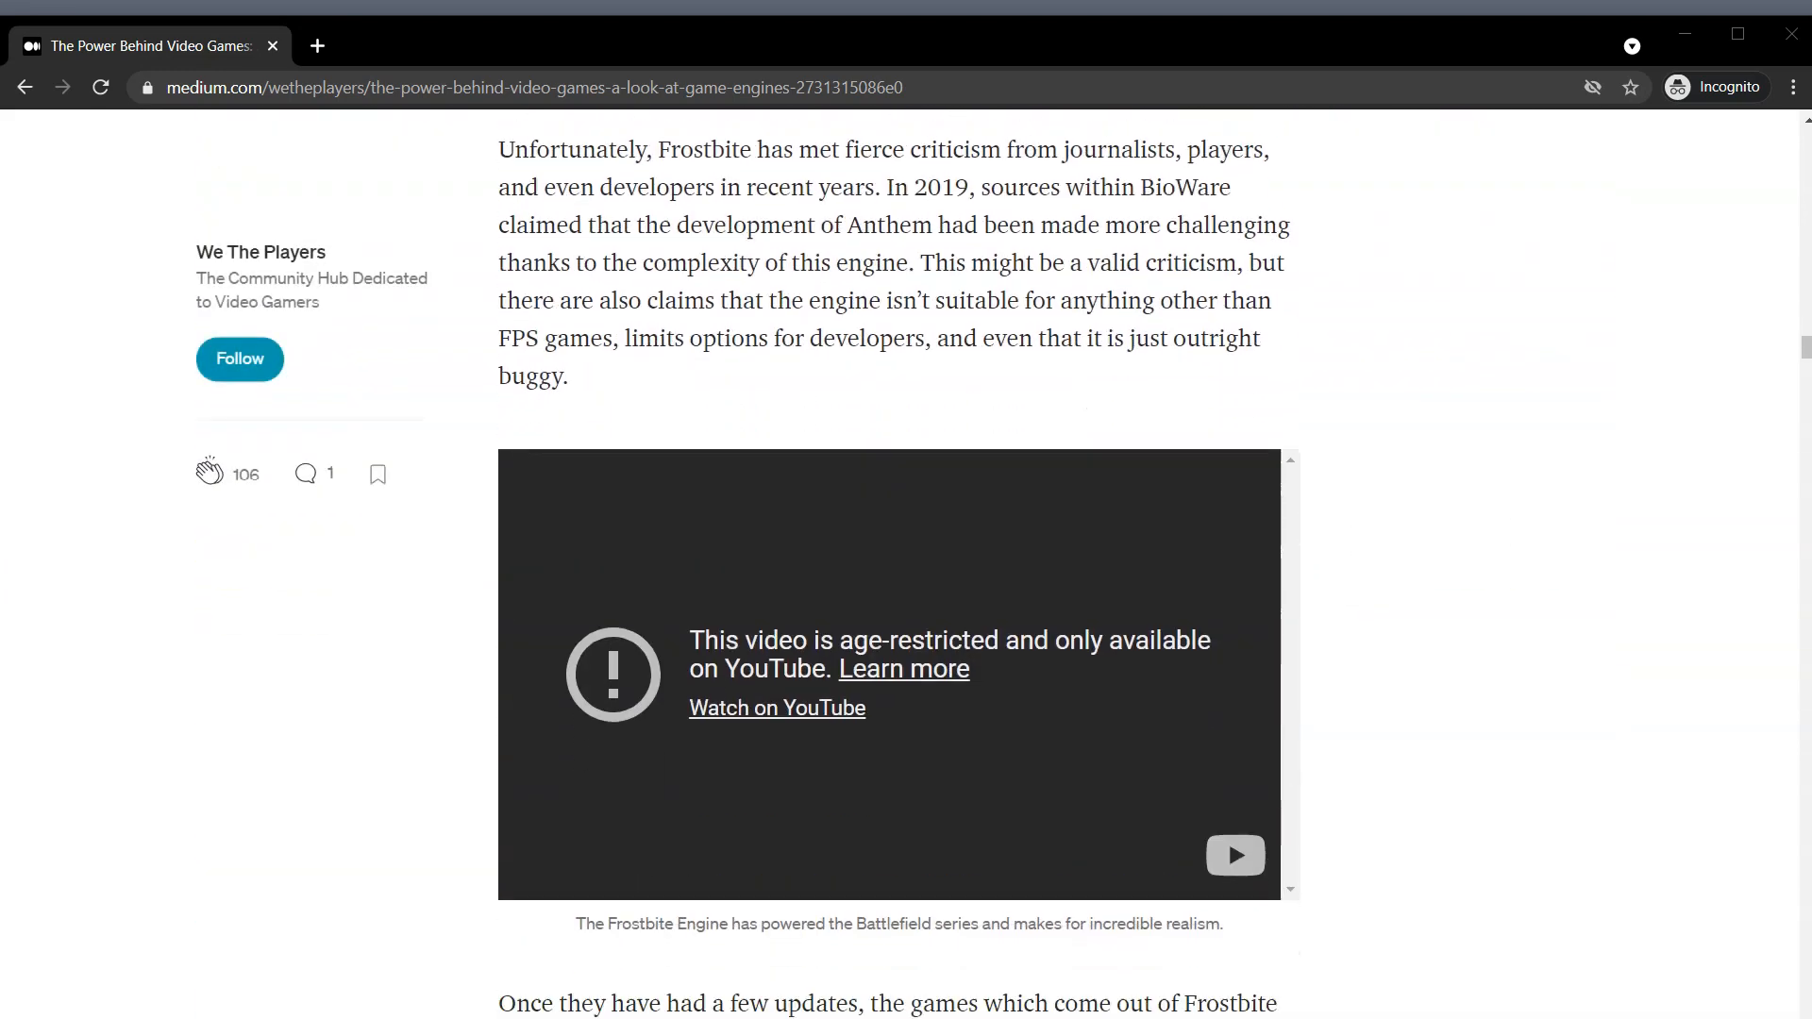
scroll(down, 3)
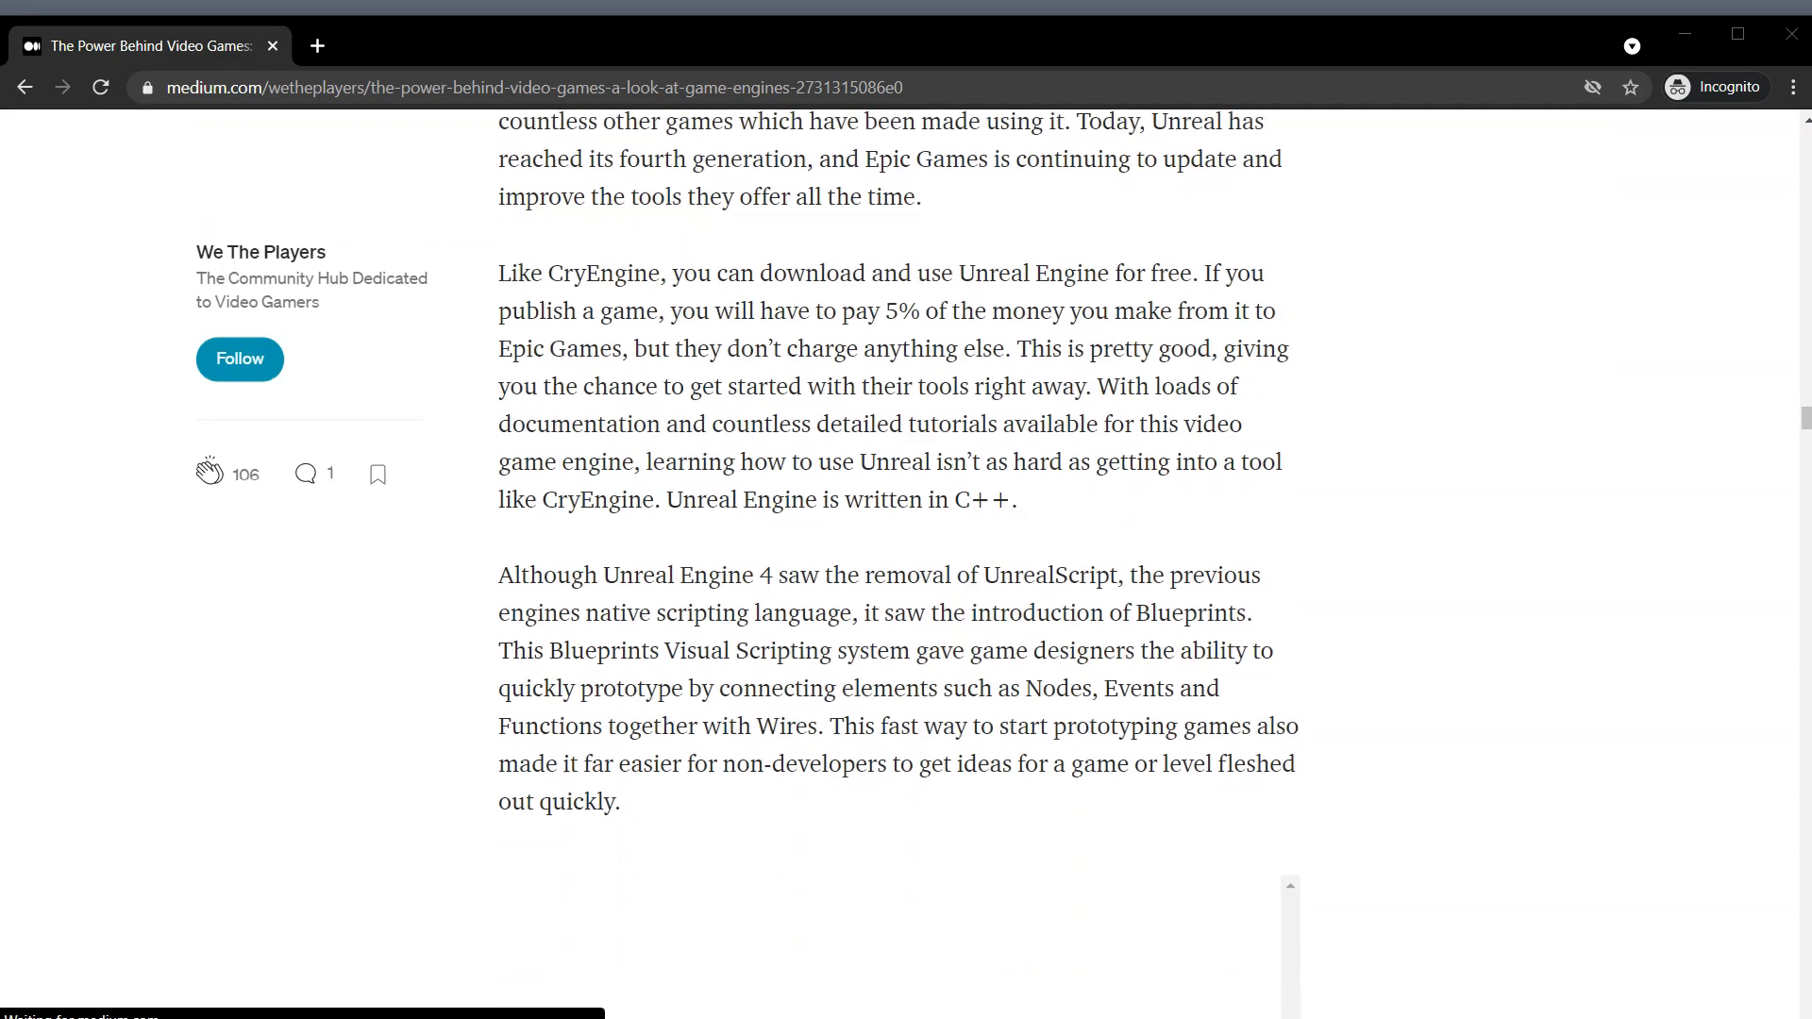
scroll(down, 3)
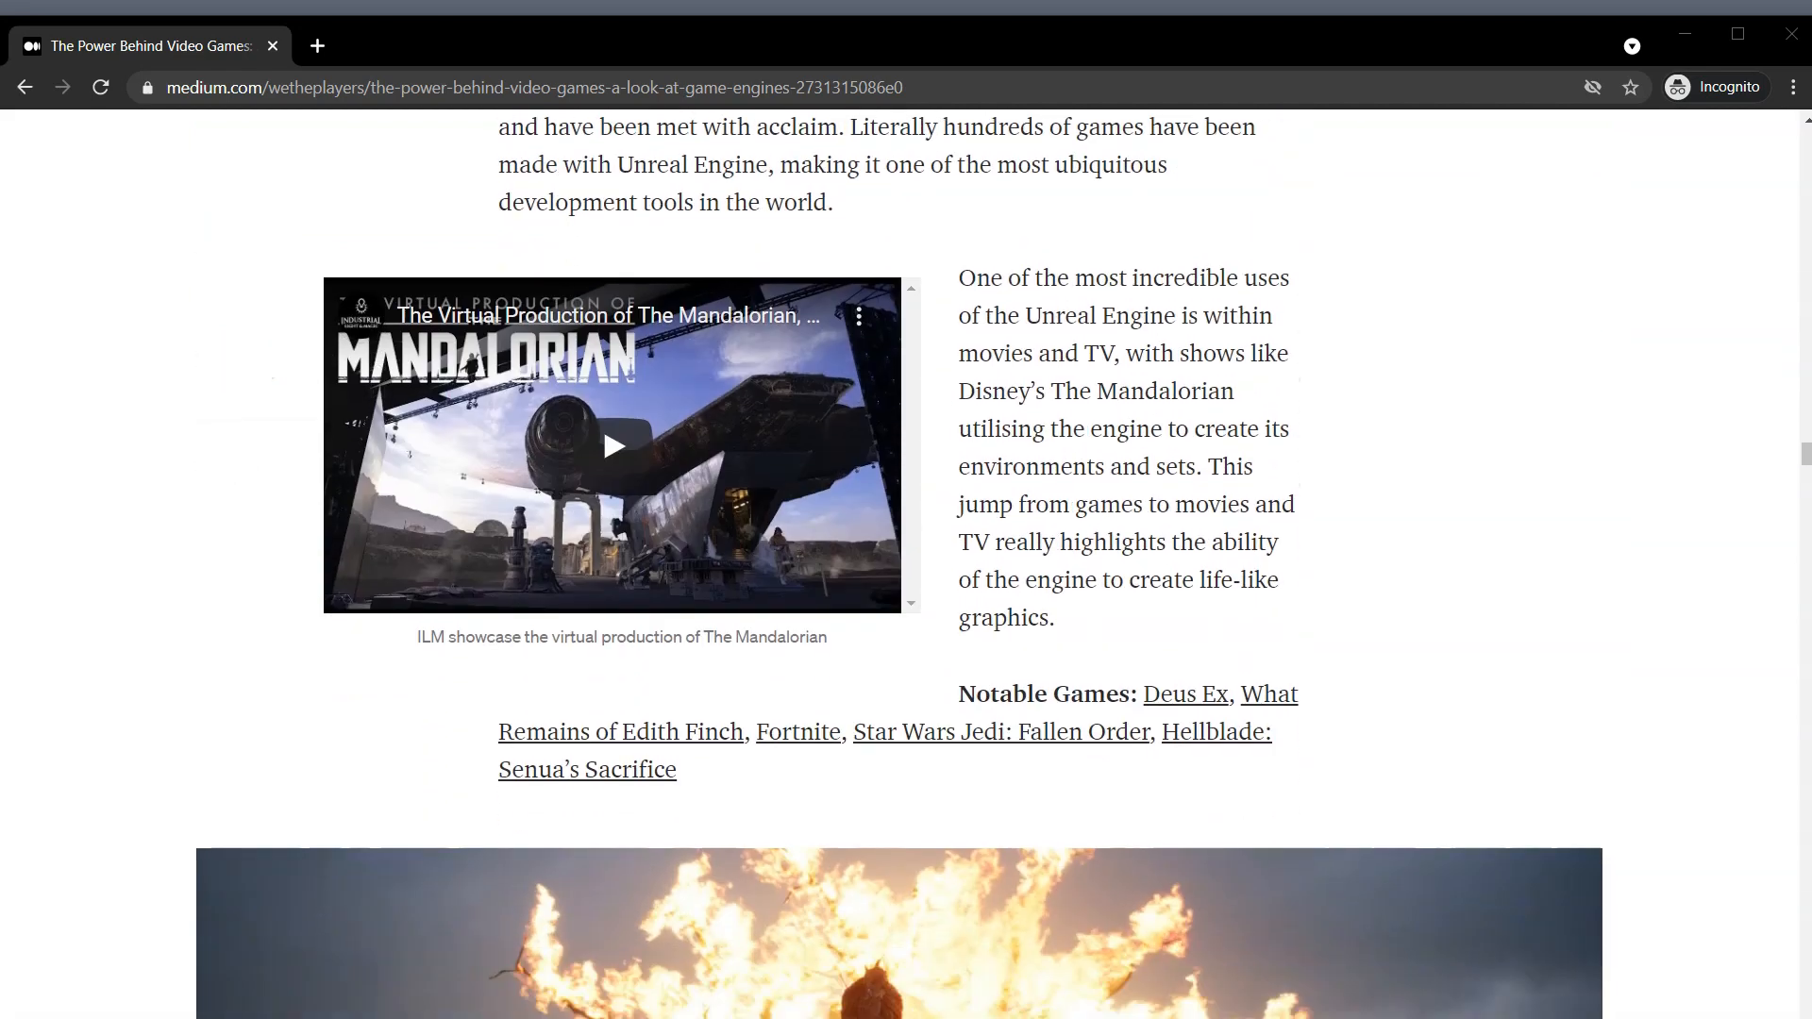
scroll(down, 3)
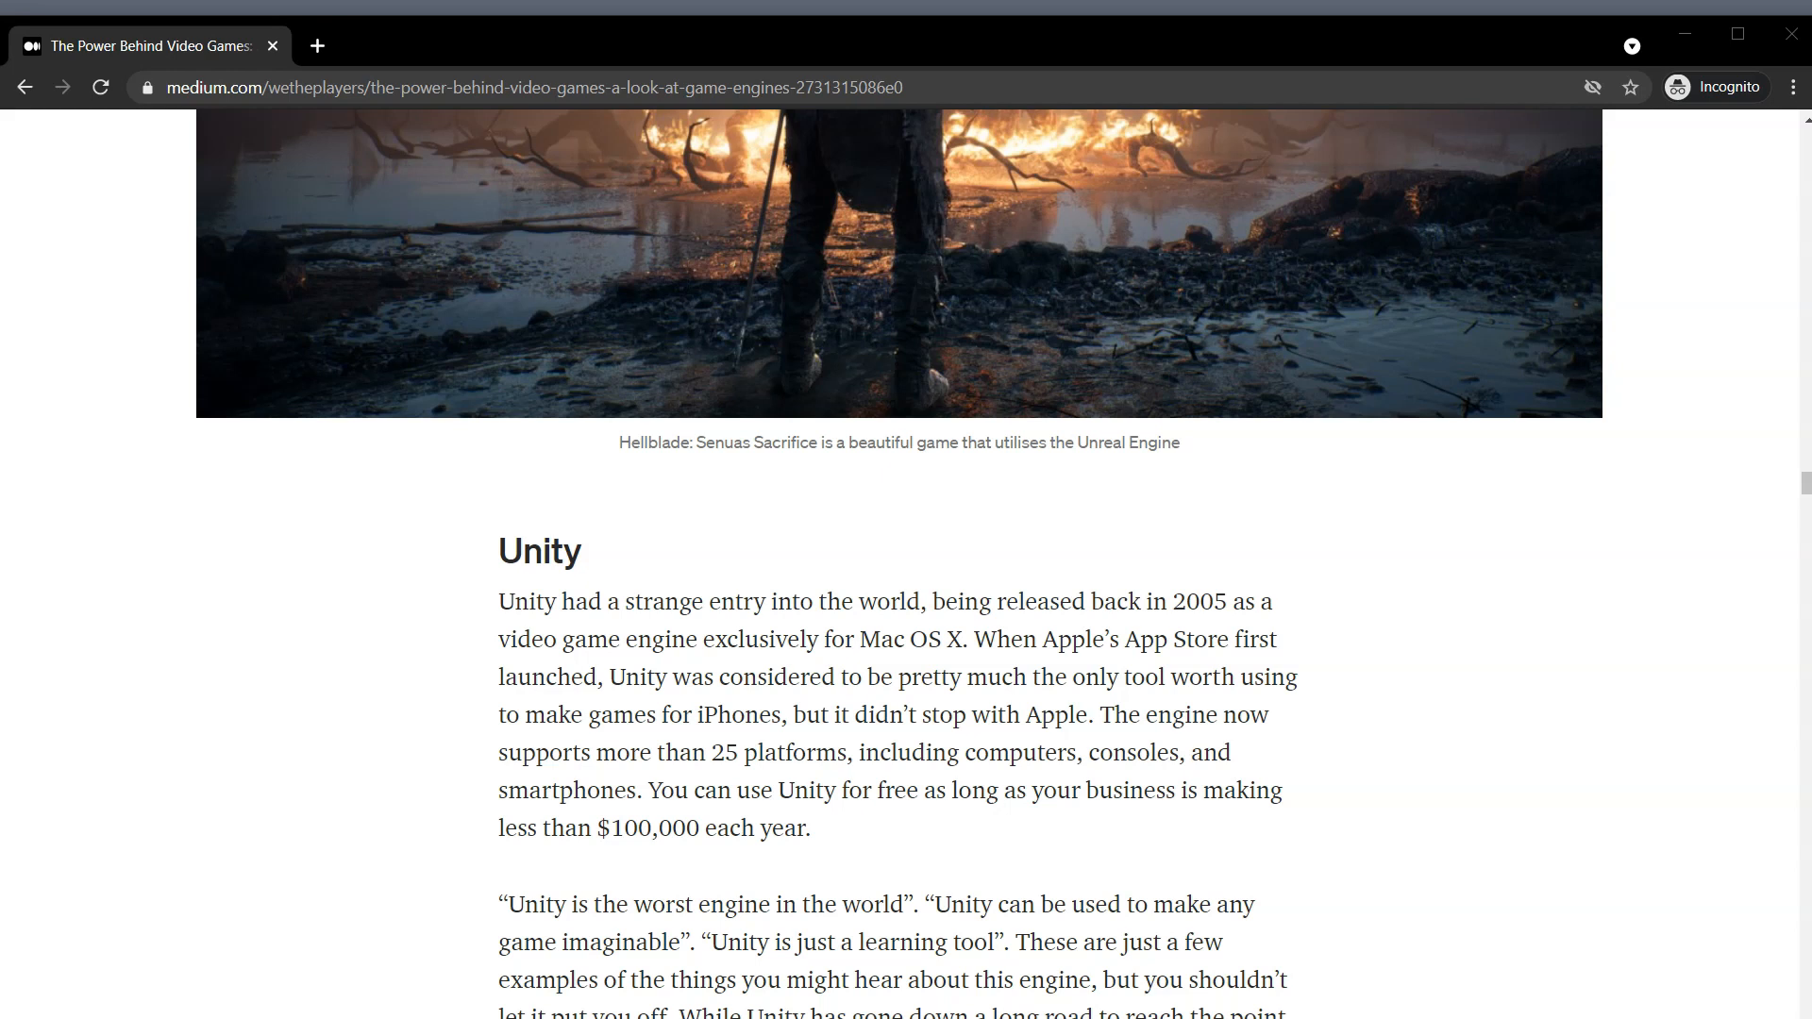
scroll(down, 3)
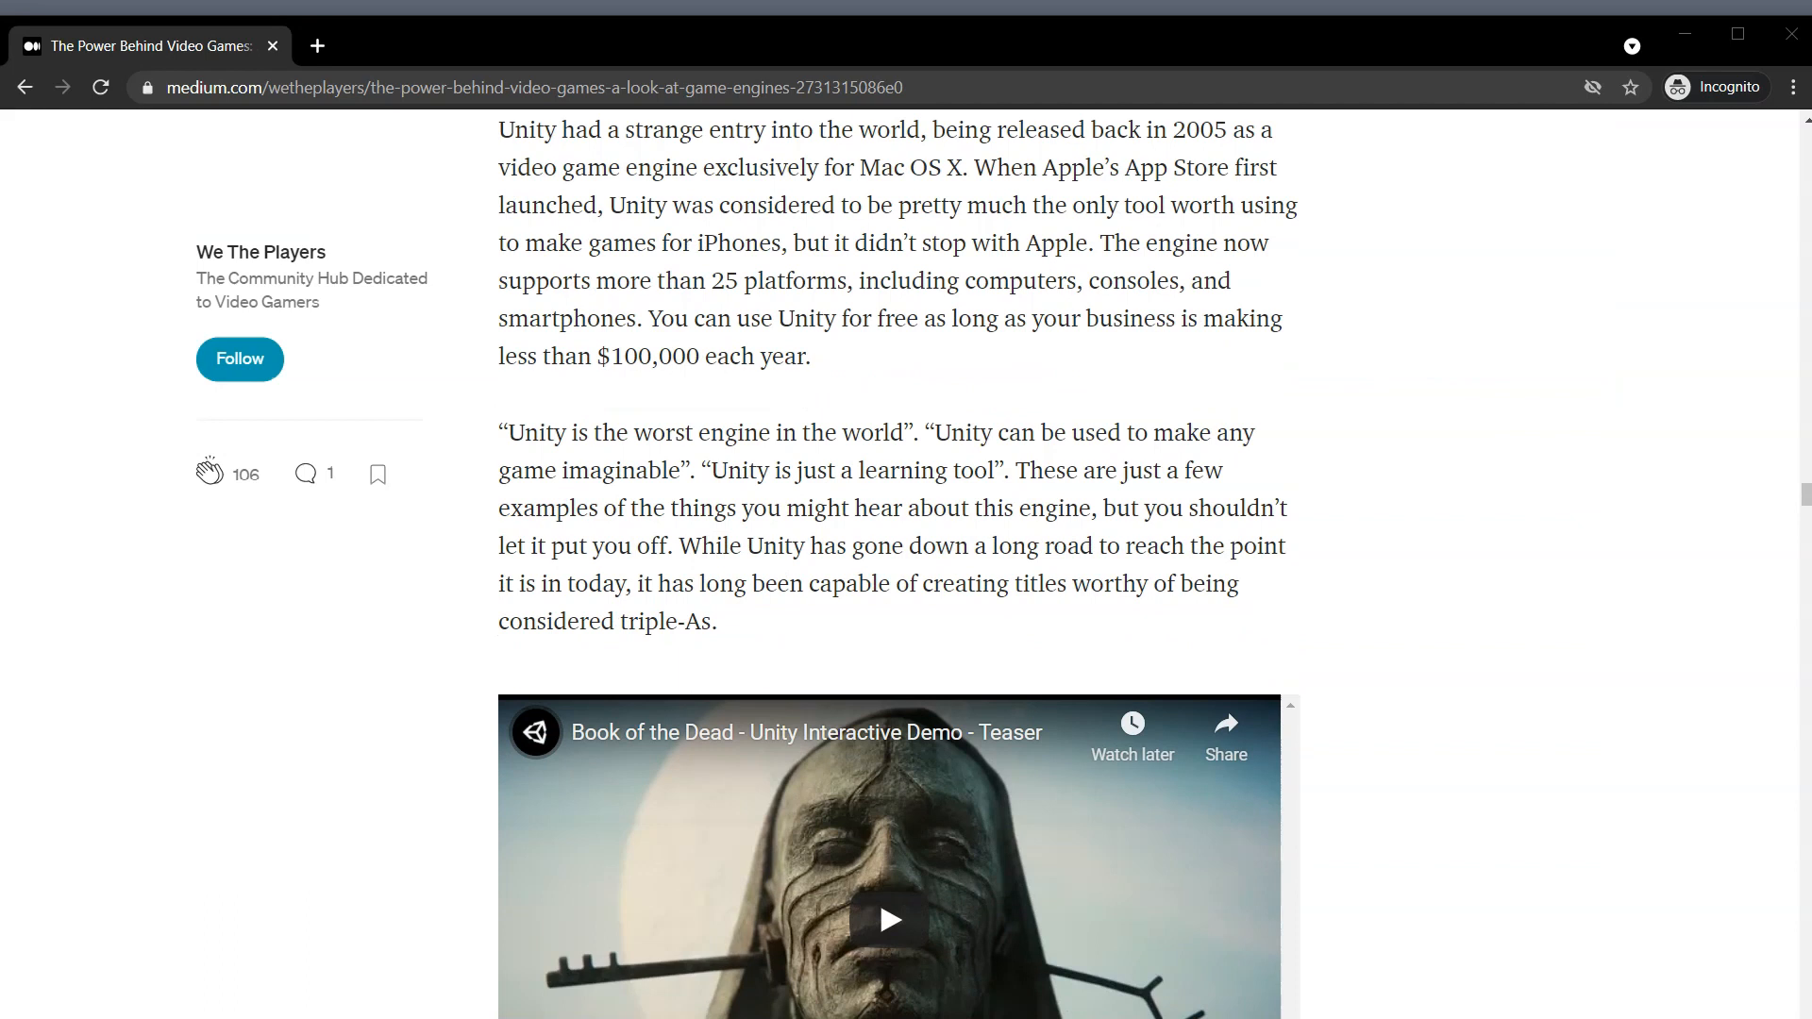
scroll(down, 3)
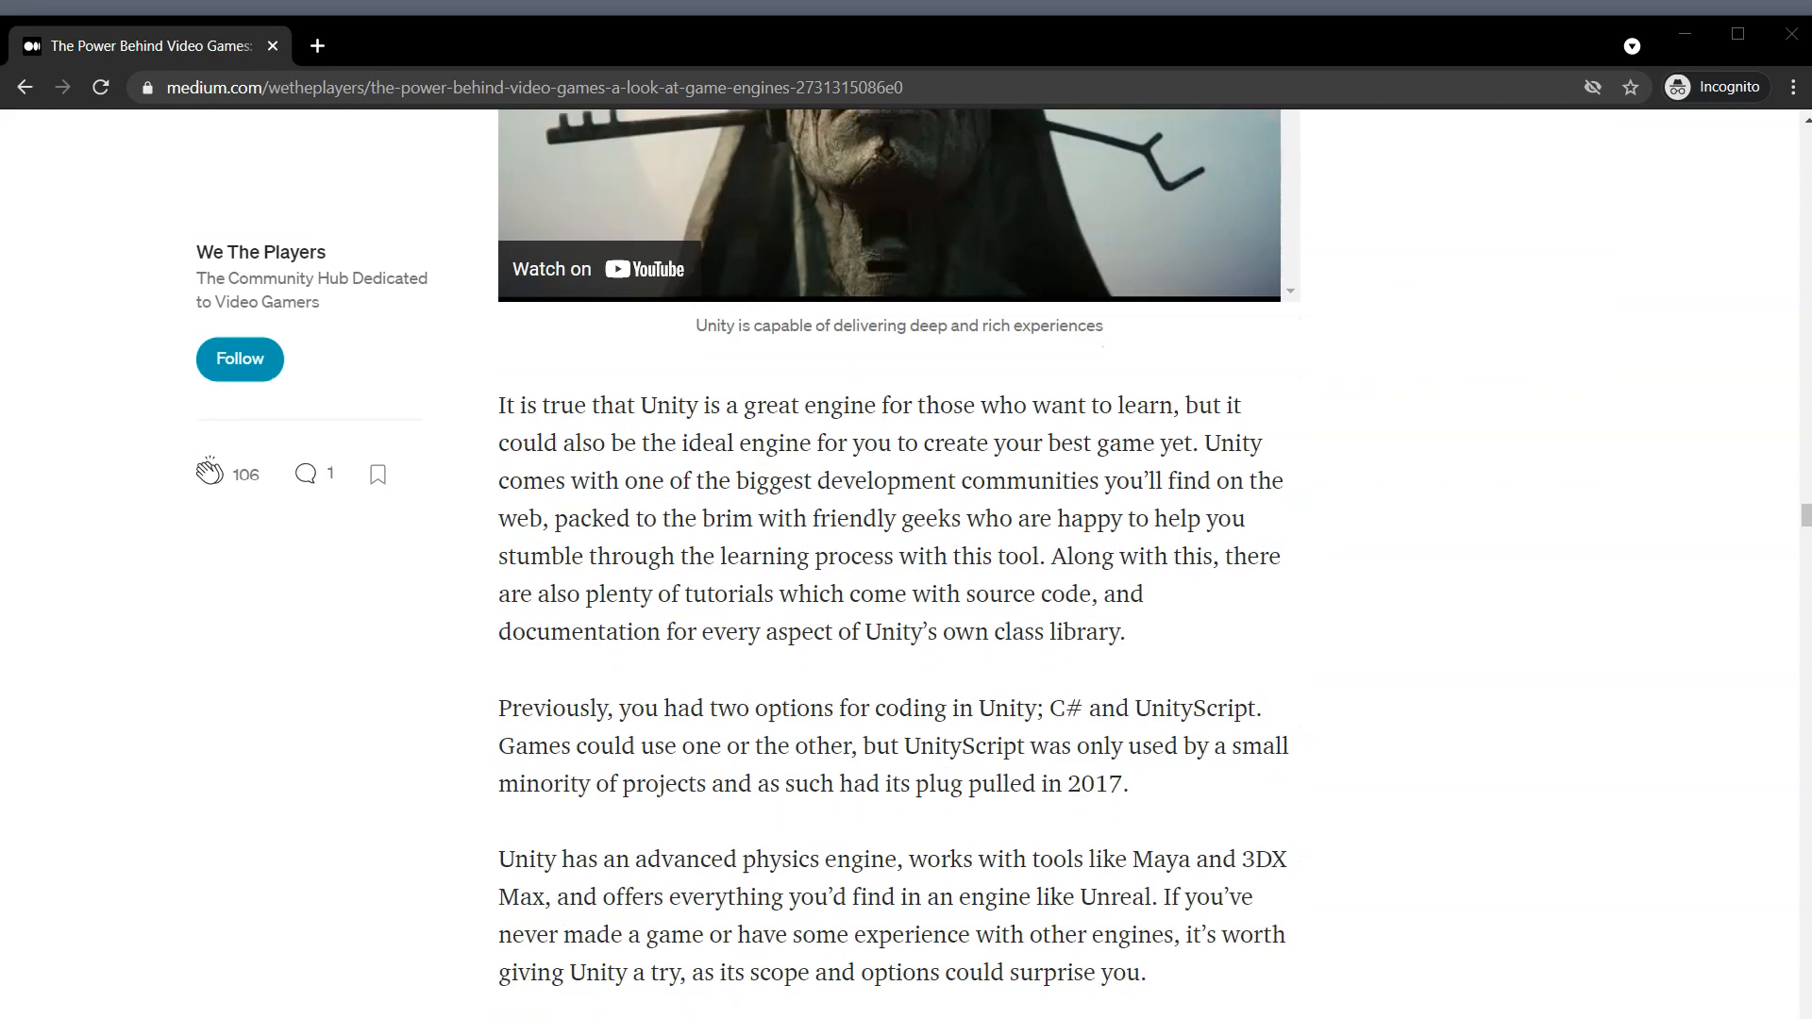
scroll(down, 3)
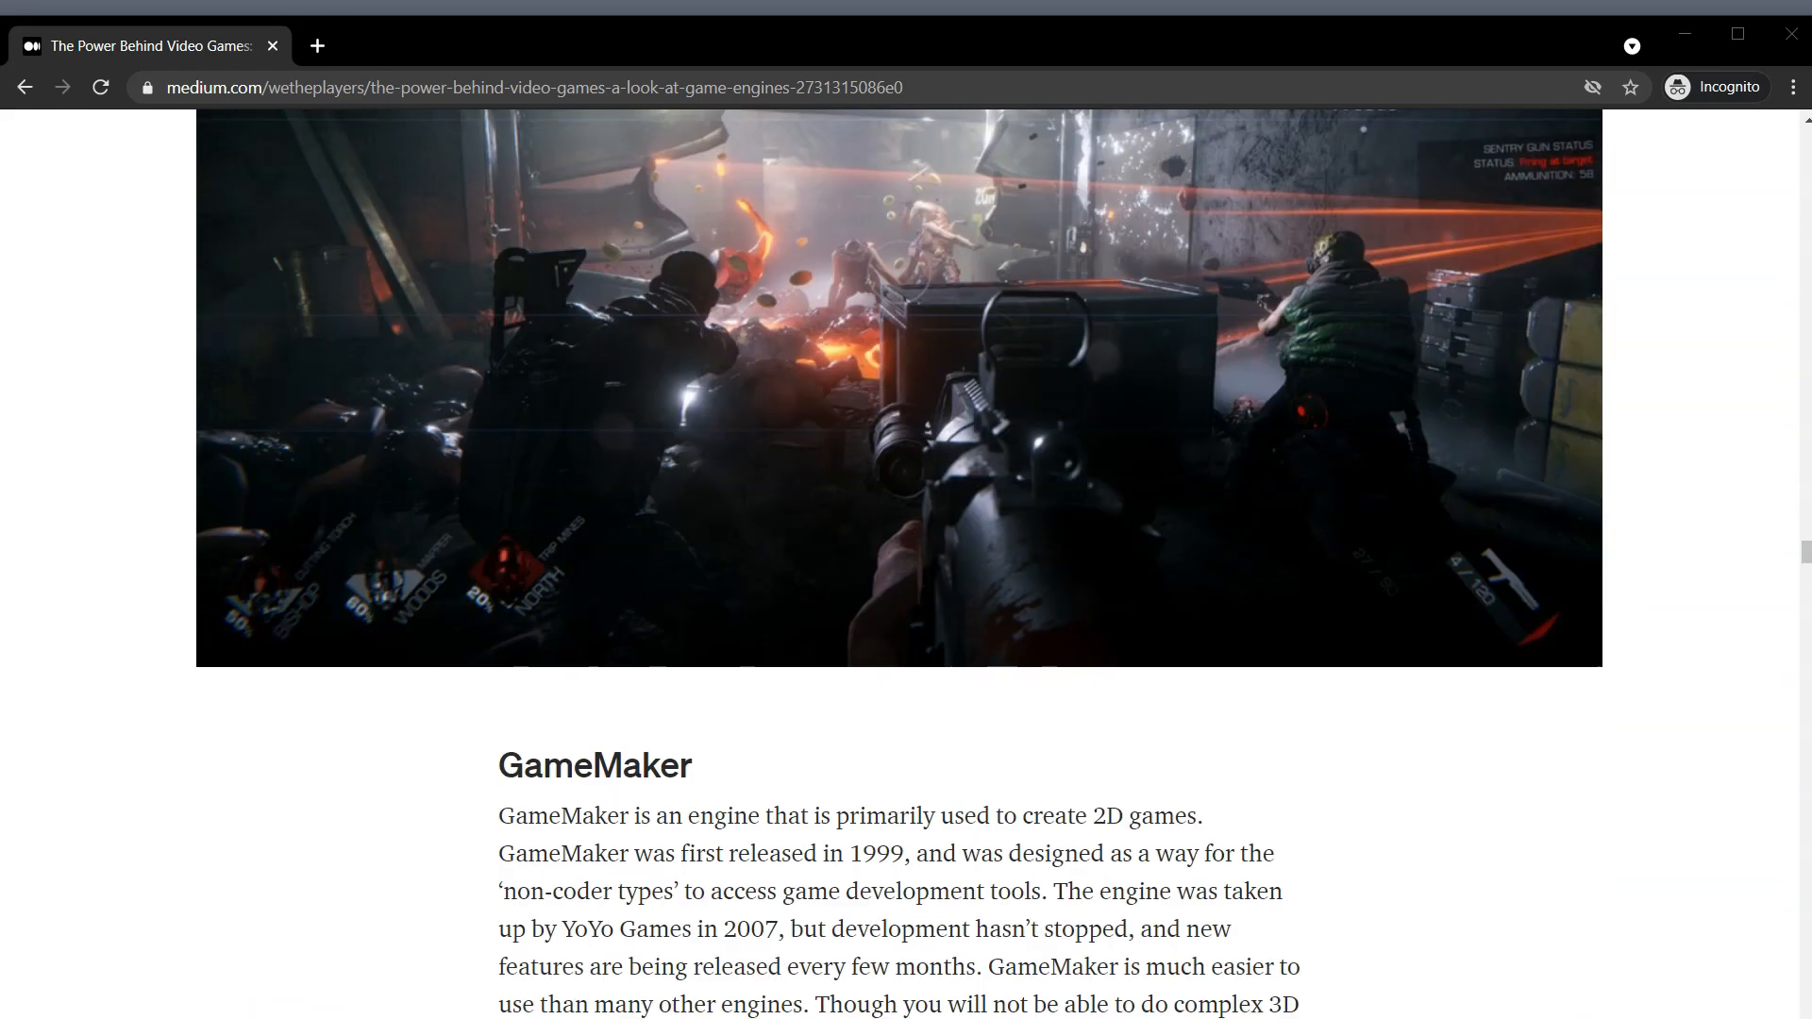
scroll(down, 3)
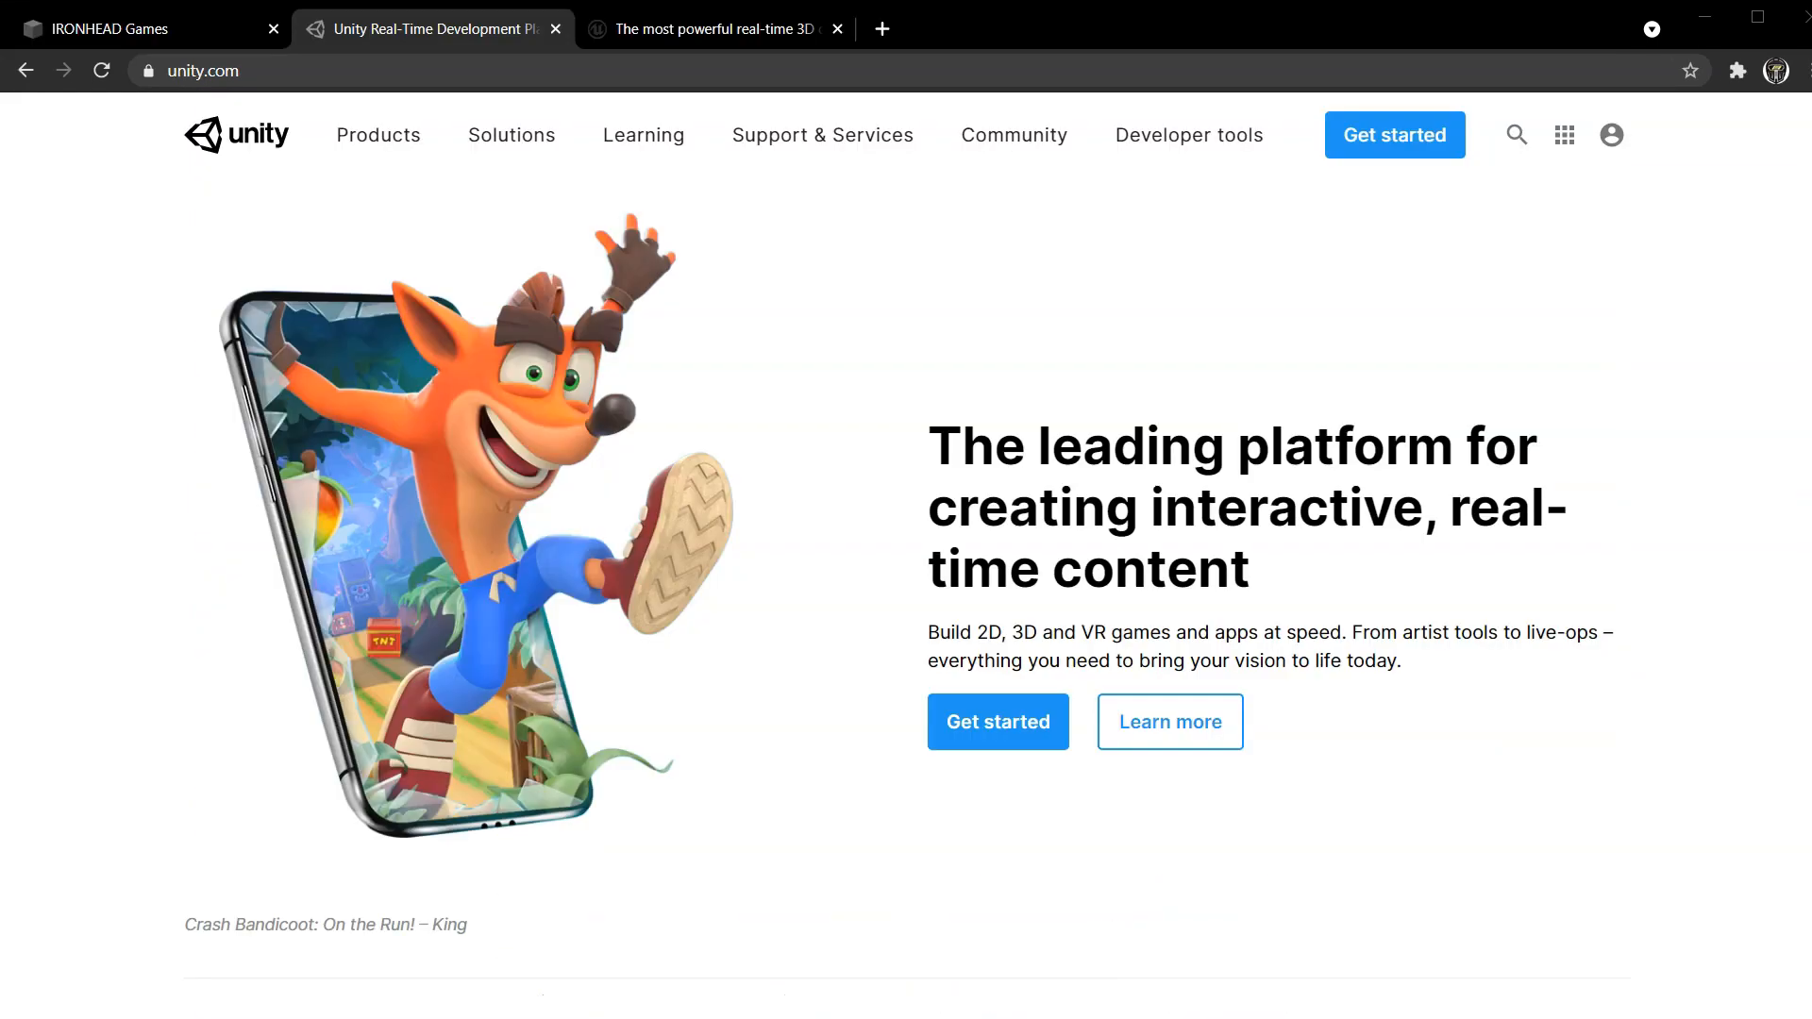
Switch between the Unity and Unreal Engine tabs, landing on the Unreal Engine homepage.
scroll(down, 3)
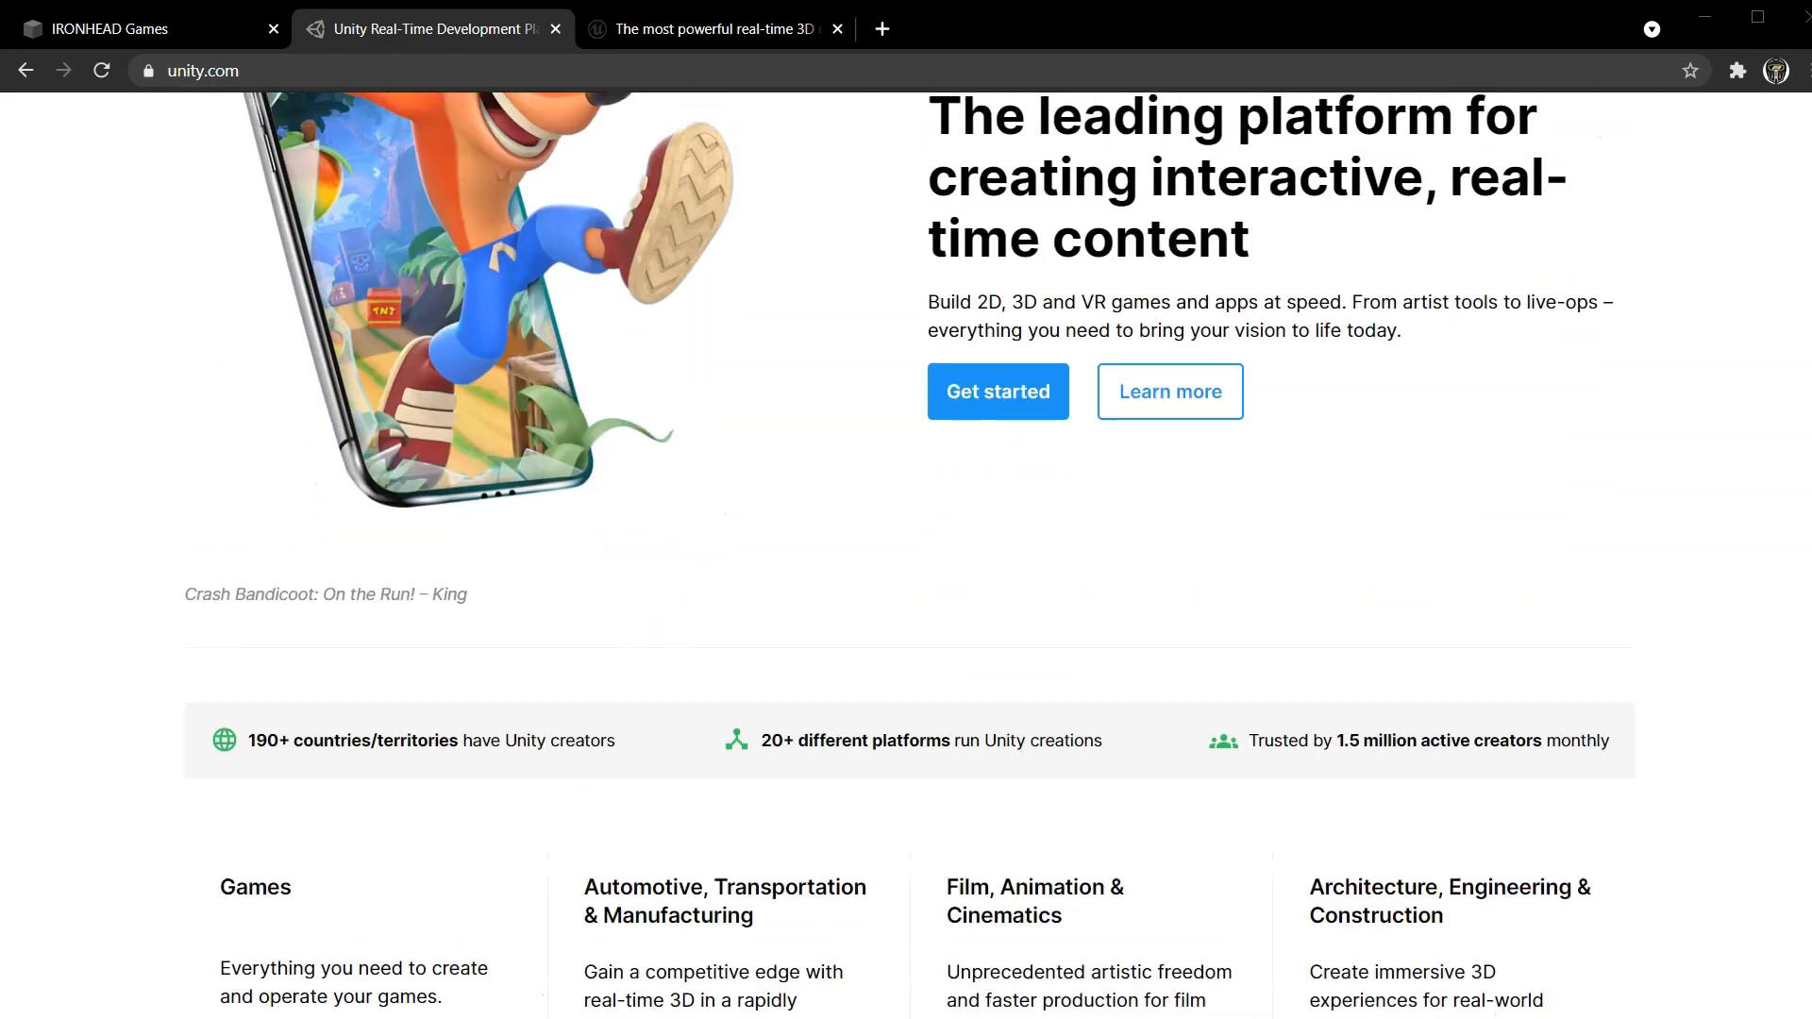
click(711, 27)
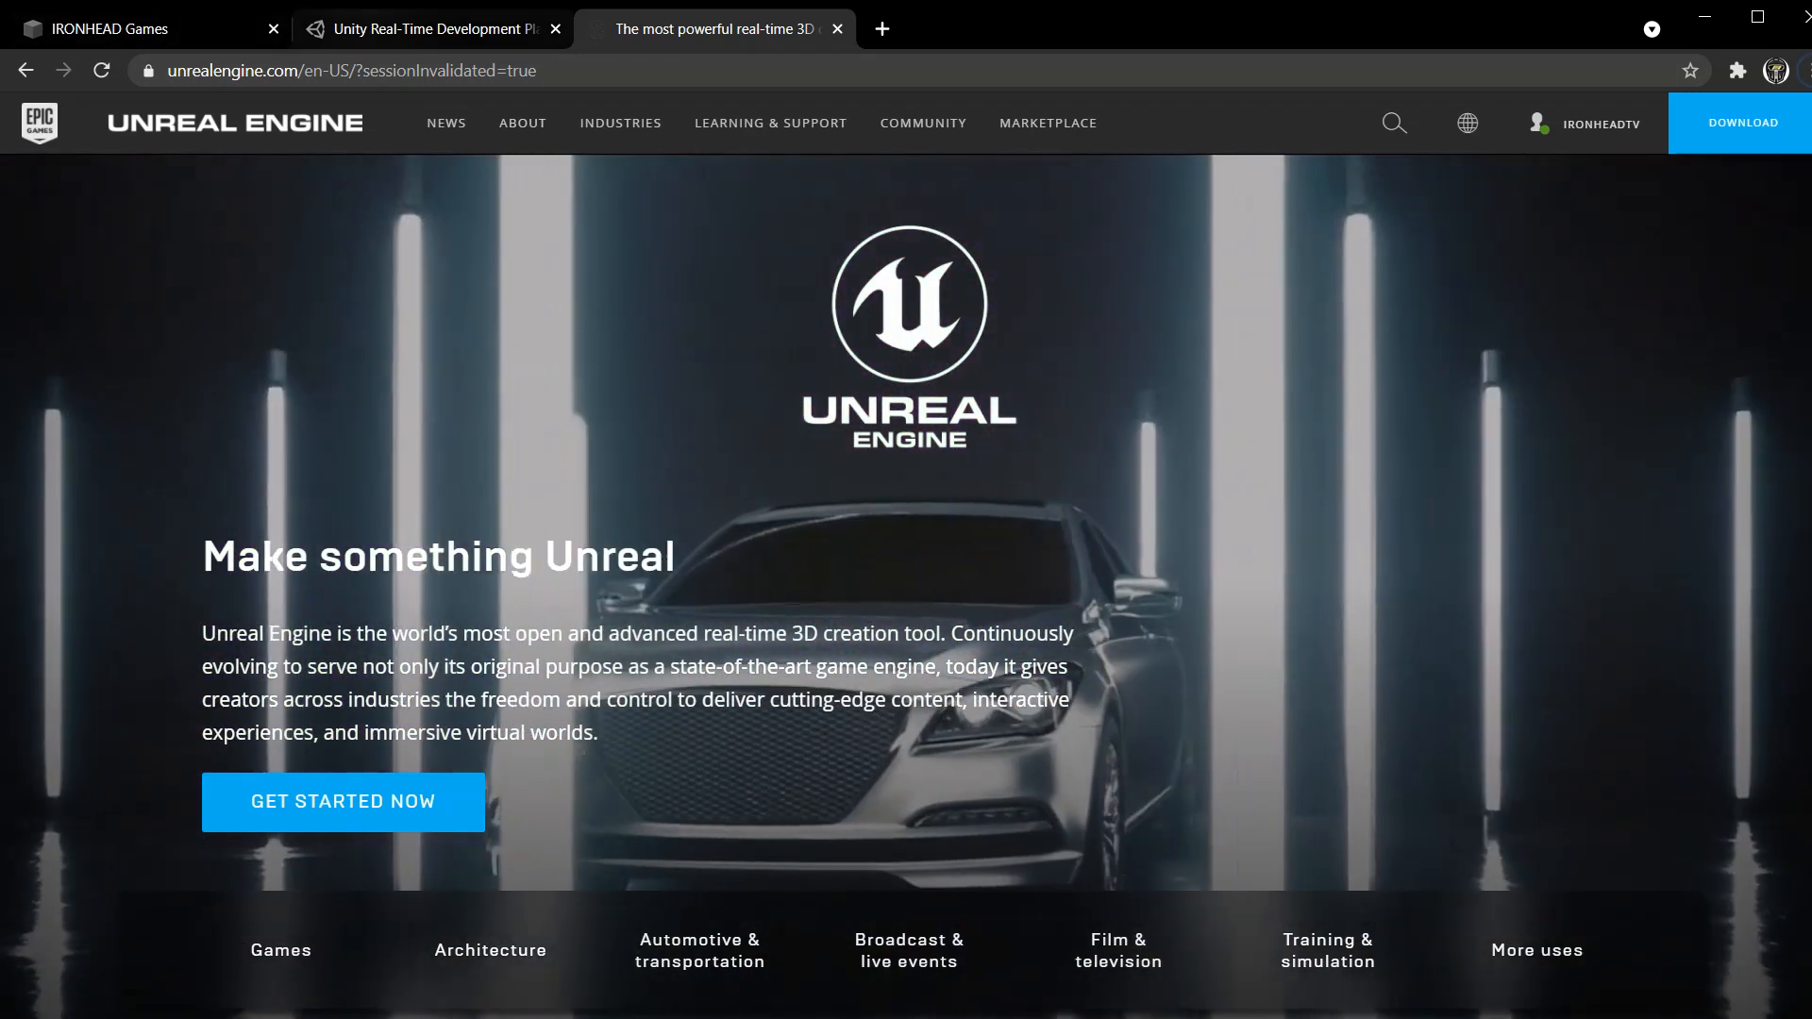
click(428, 27)
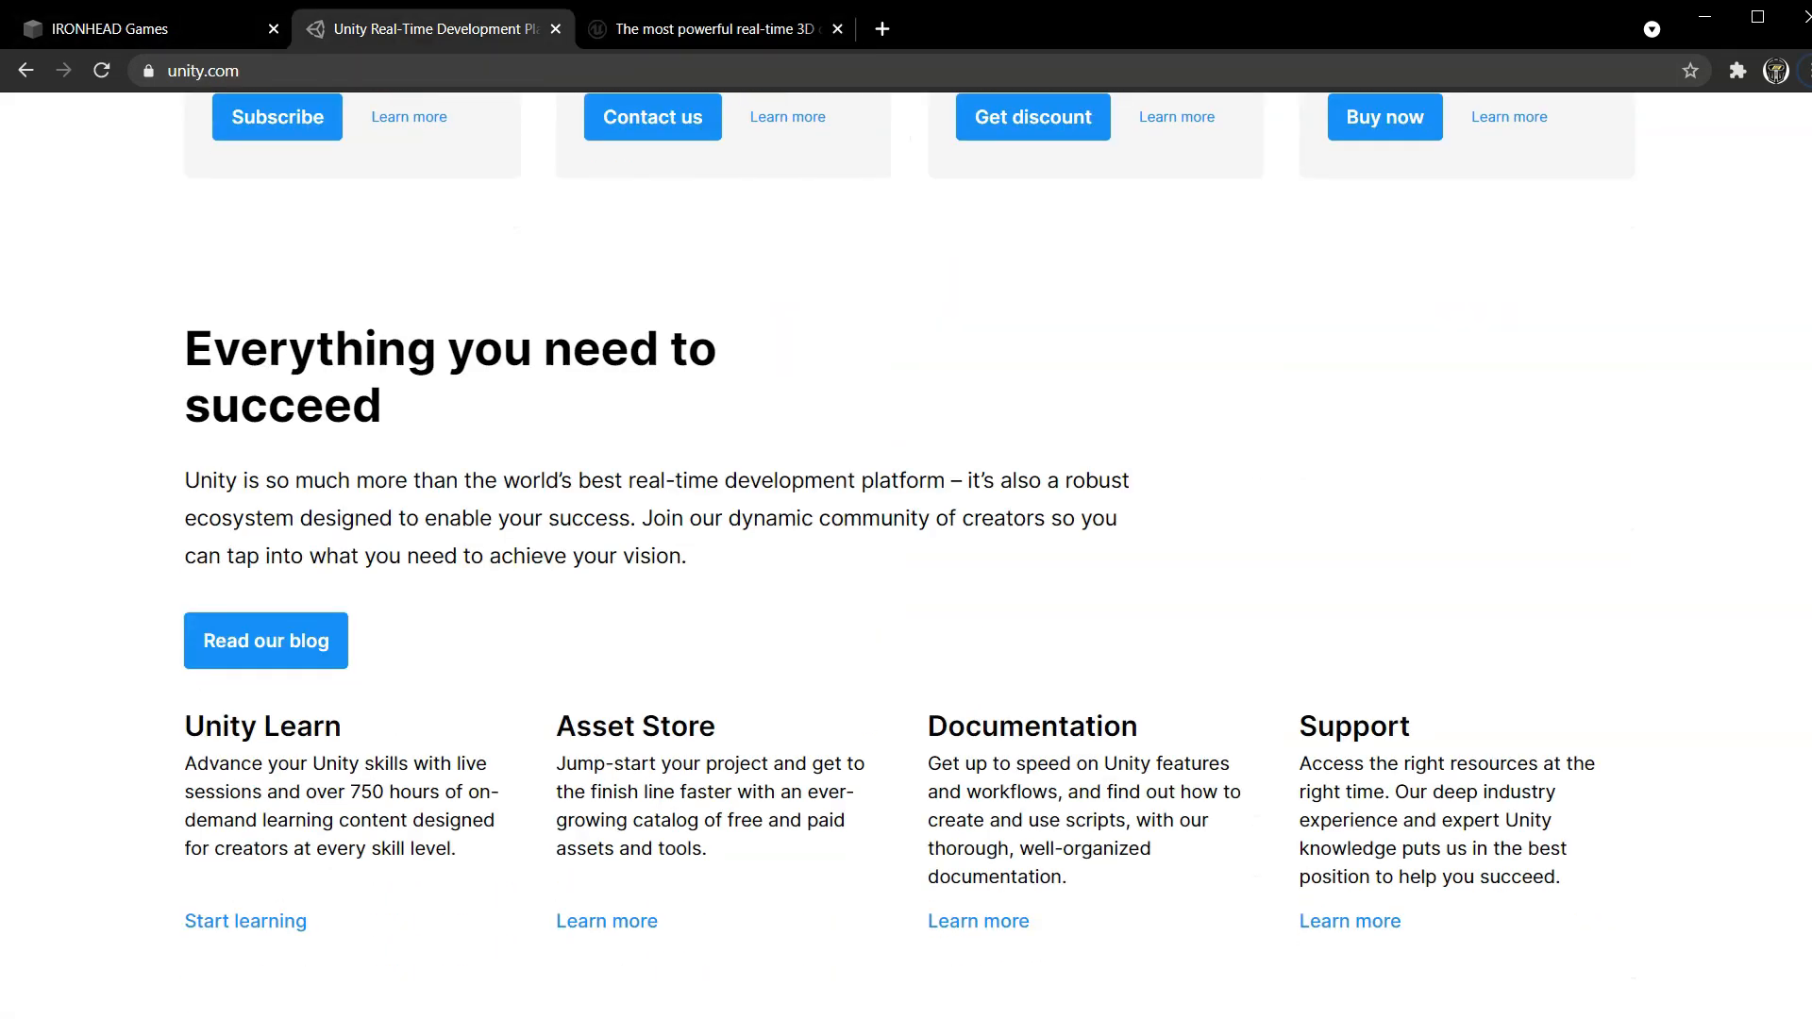
click(705, 29)
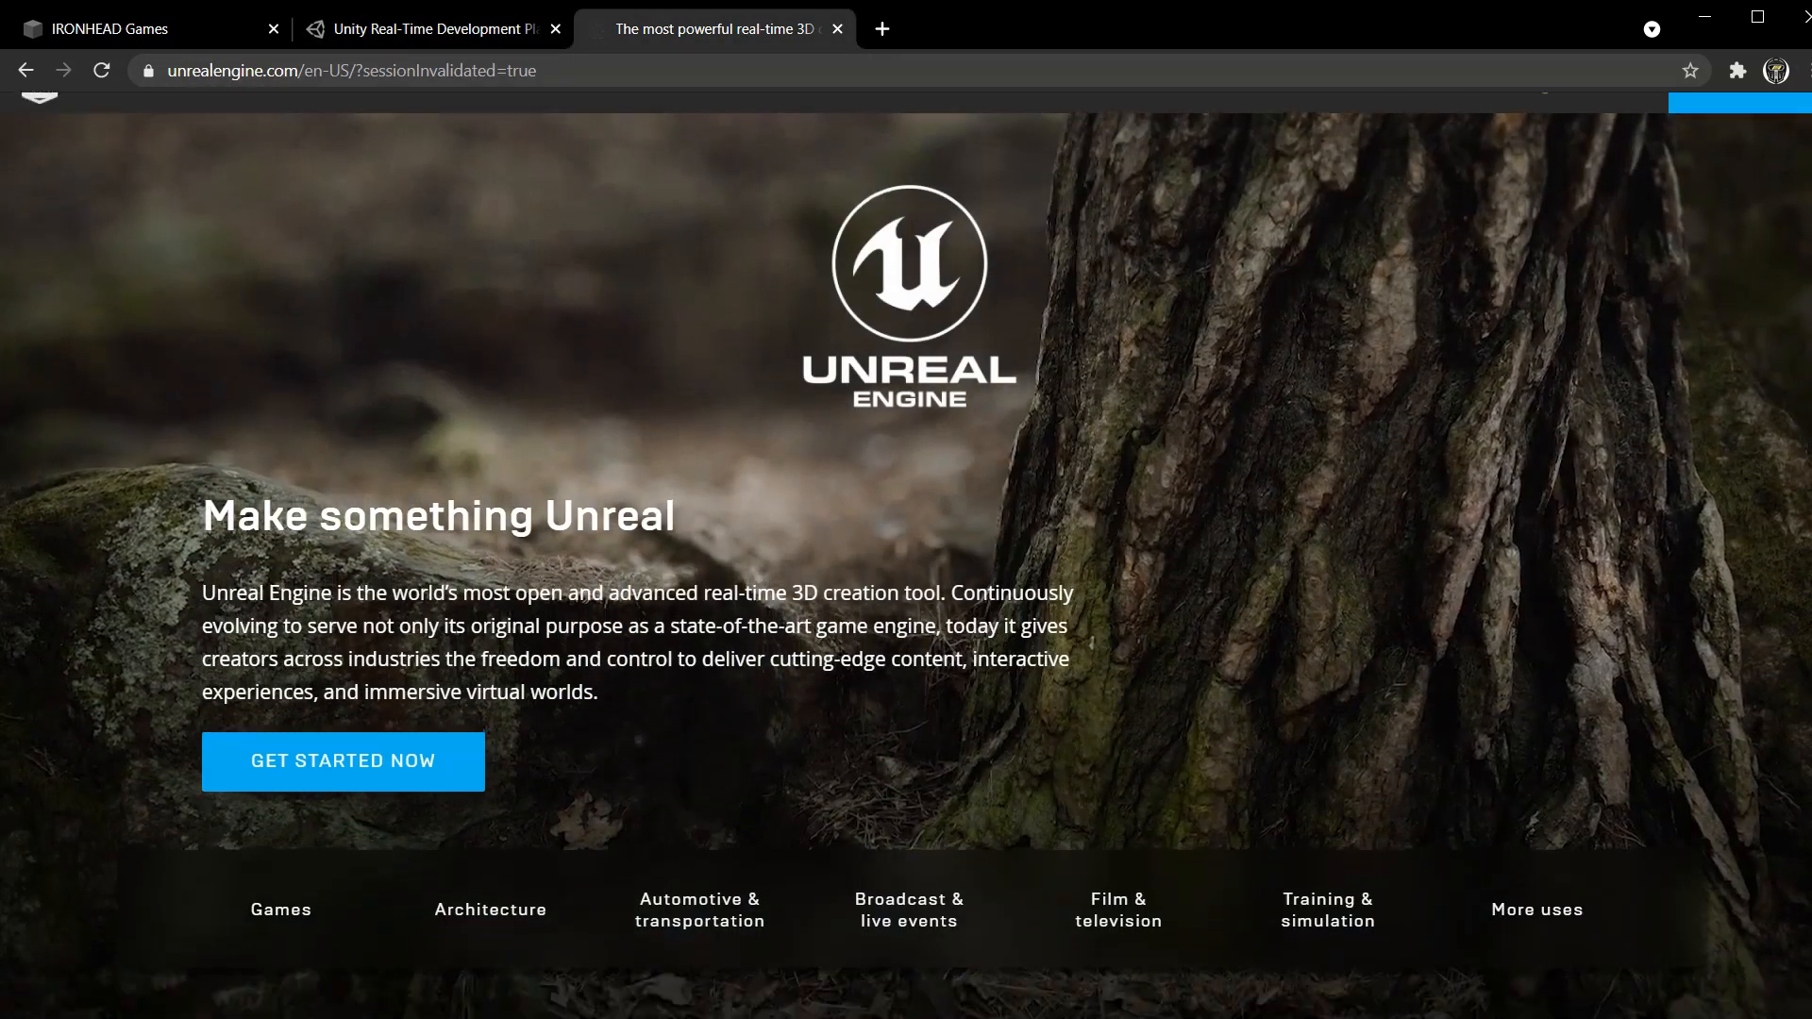
Scroll down Unreal Engine's quality, career and support sections, then return to Unity's tab.
scroll(down, 3)
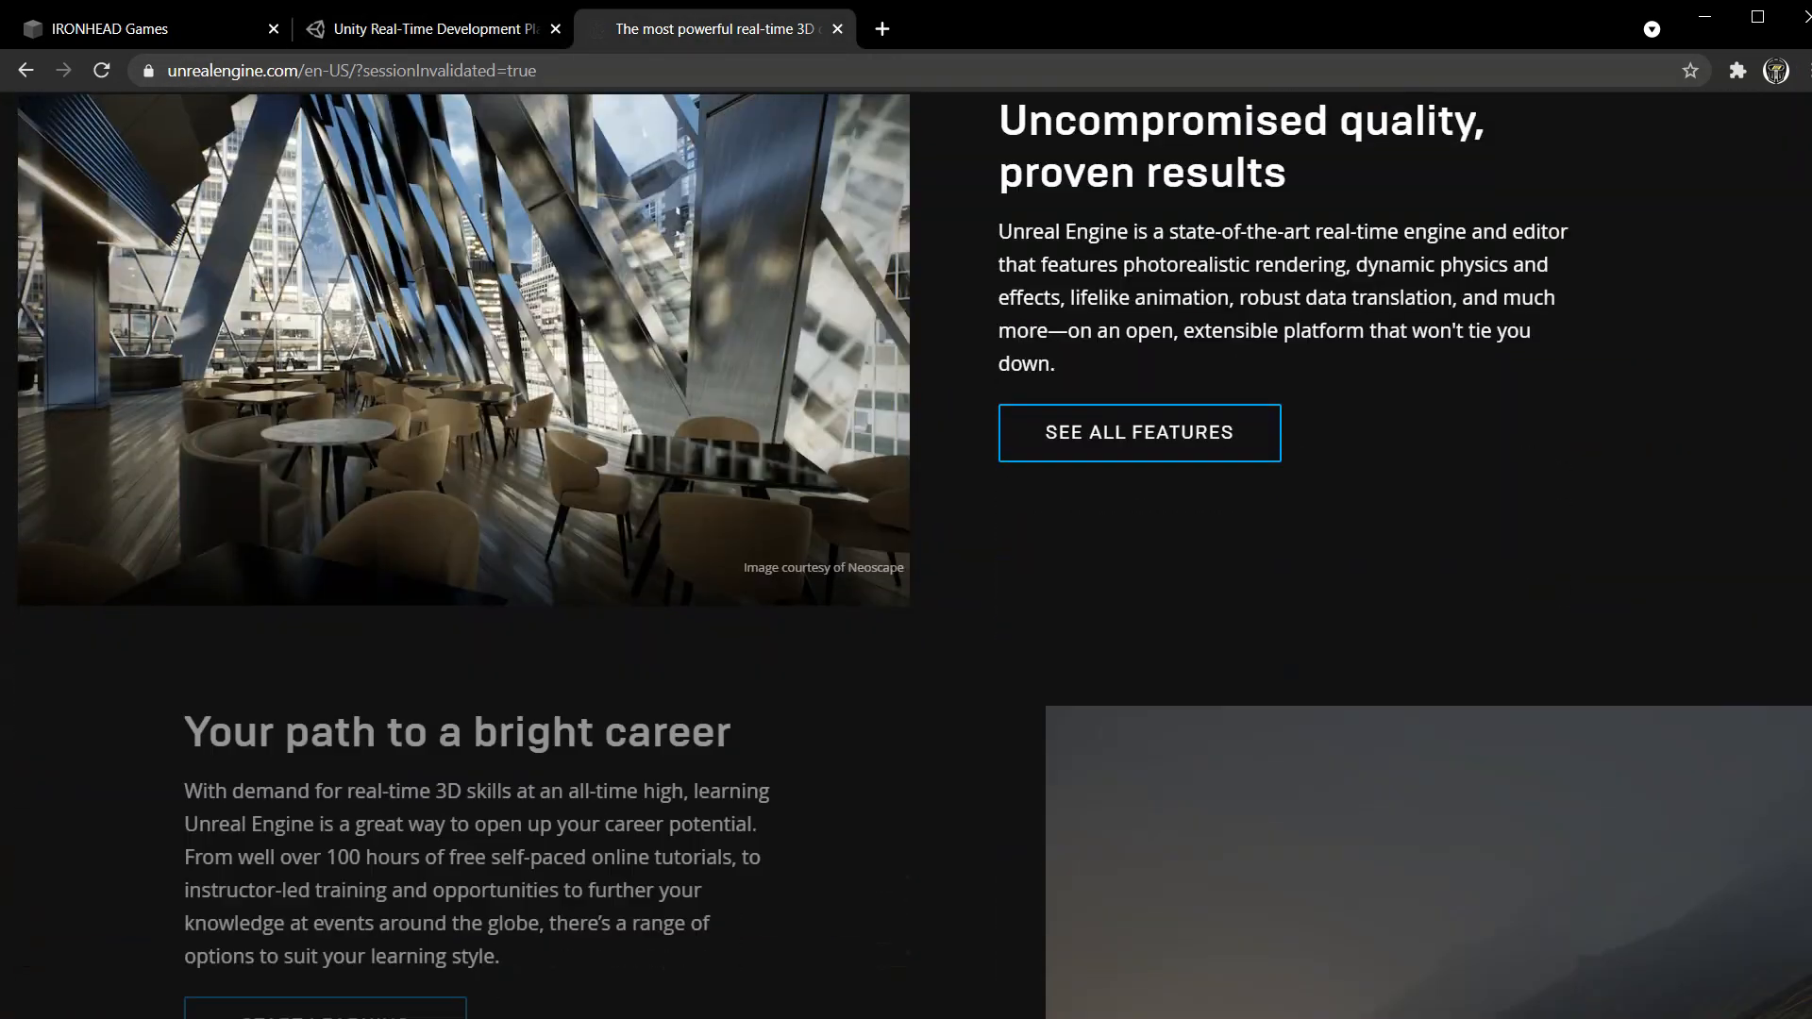
scroll(down, 3)
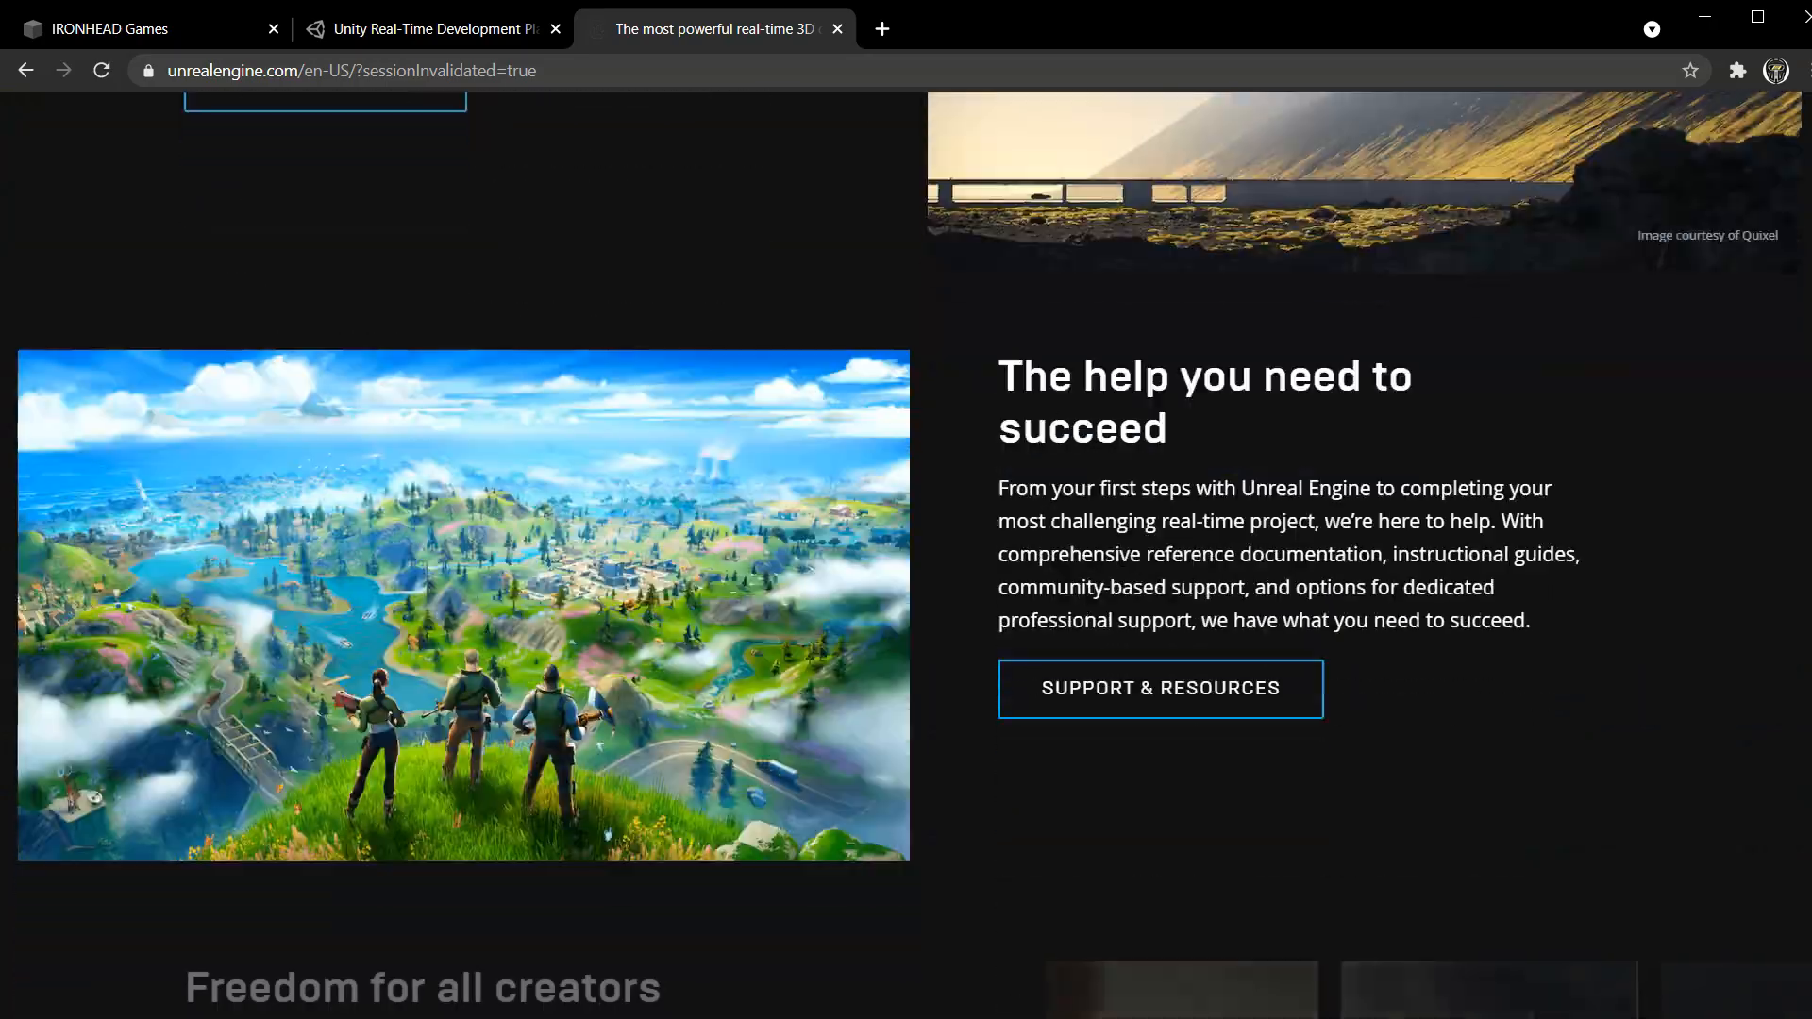
click(427, 27)
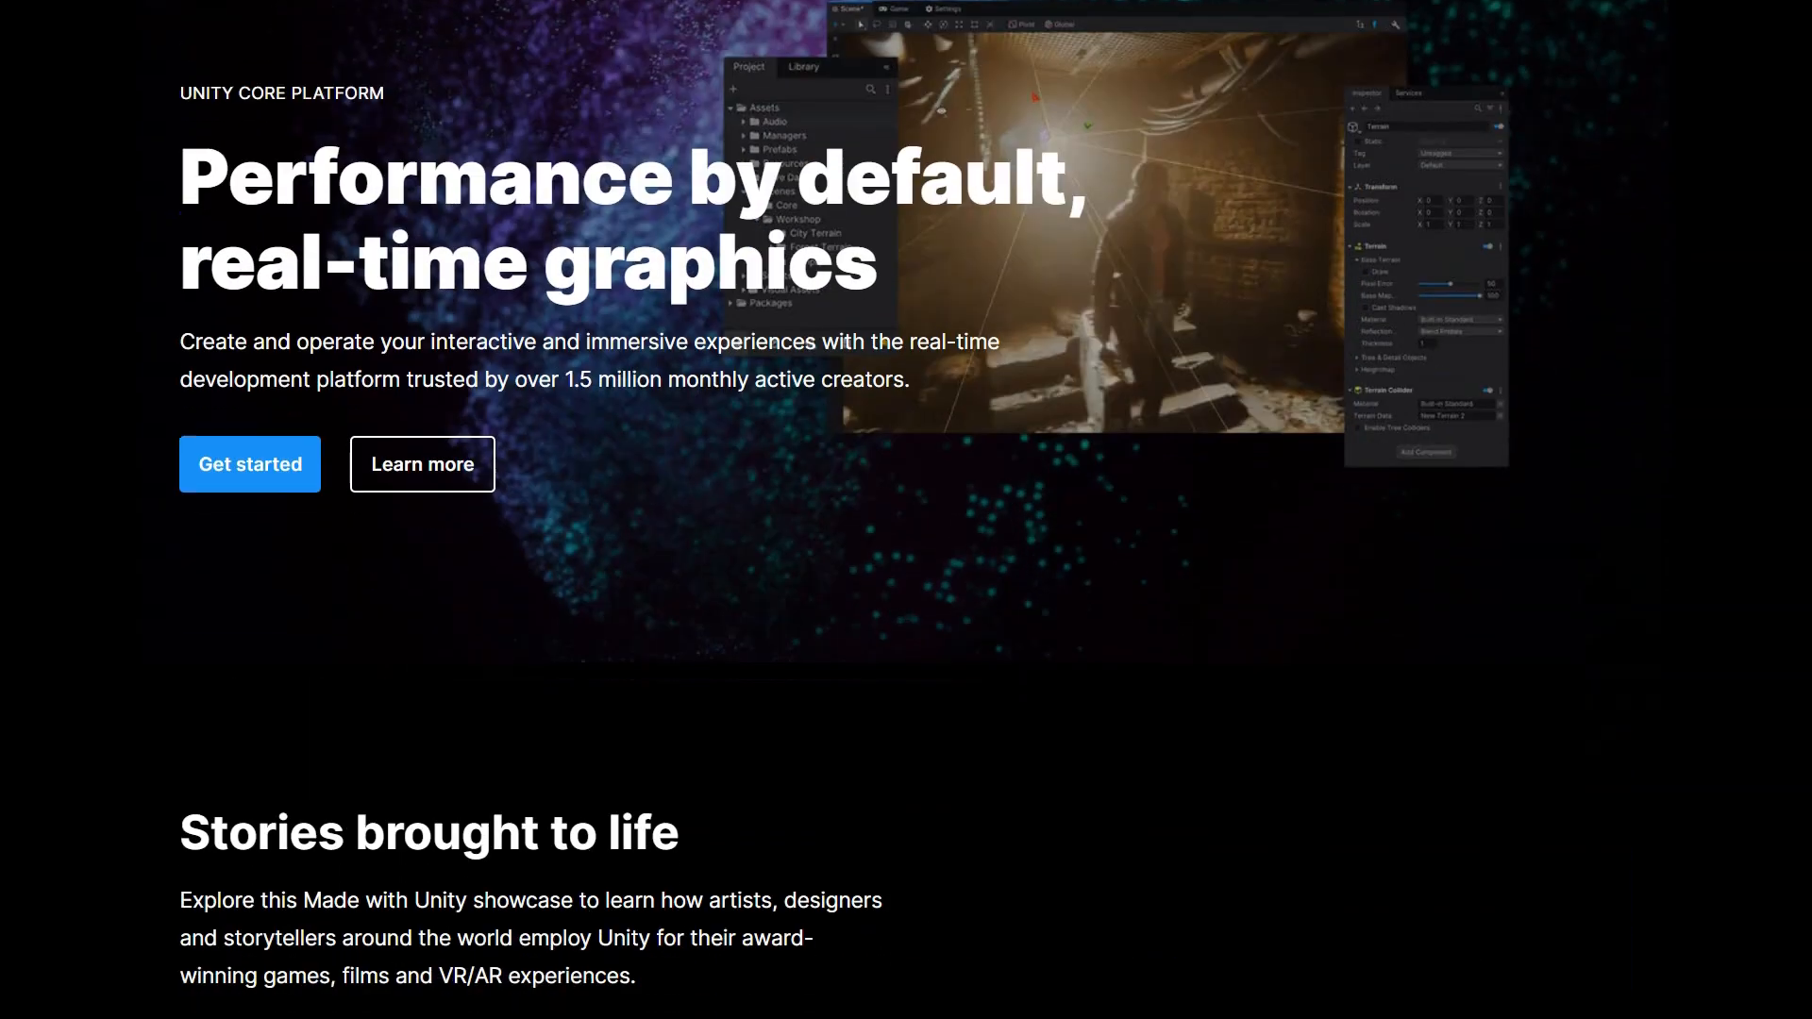
scroll(down, 3)
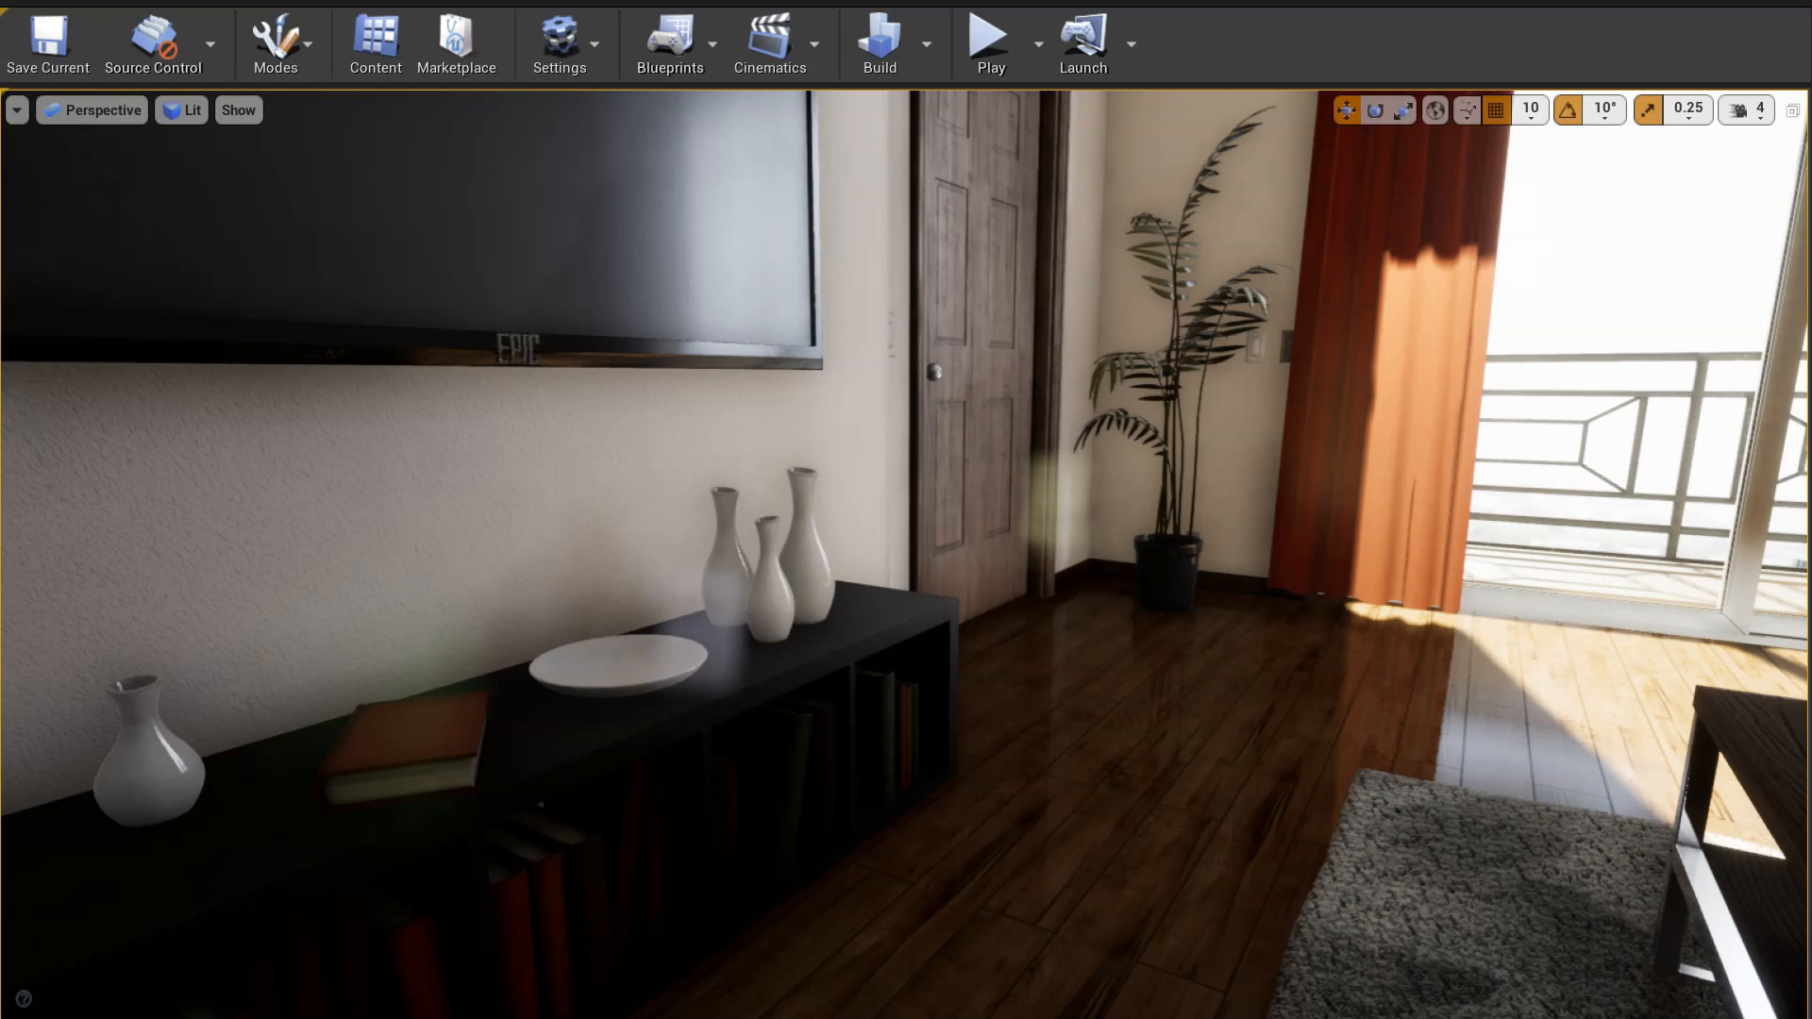
click(987, 43)
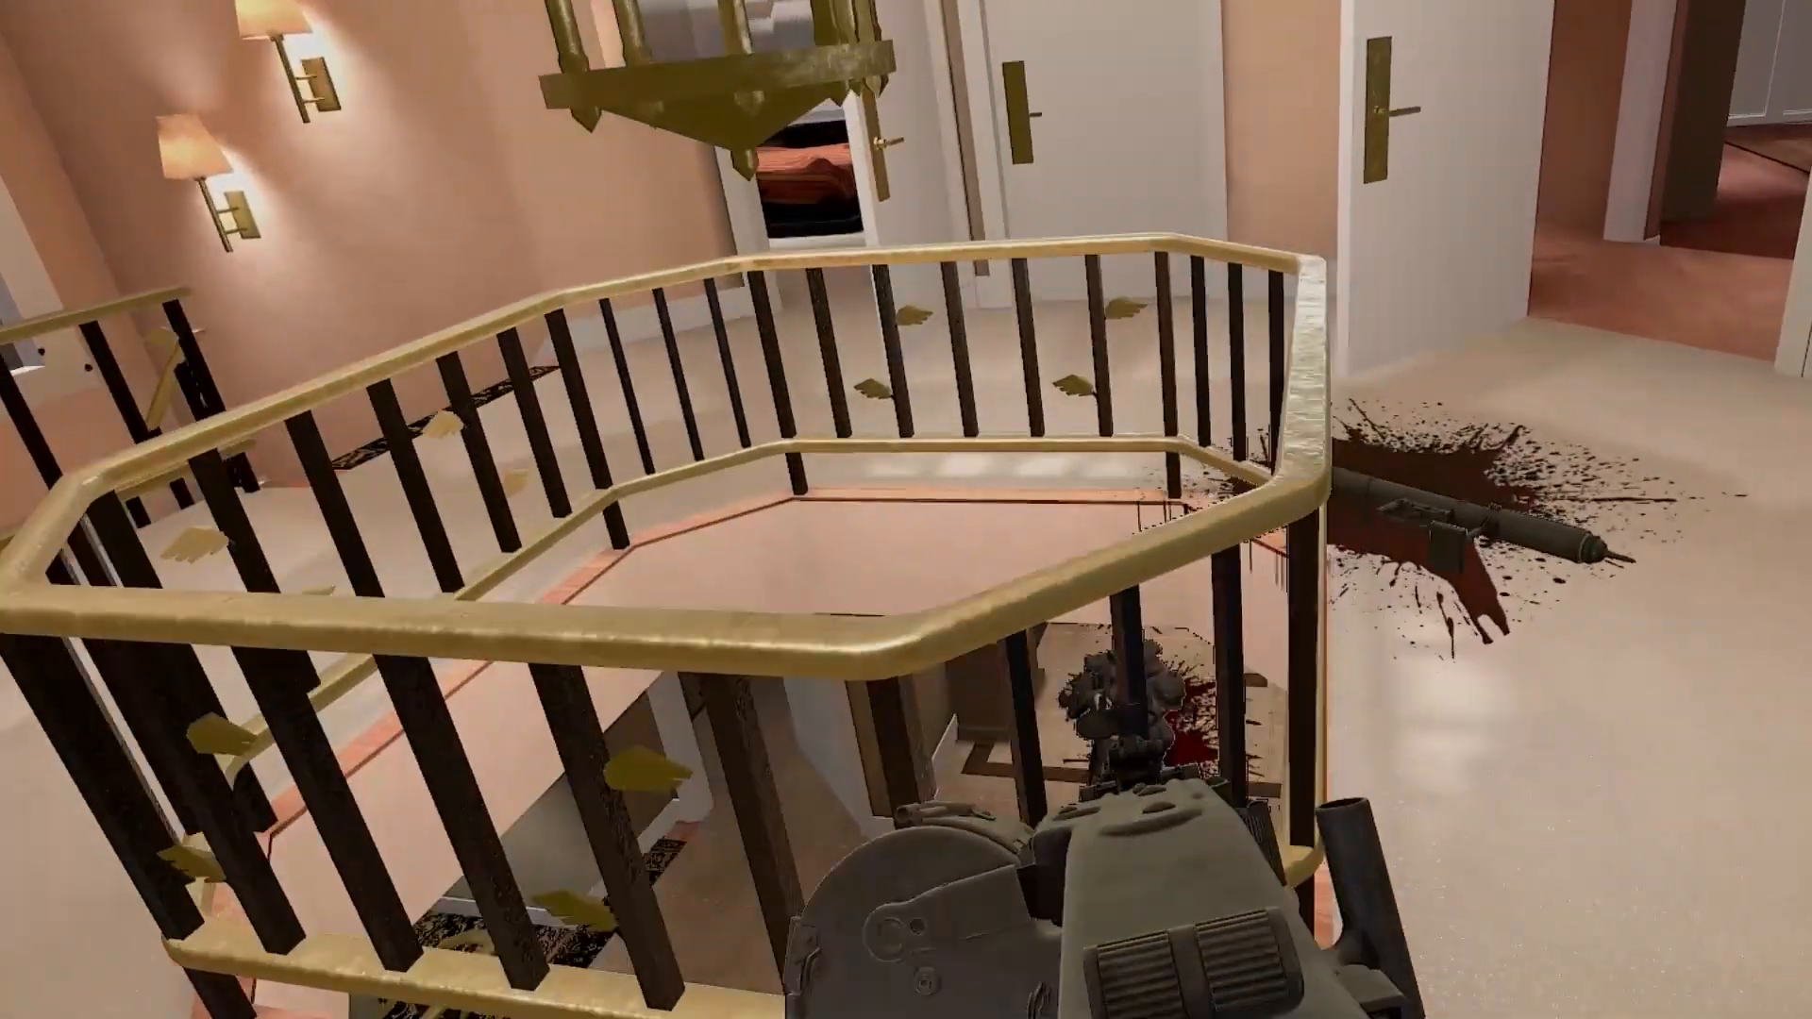
mouse_move(906, 510)
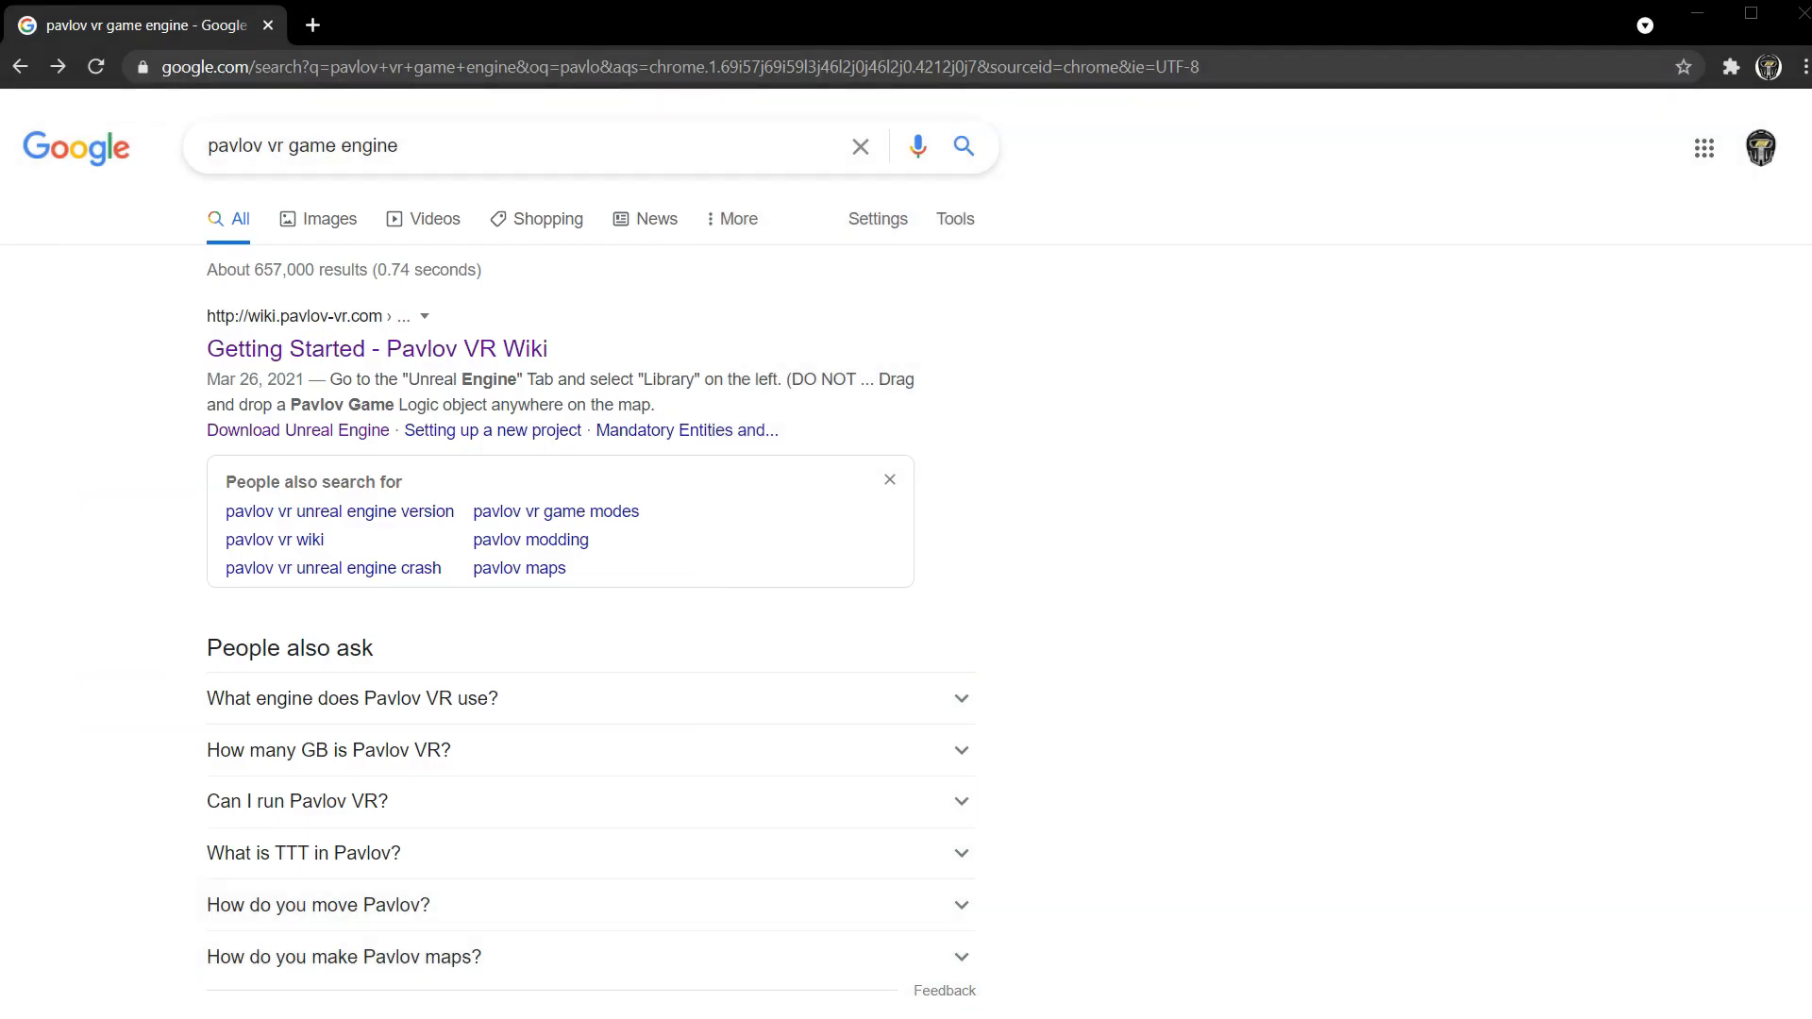
View the Google results for "pavlov vr game engine".
click(351, 699)
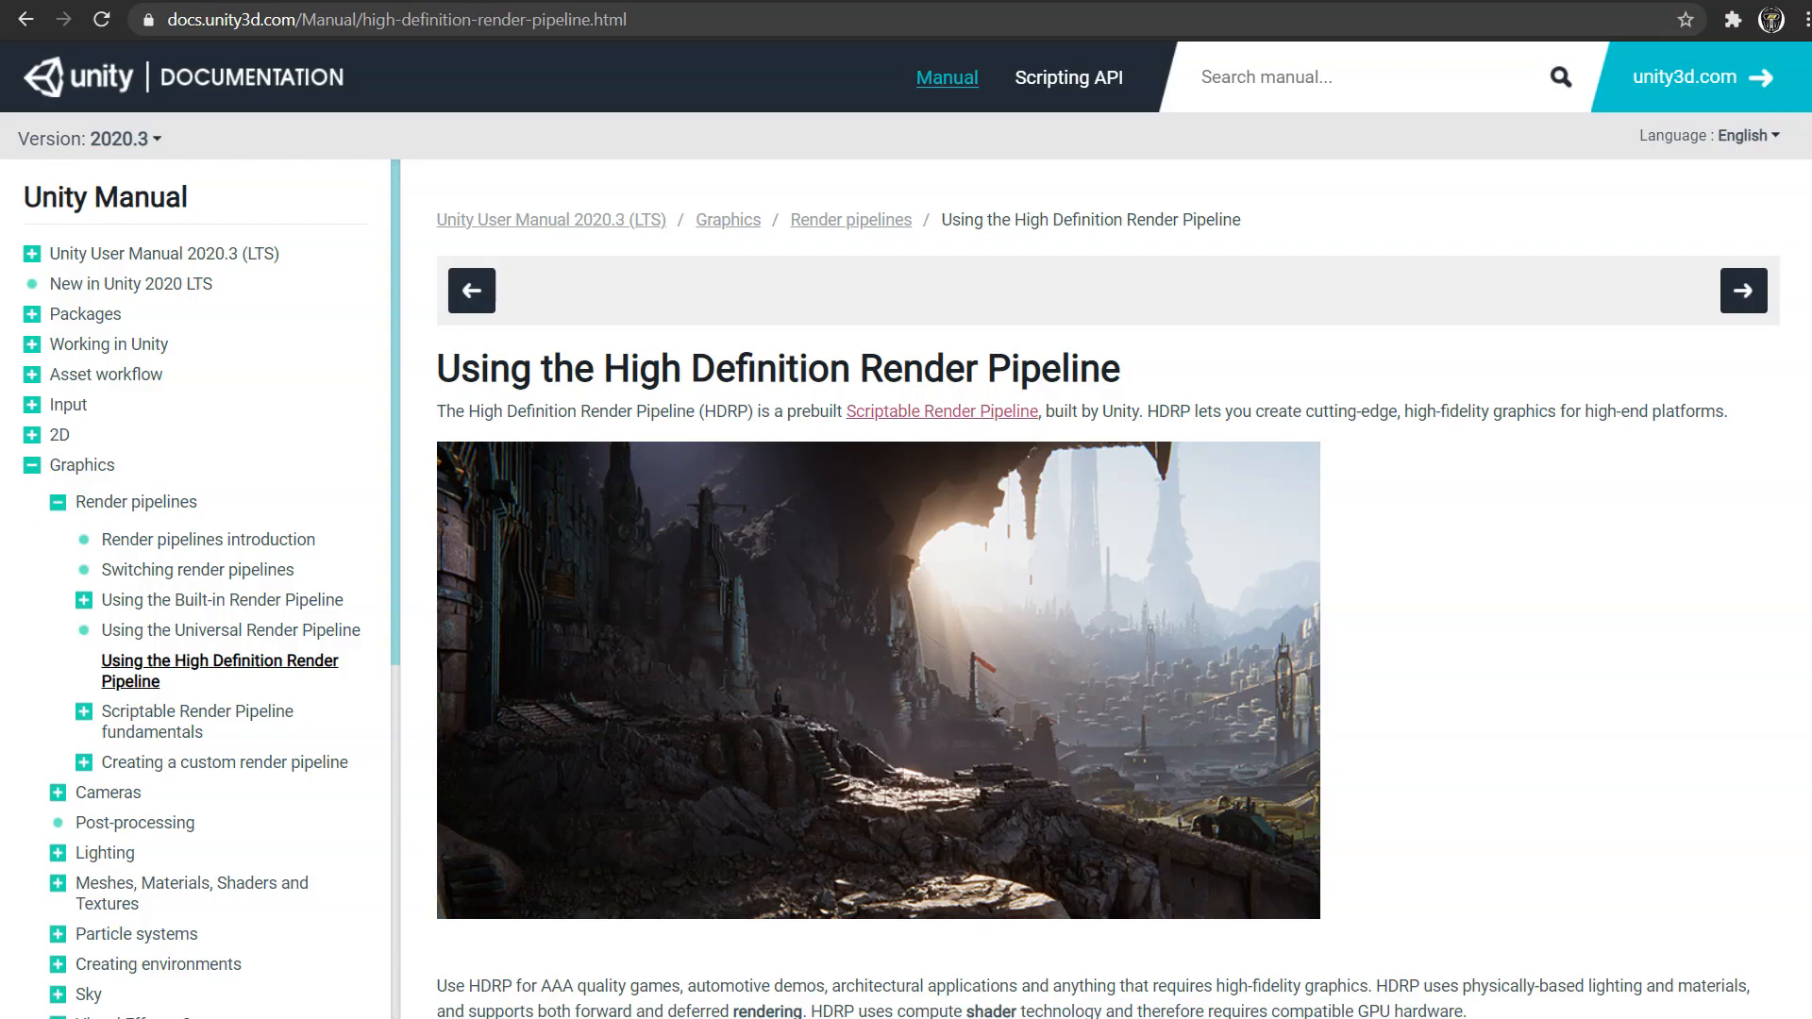
Scroll down Unity's Using the High Definition Render Pipeline manual page.
scroll(down, 3)
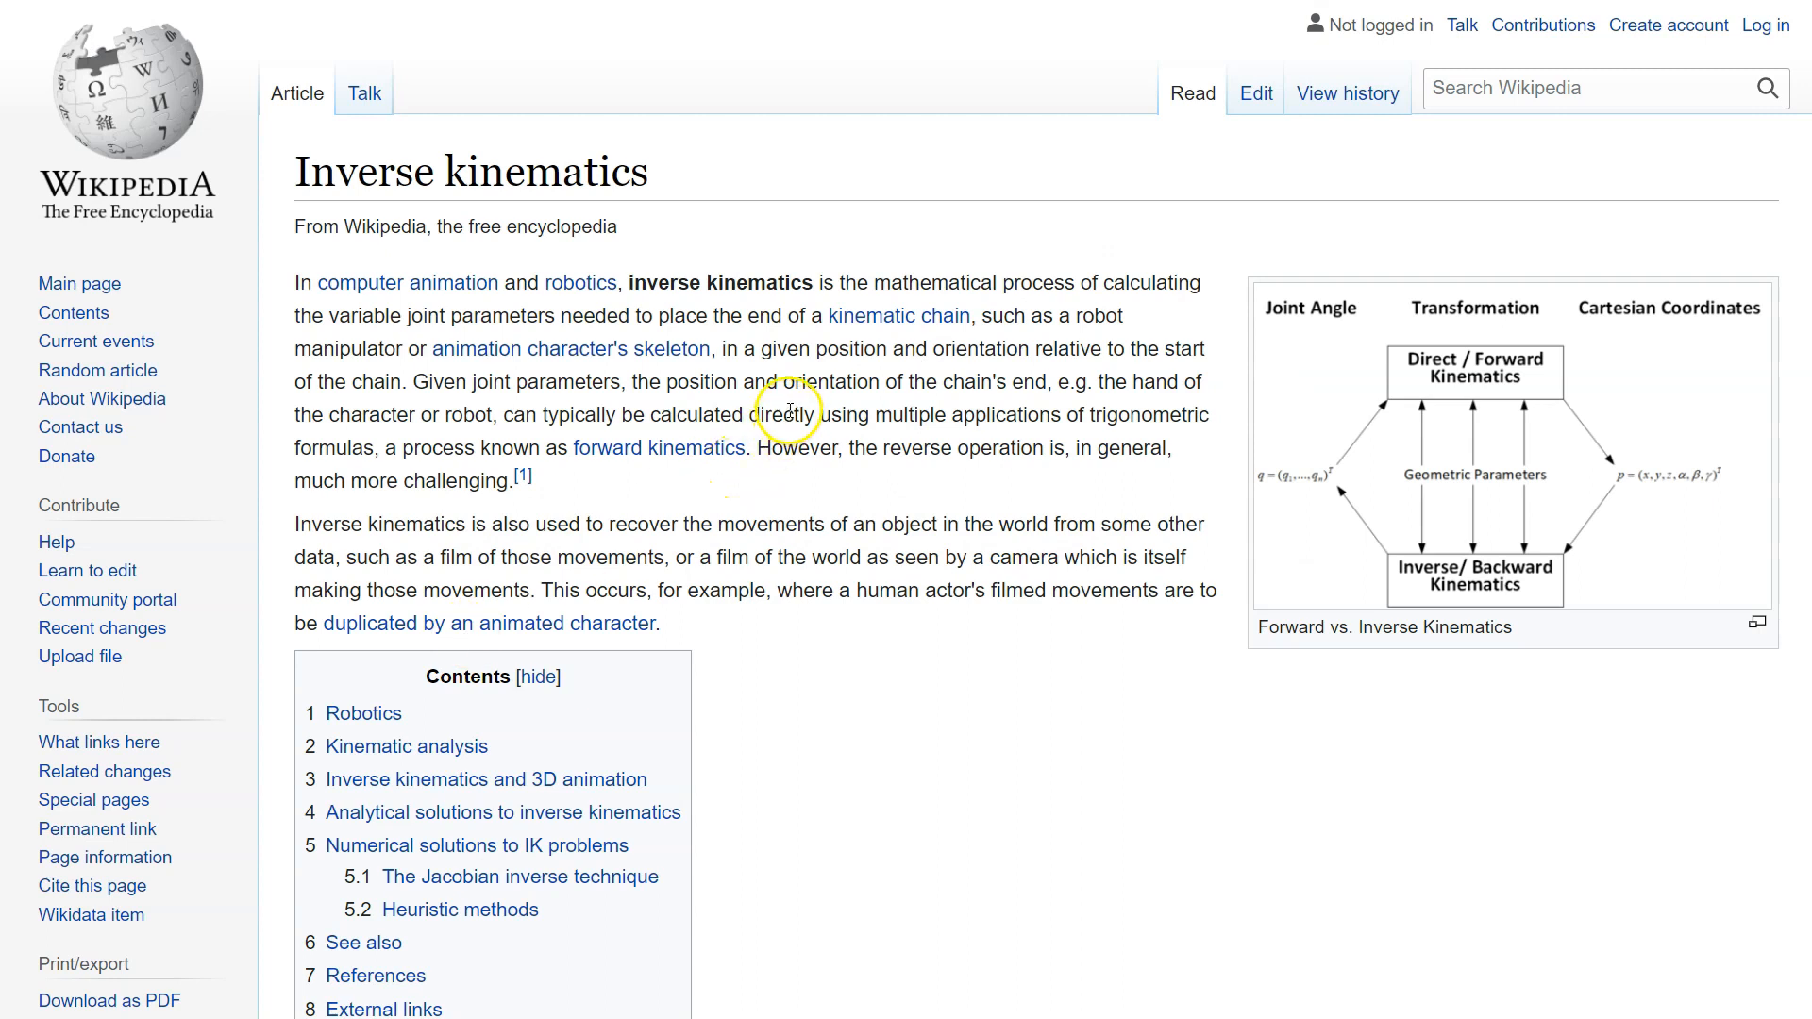
mouse_move(656, 283)
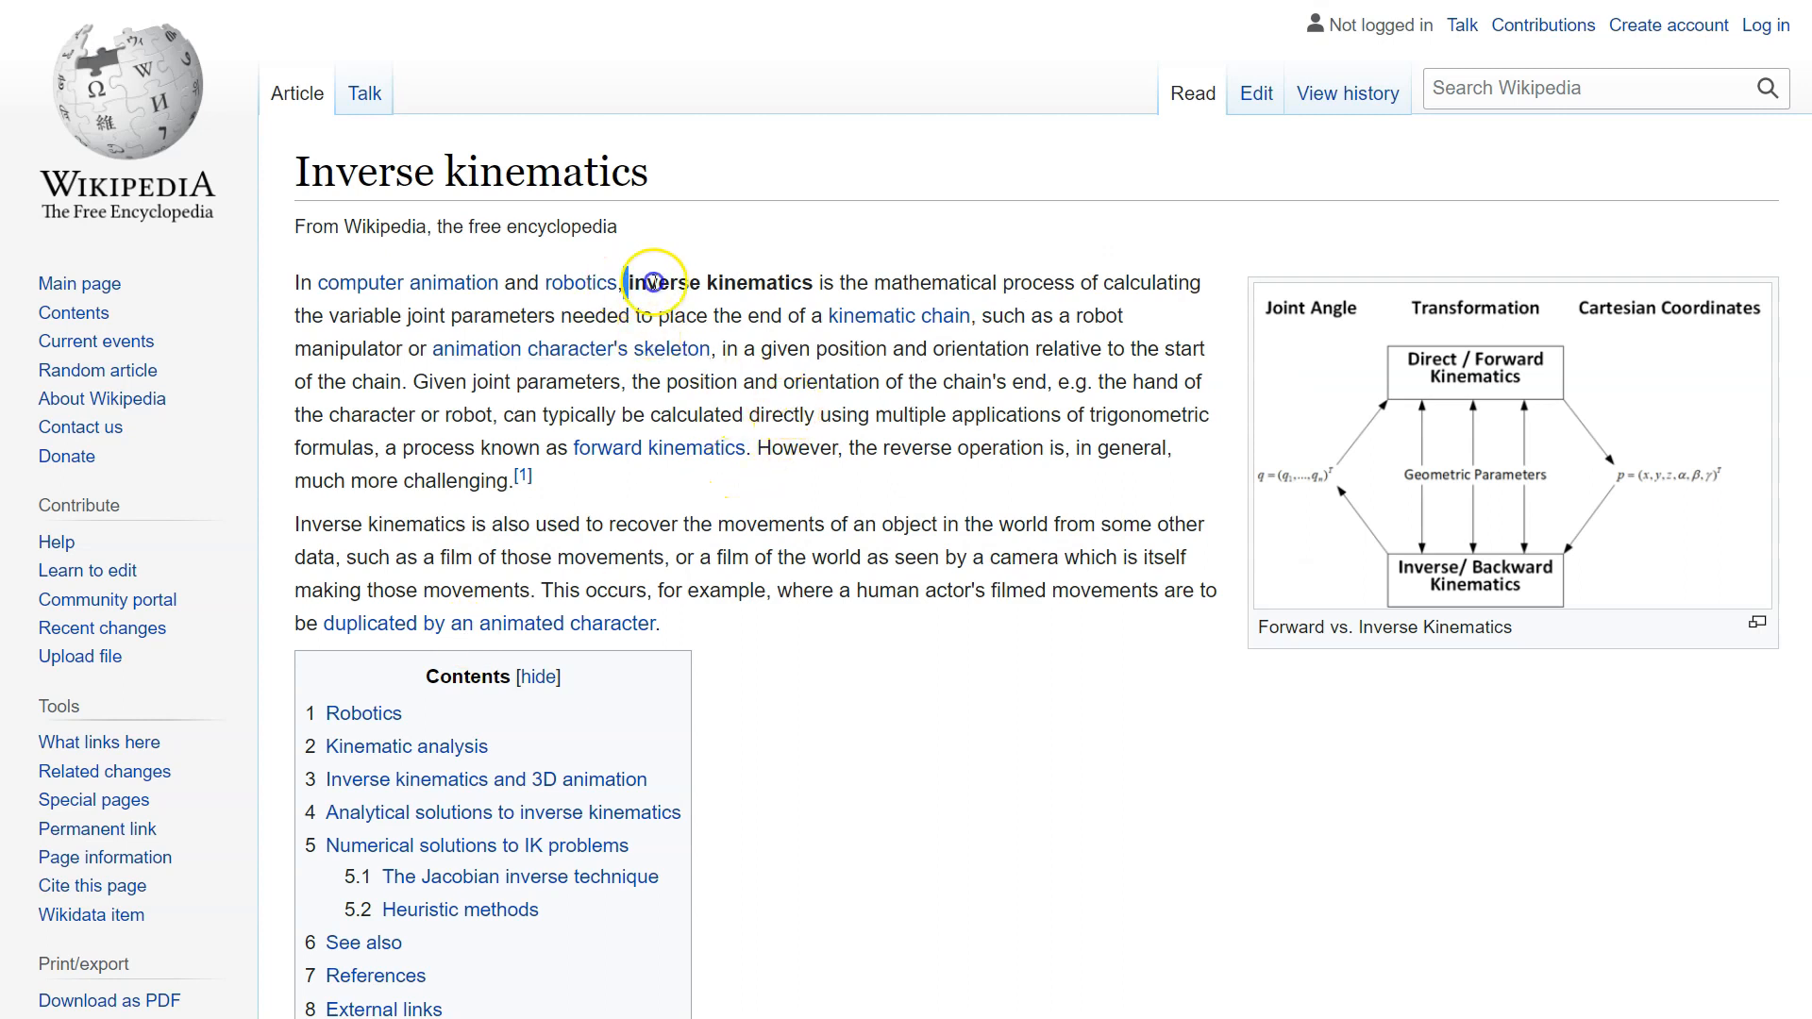
Scroll the Inverse kinematics article to its Kinematic analysis and 3D animation sections, then leave via the tab bar.
scroll(down, 3)
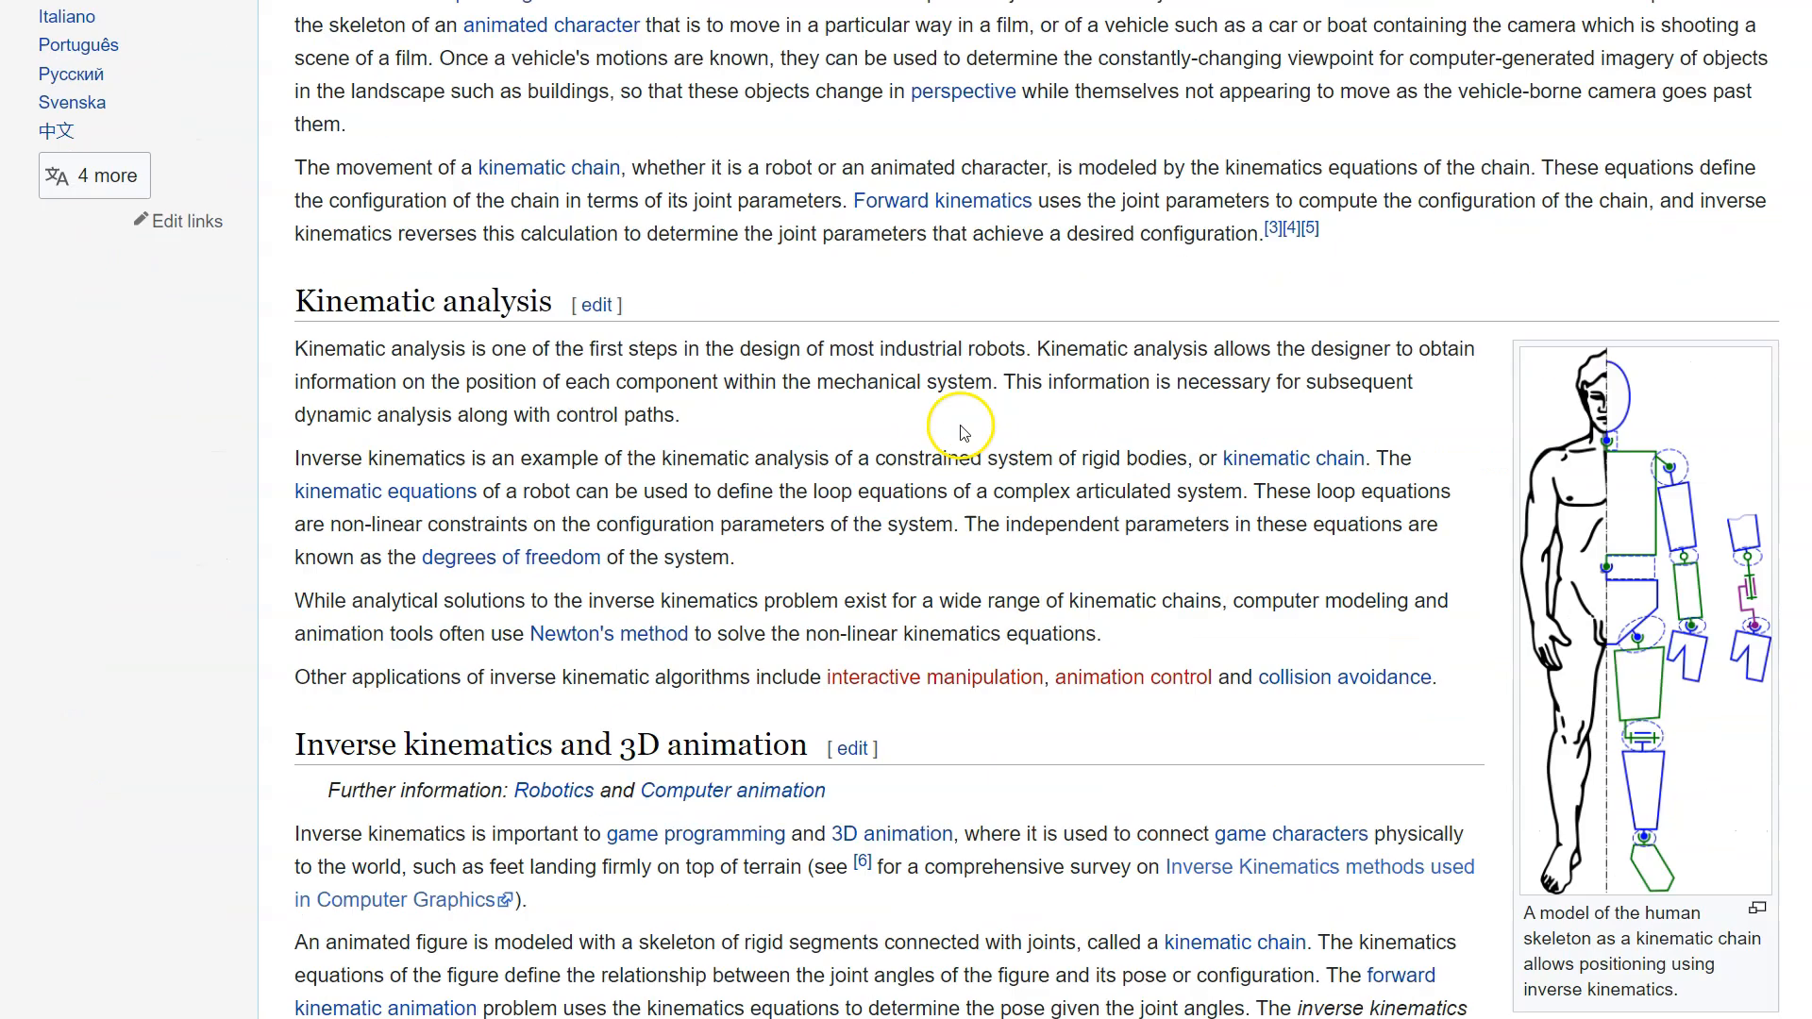
scroll(down, 3)
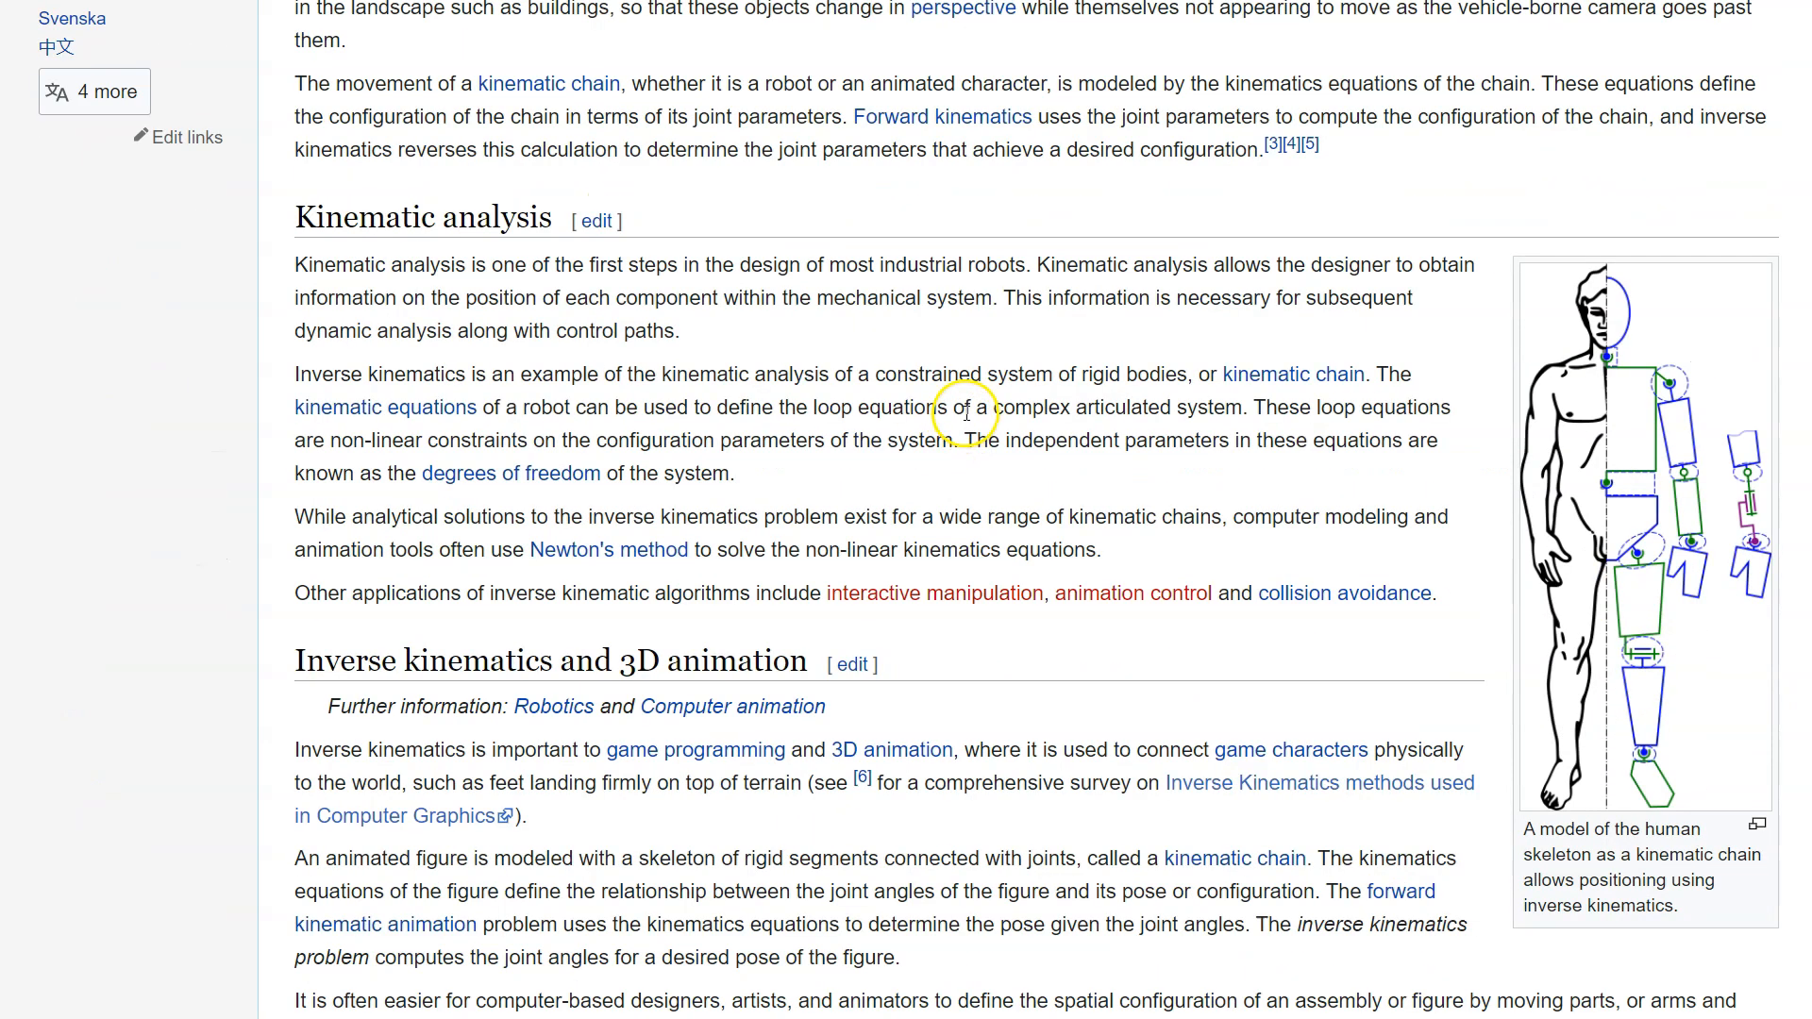
mouse_move(964, 413)
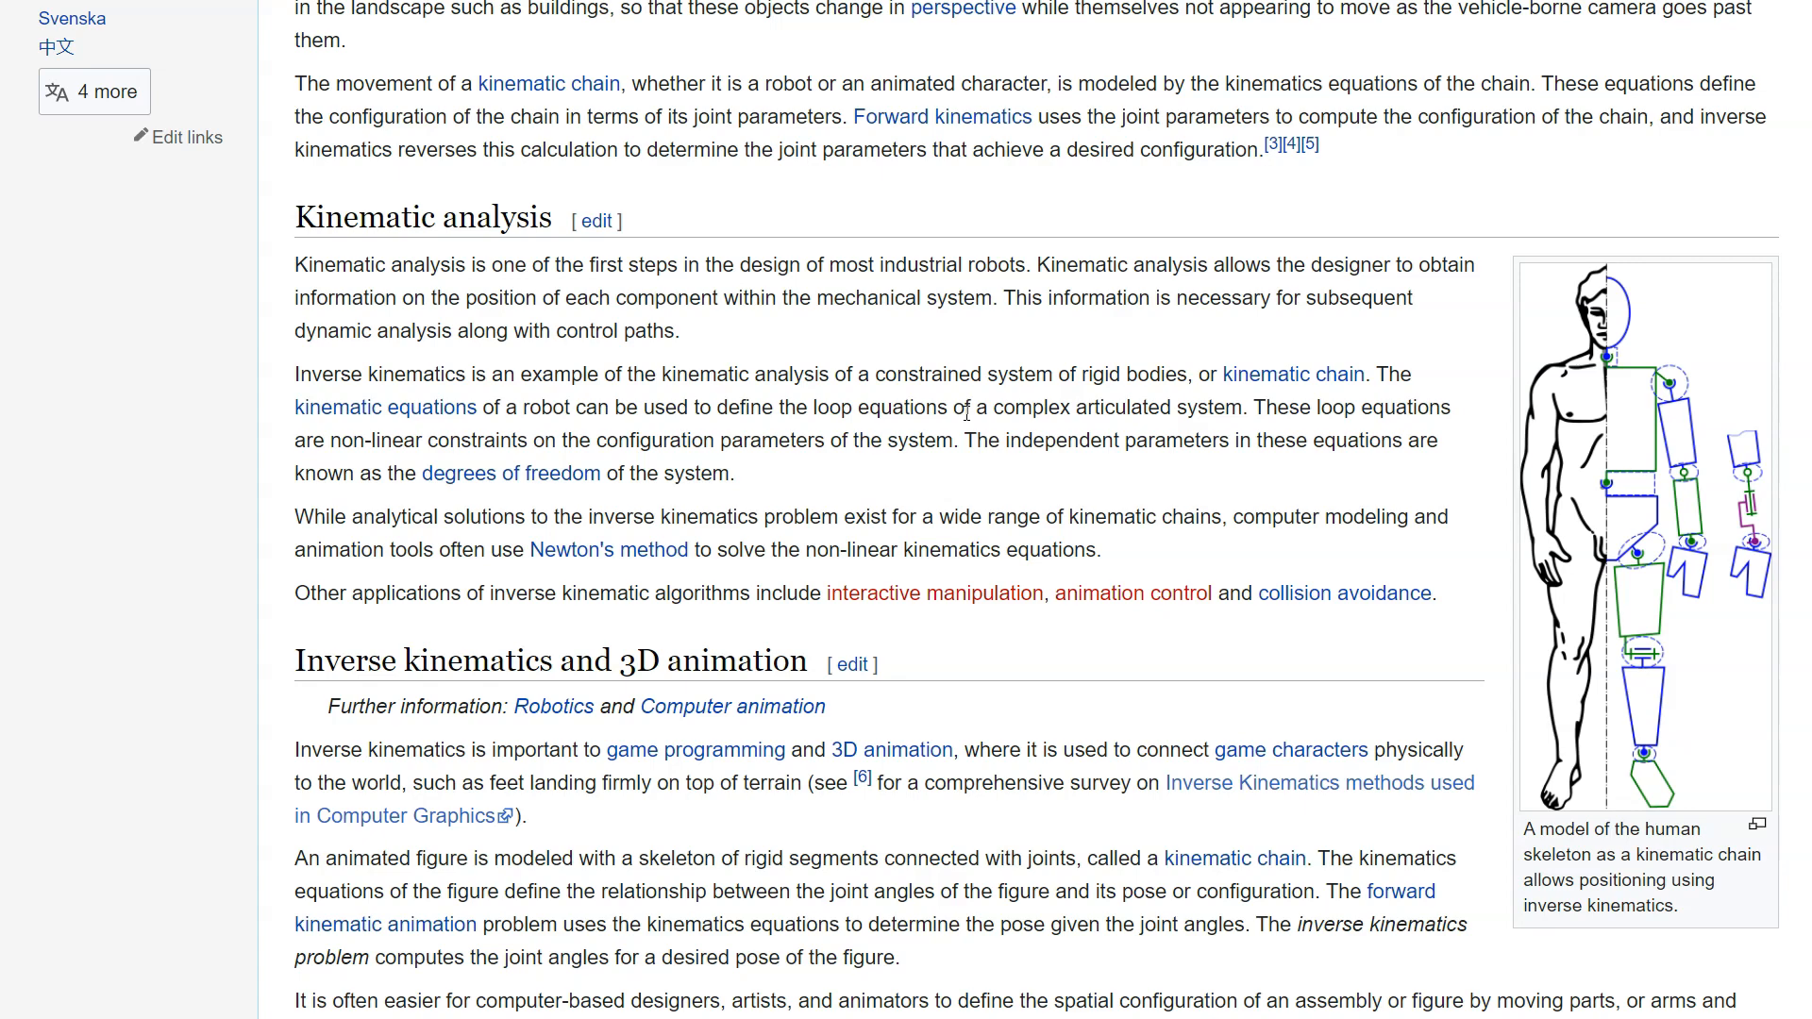
scroll(up, 3)
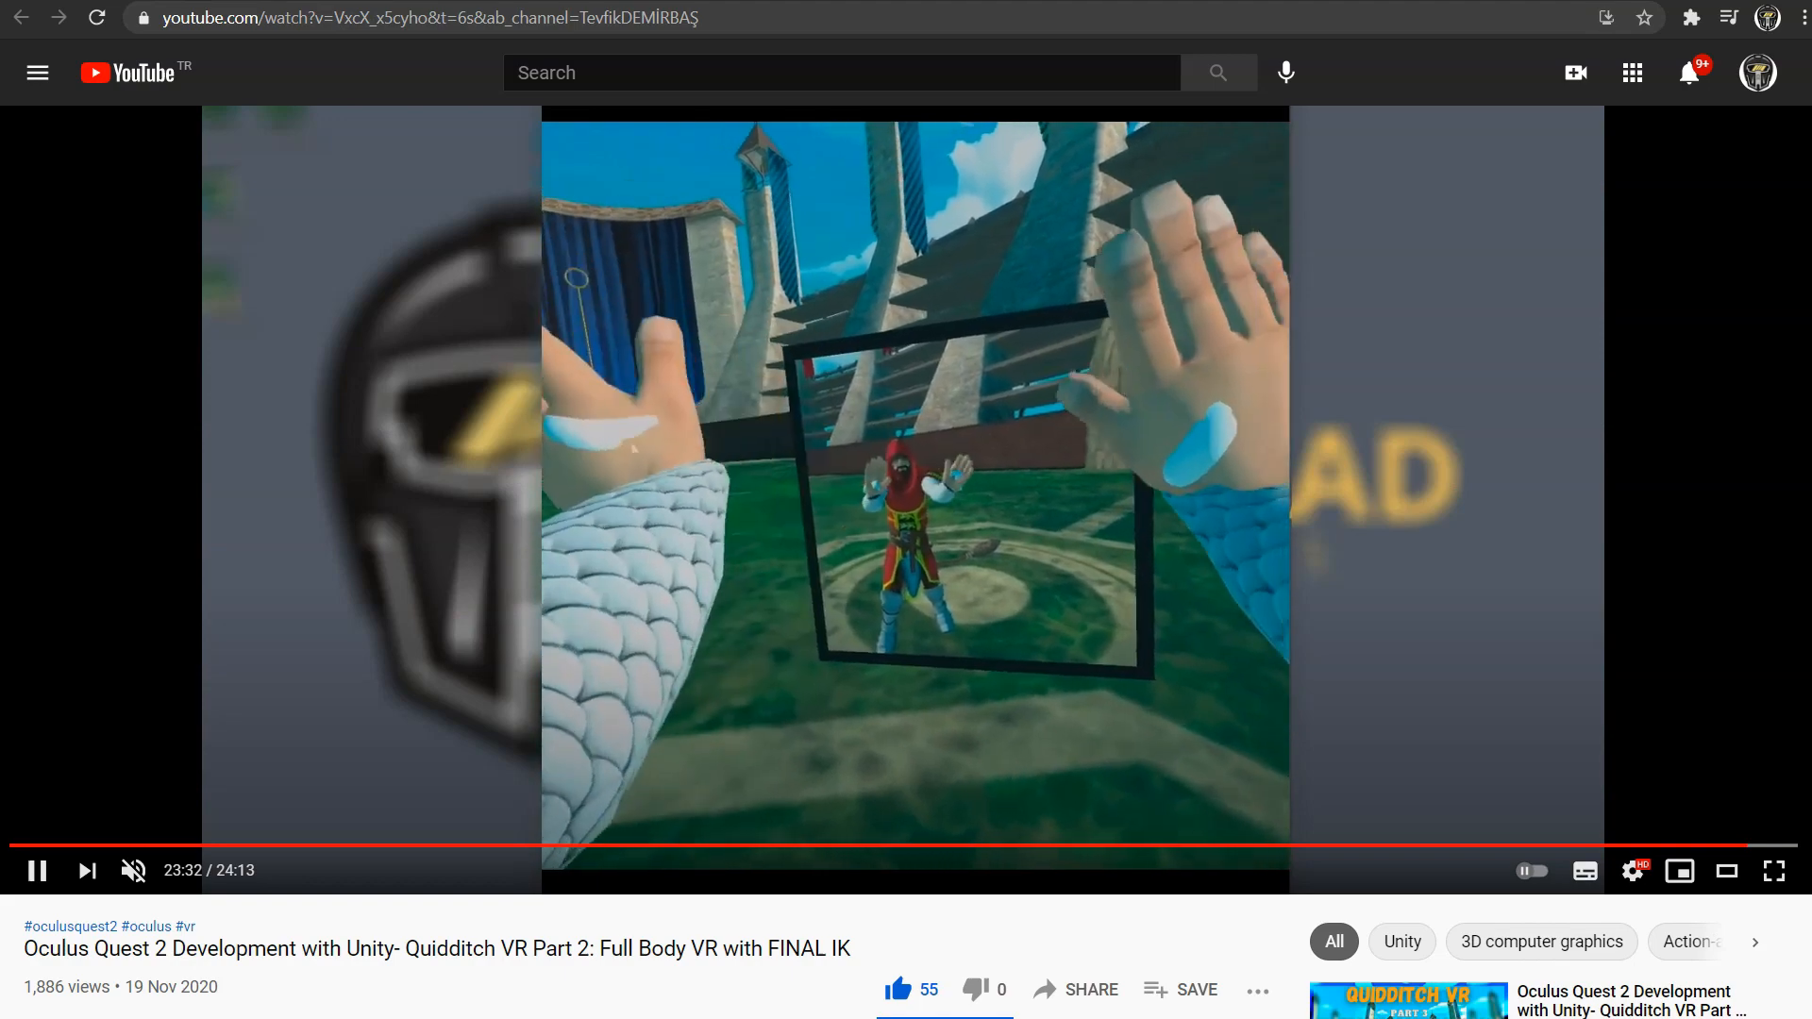
click(416, 17)
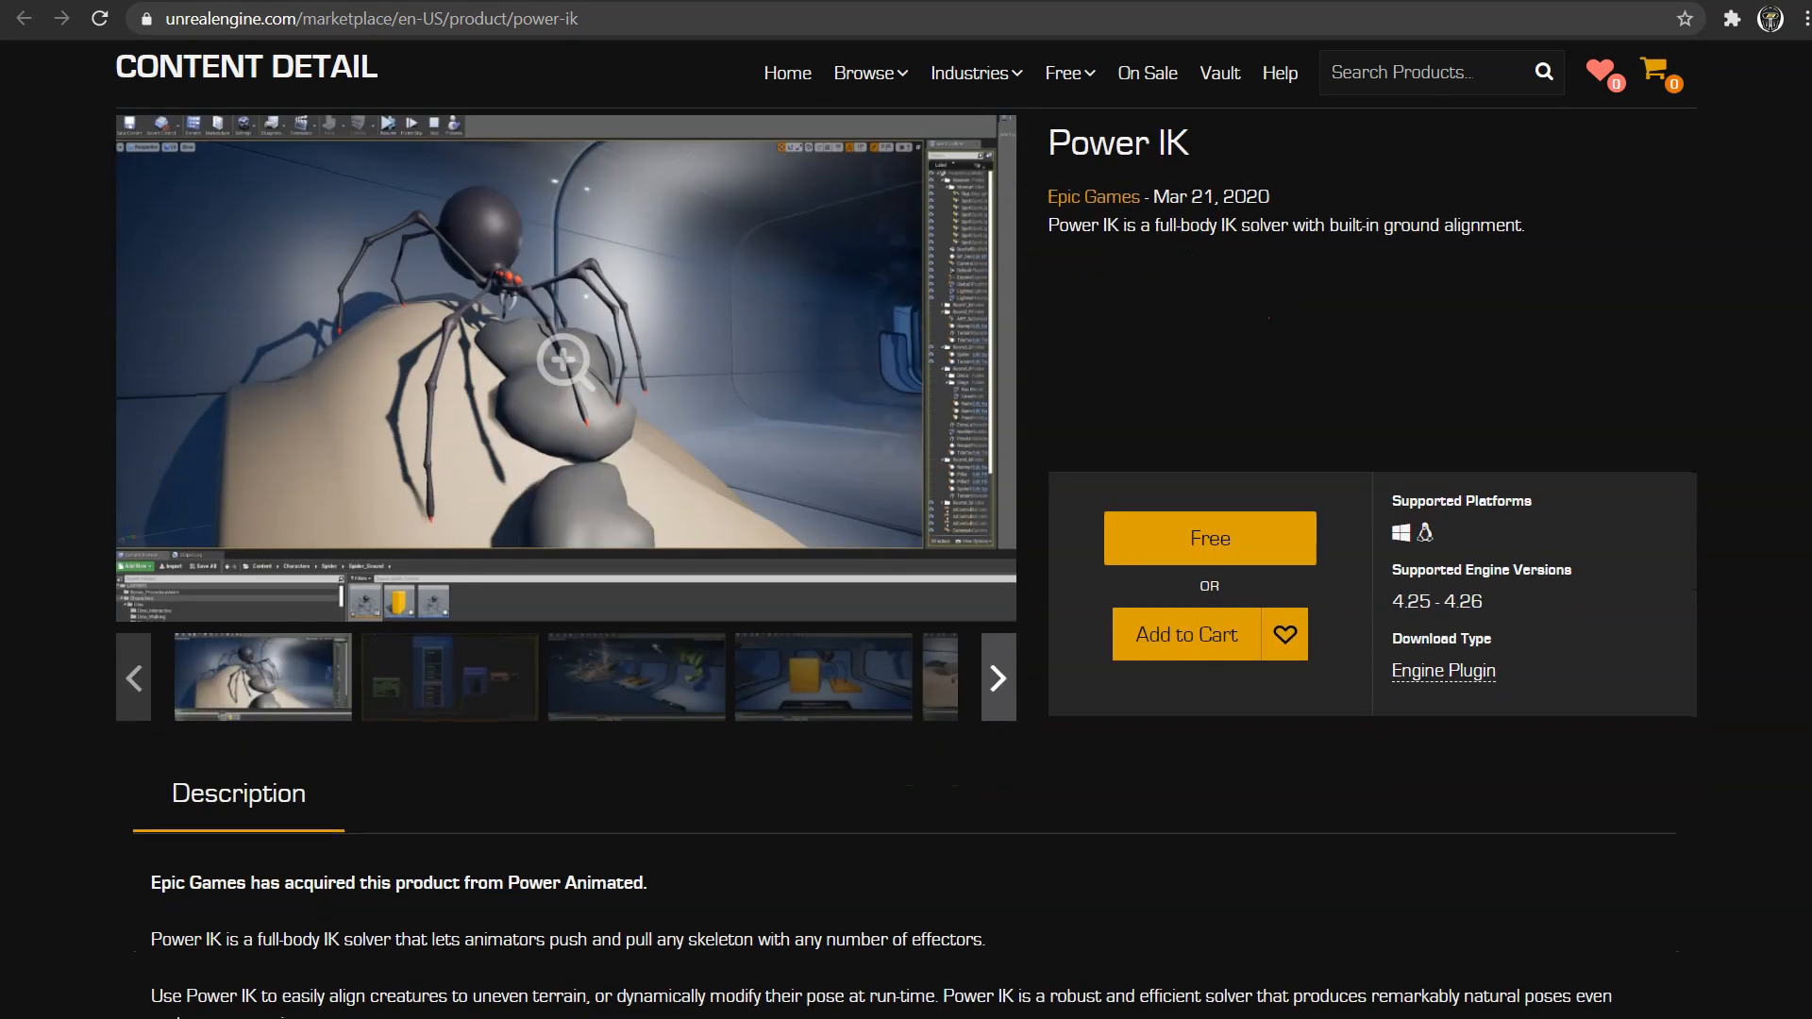
View the Power IK product name and gallery screenshot, then follow the link to poweranimated.com.
double_click(1117, 142)
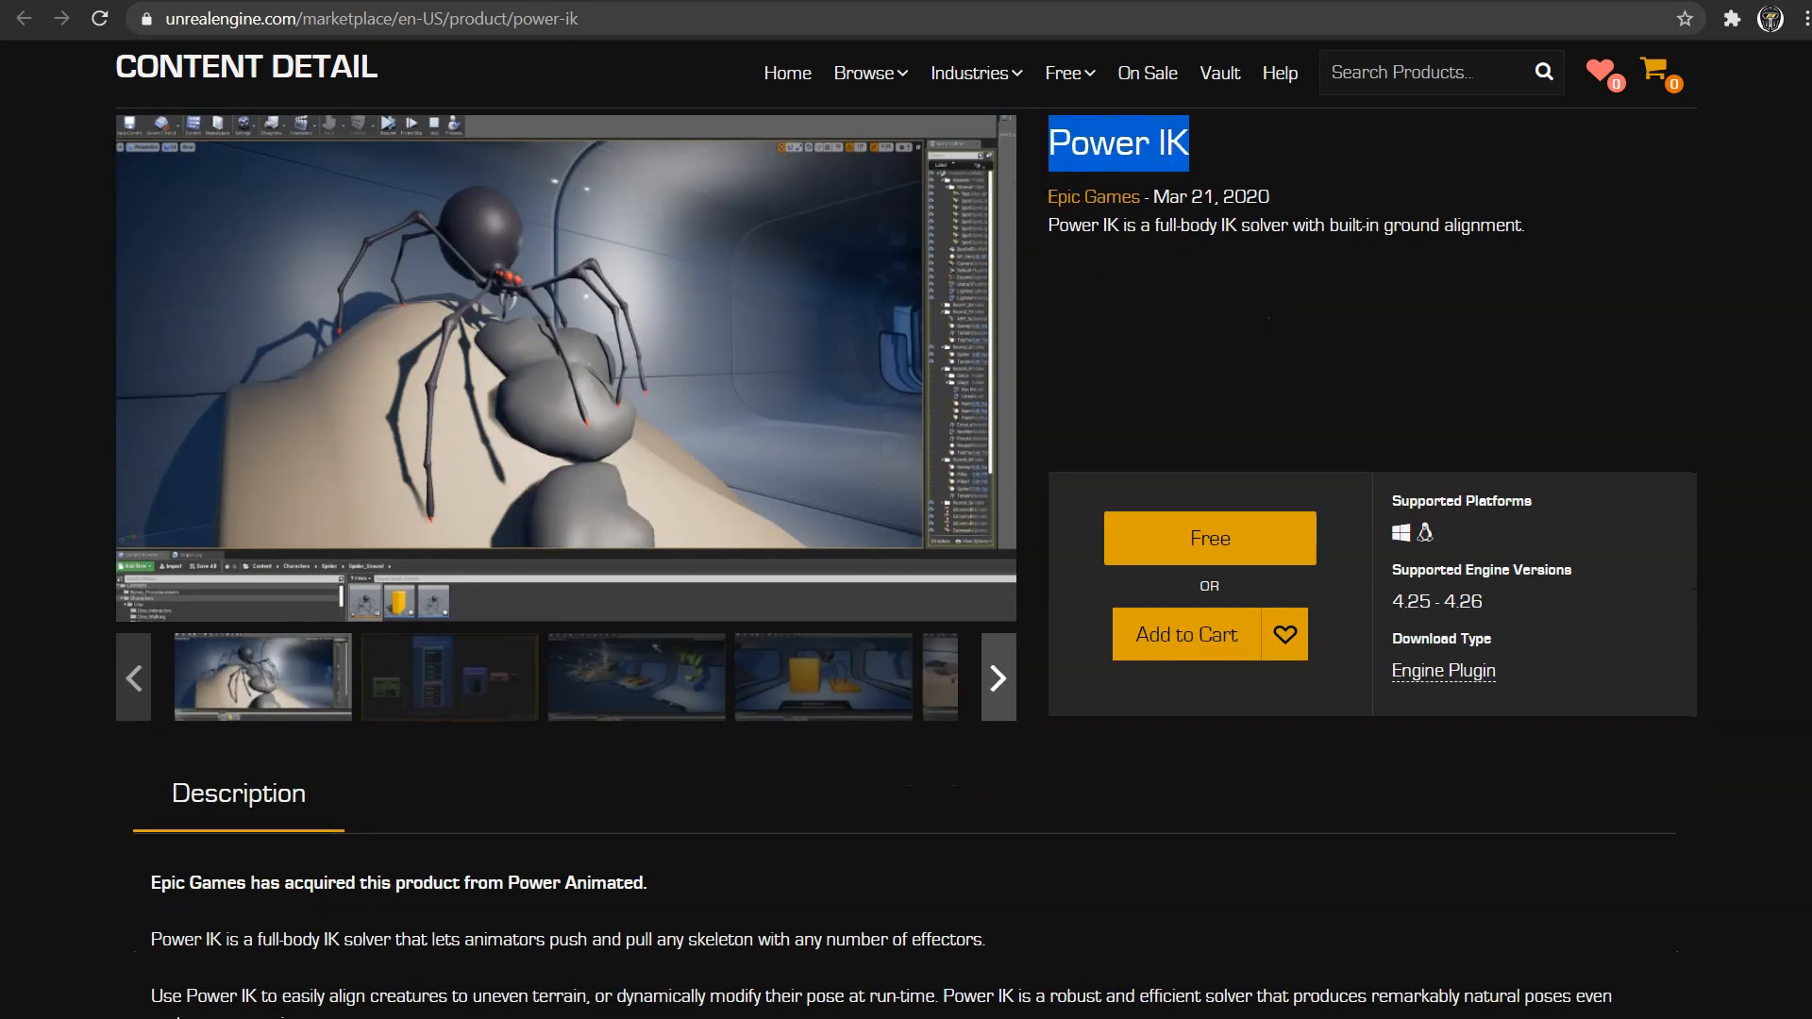
click(448, 678)
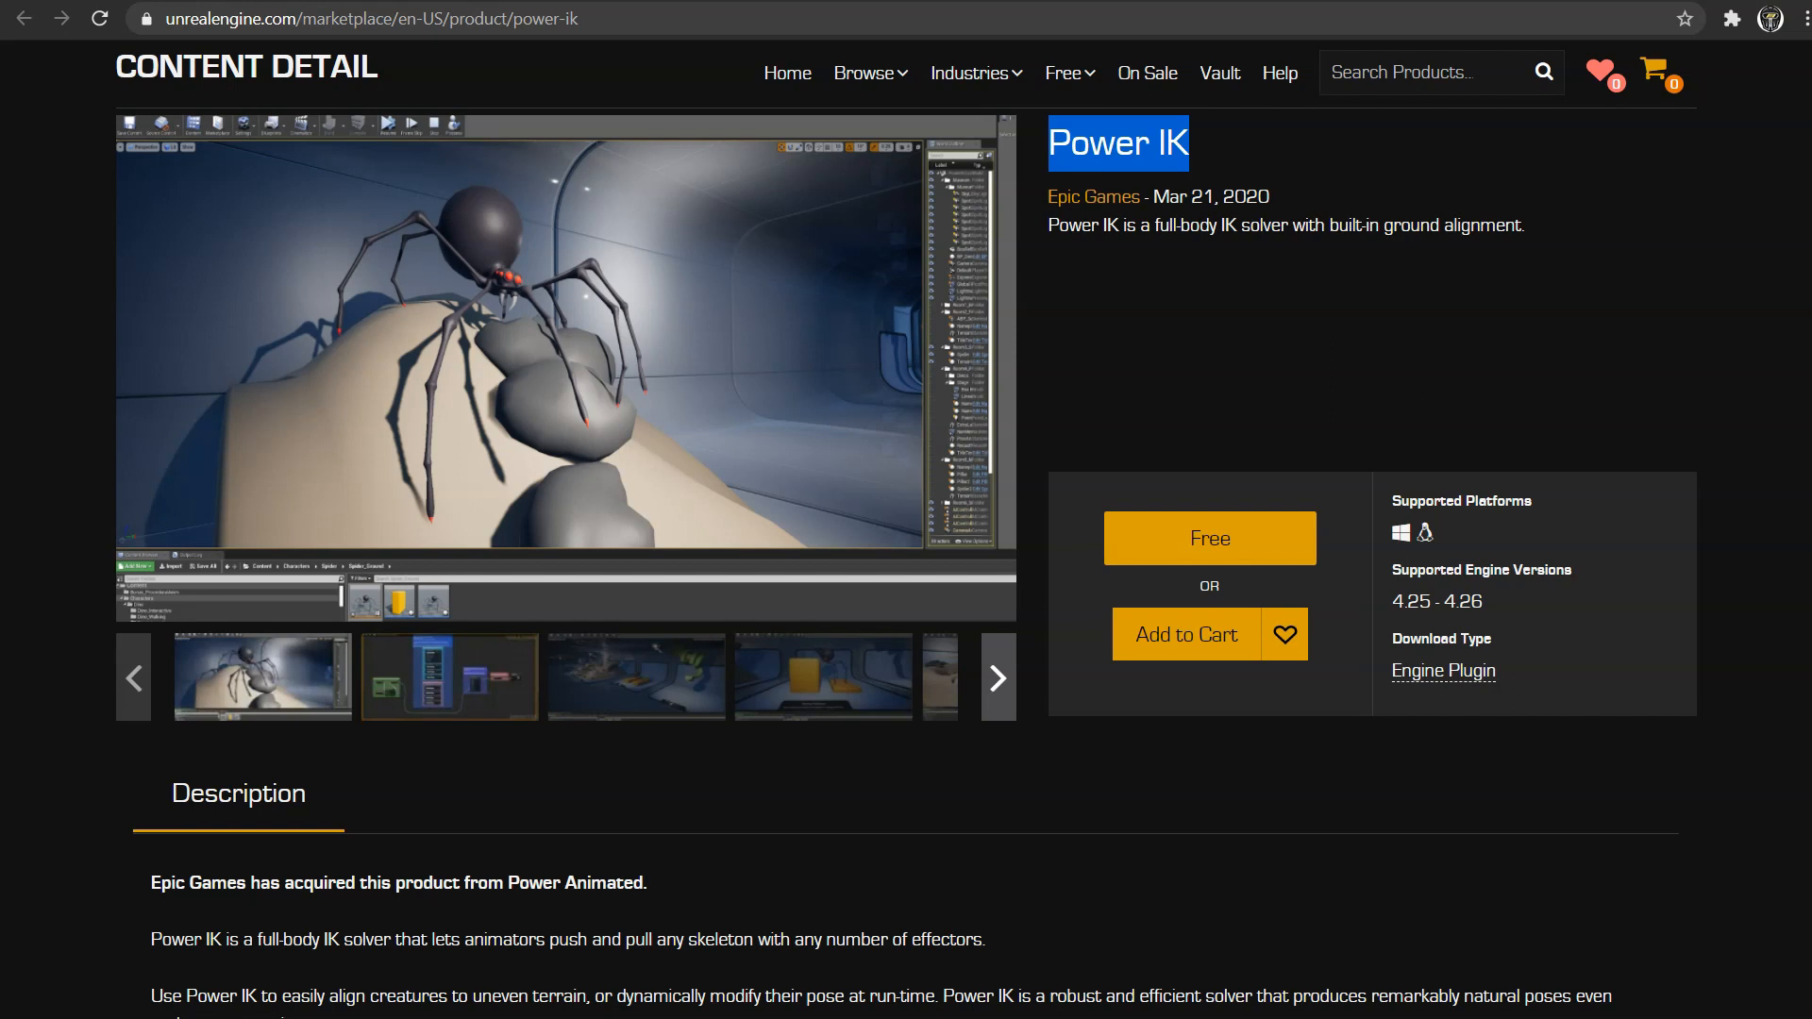
click(995, 678)
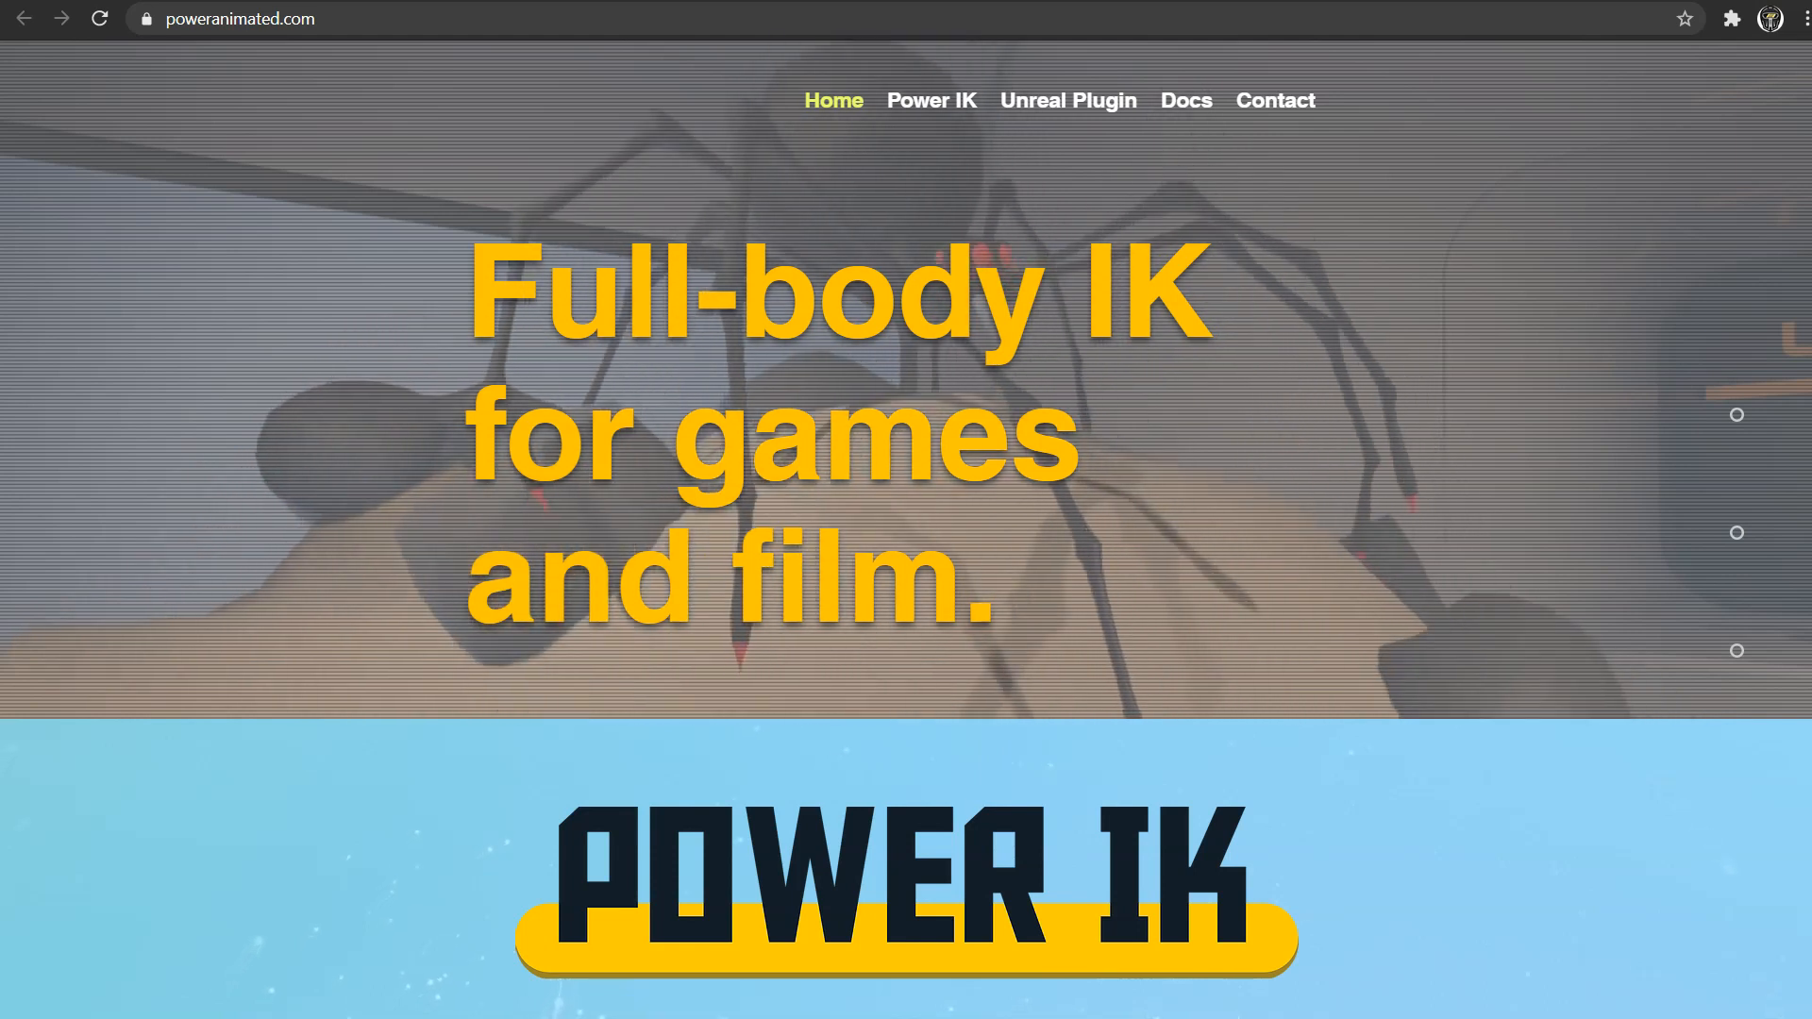
Scroll Power Animated's site down to its Epic Games acquisition section.
scroll(down, 3)
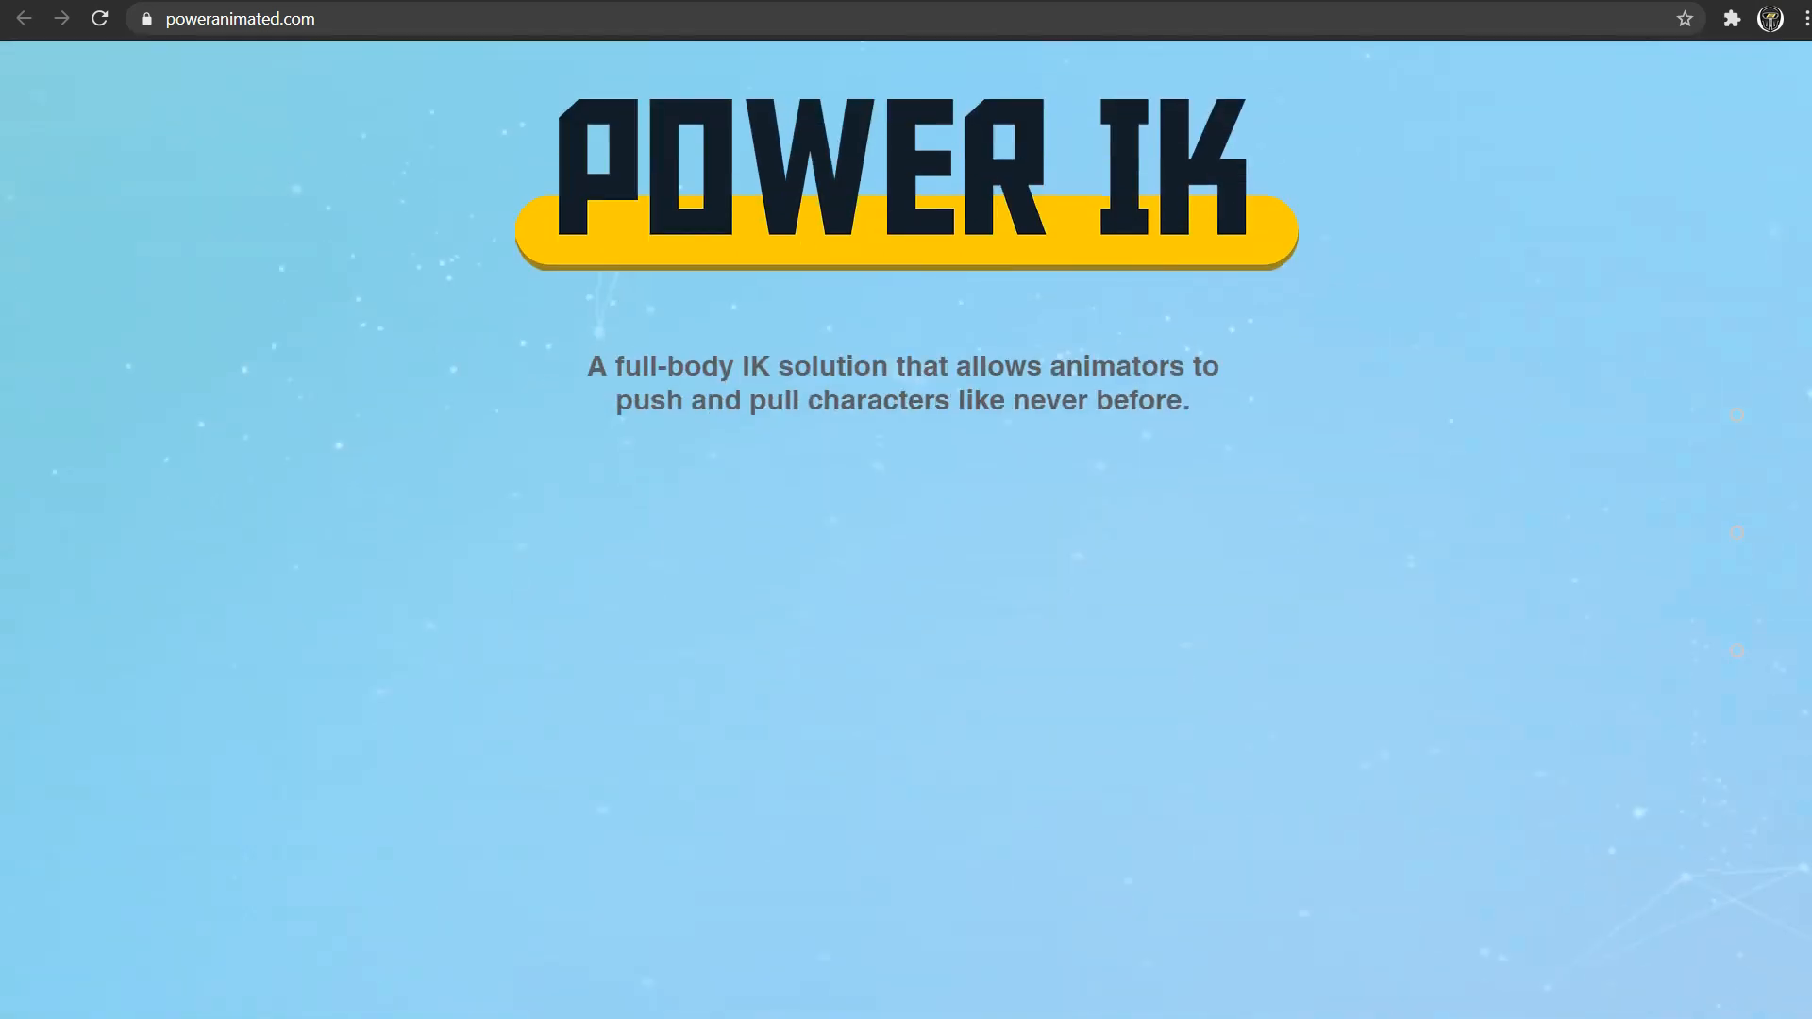
scroll(down, 3)
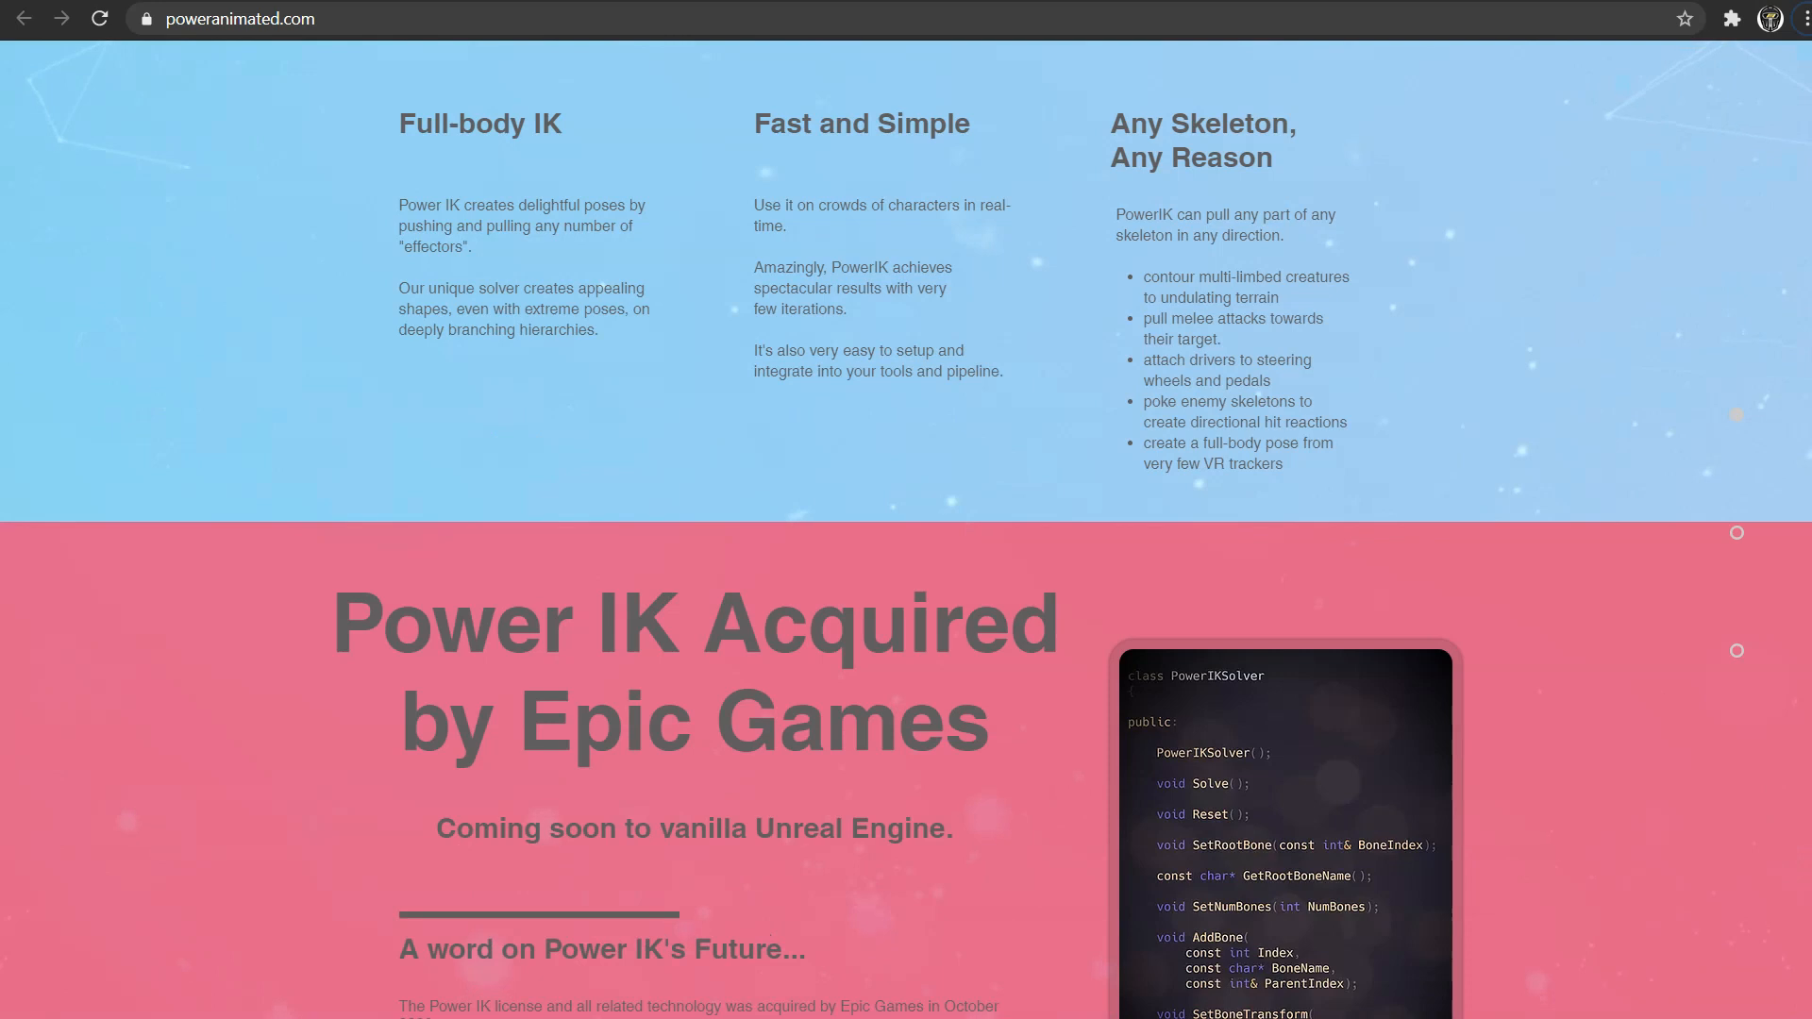
scroll(up, 3)
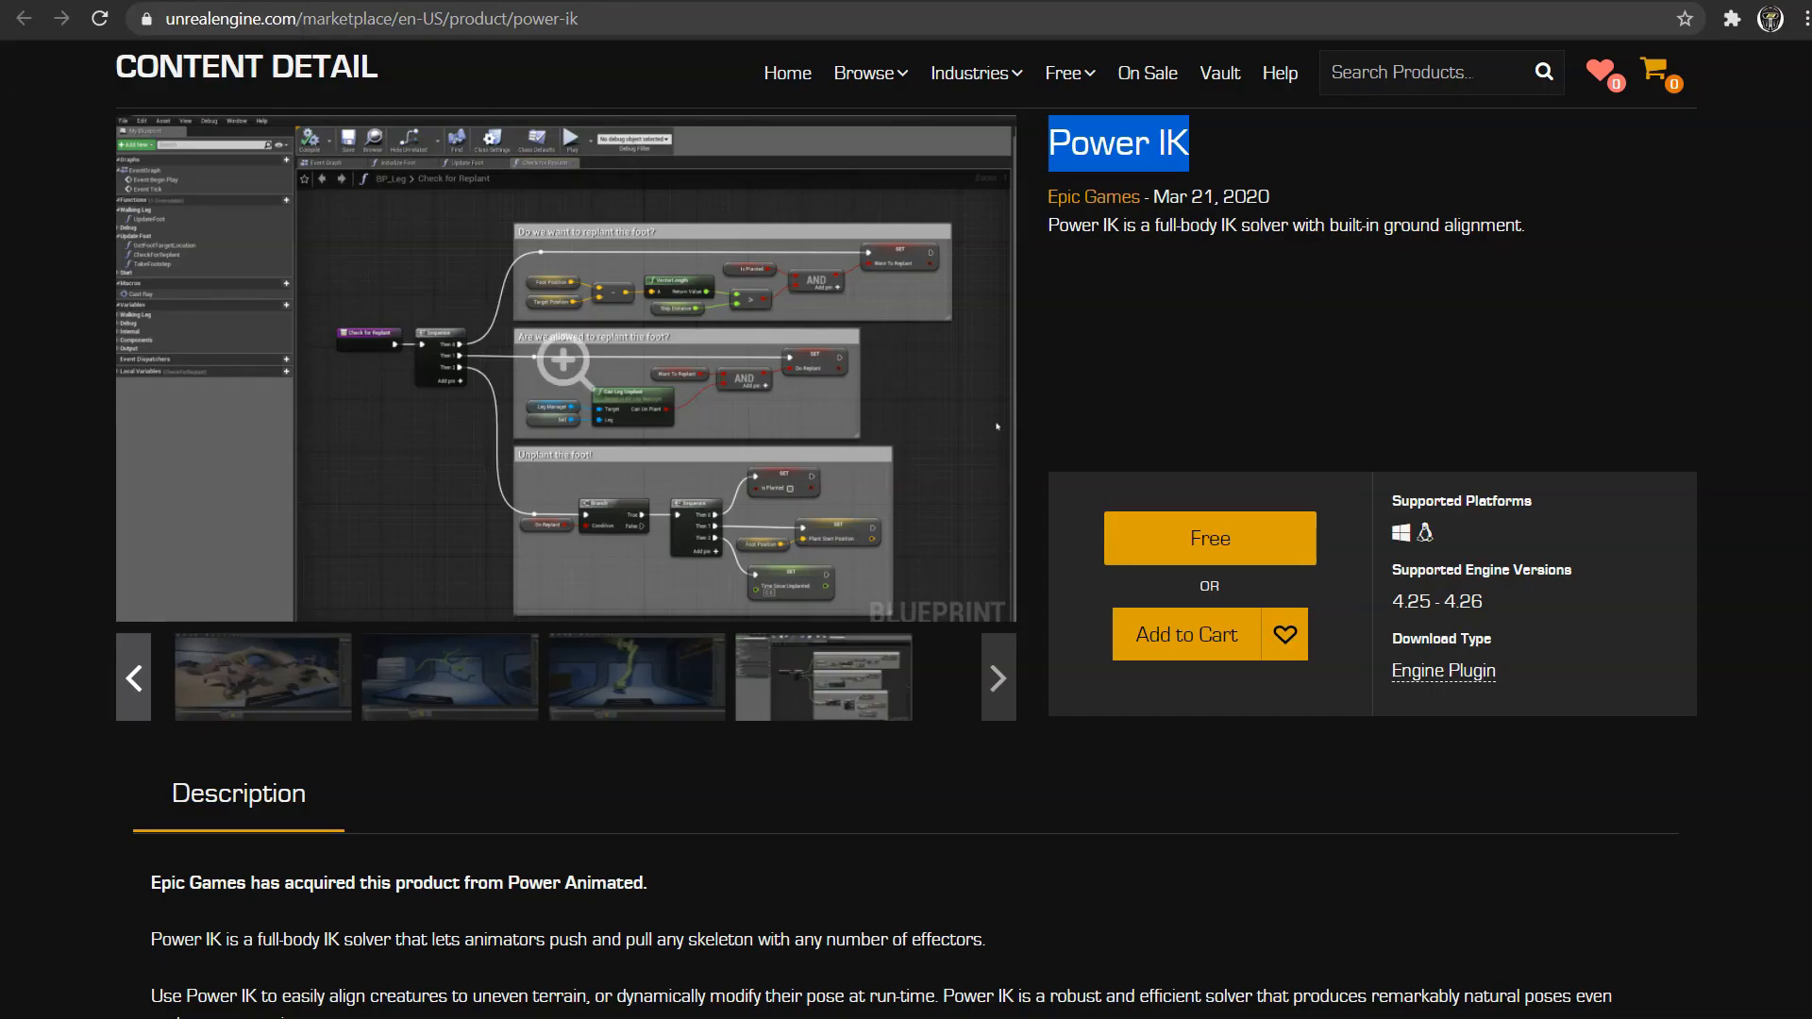
scroll(down, 3)
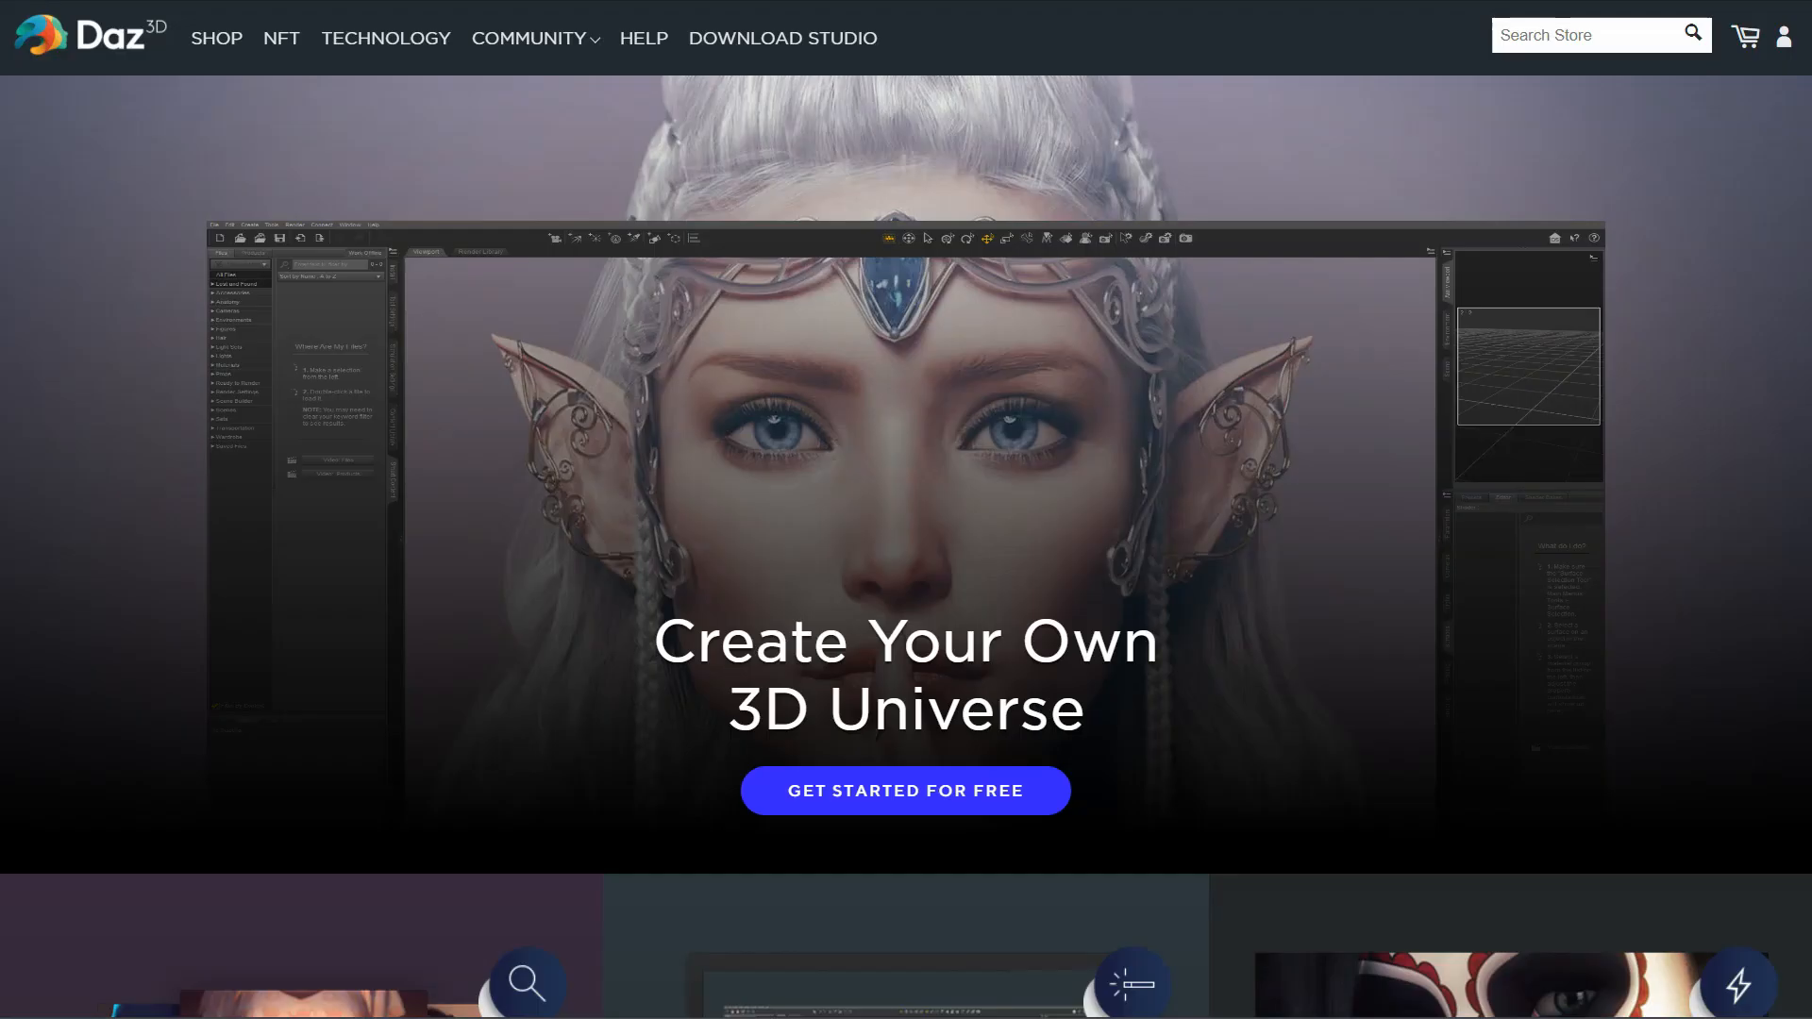
Browse the UMA 2 avatar page's preview images and details.
scroll(down, 3)
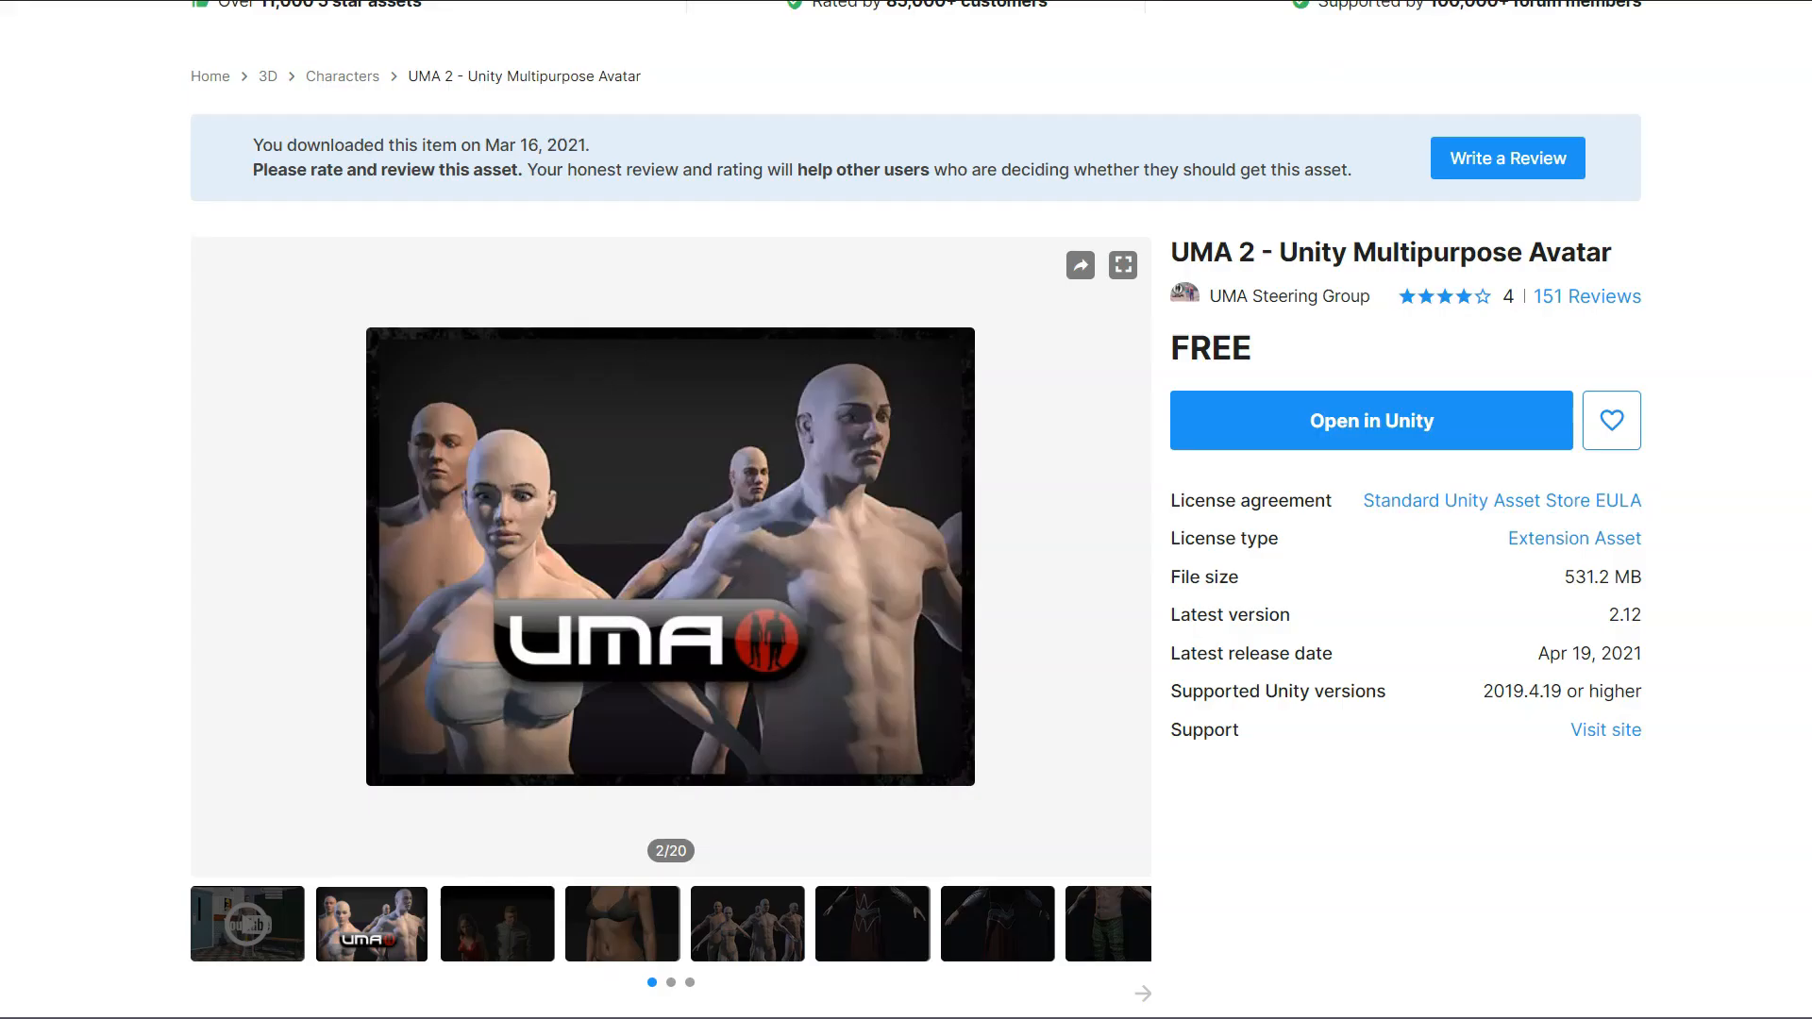
mouse_move(669, 557)
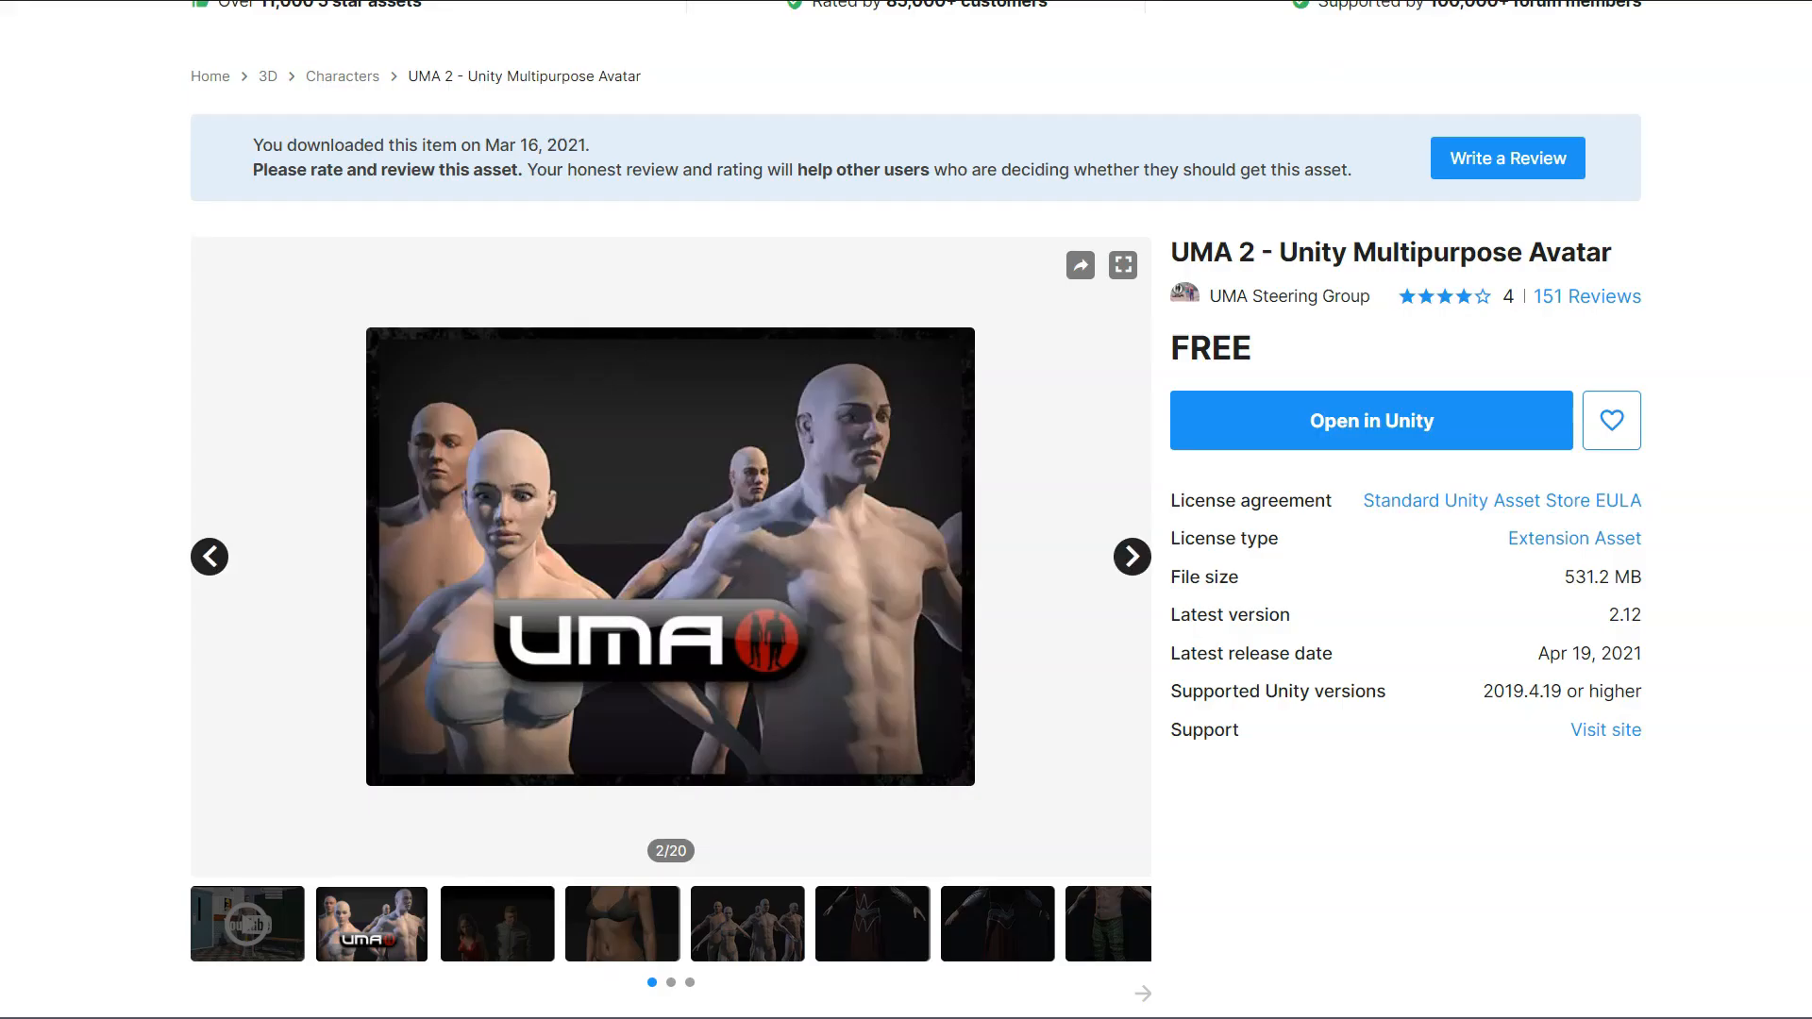
click(1131, 556)
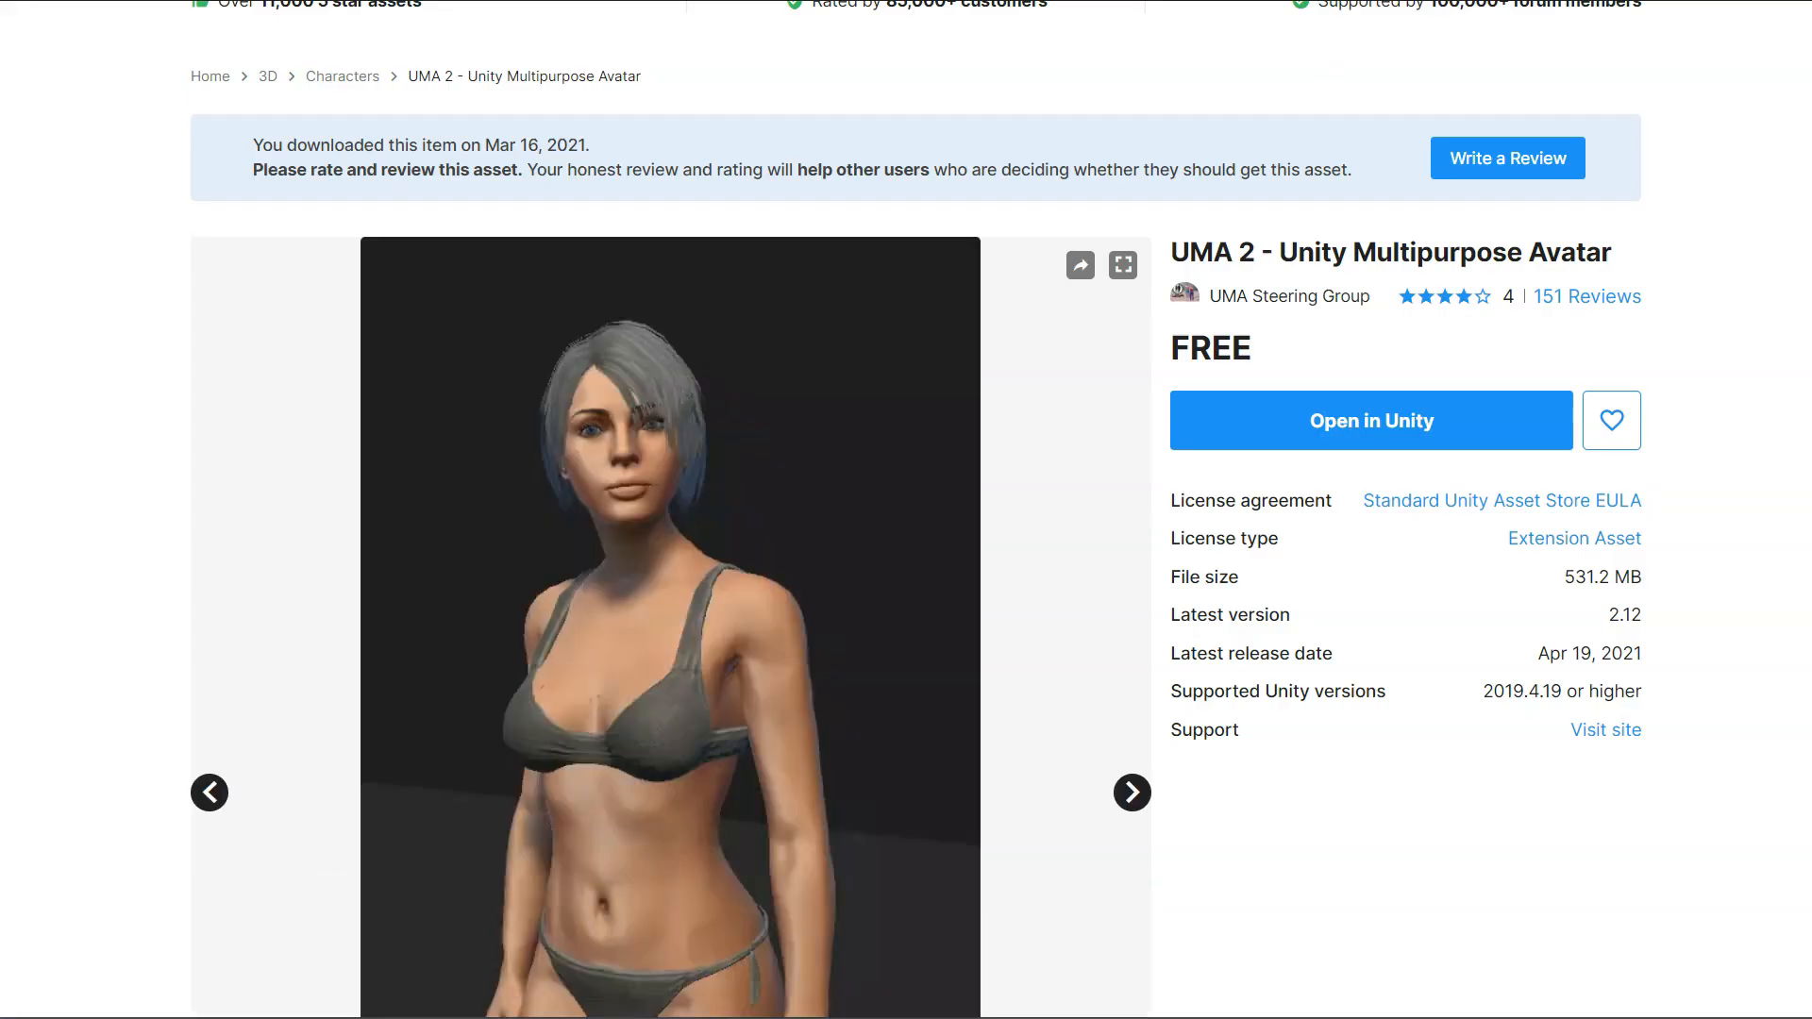
scroll(down, 3)
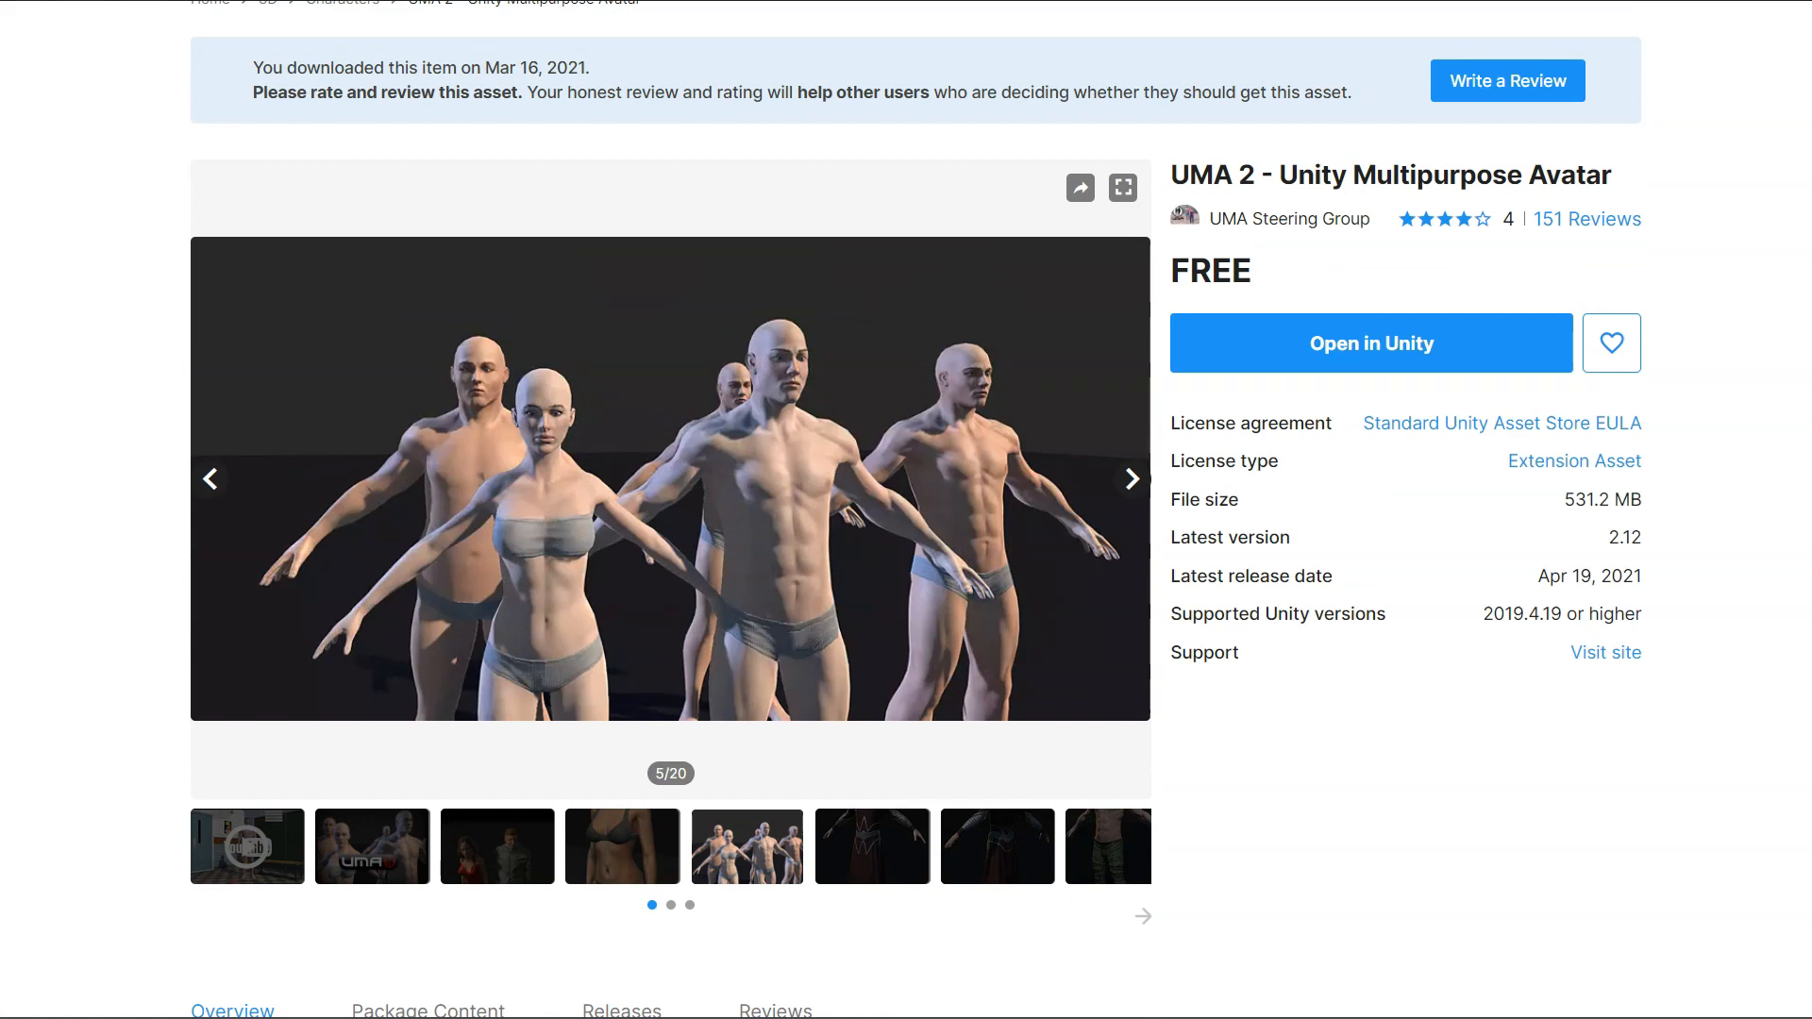
scroll(down, 3)
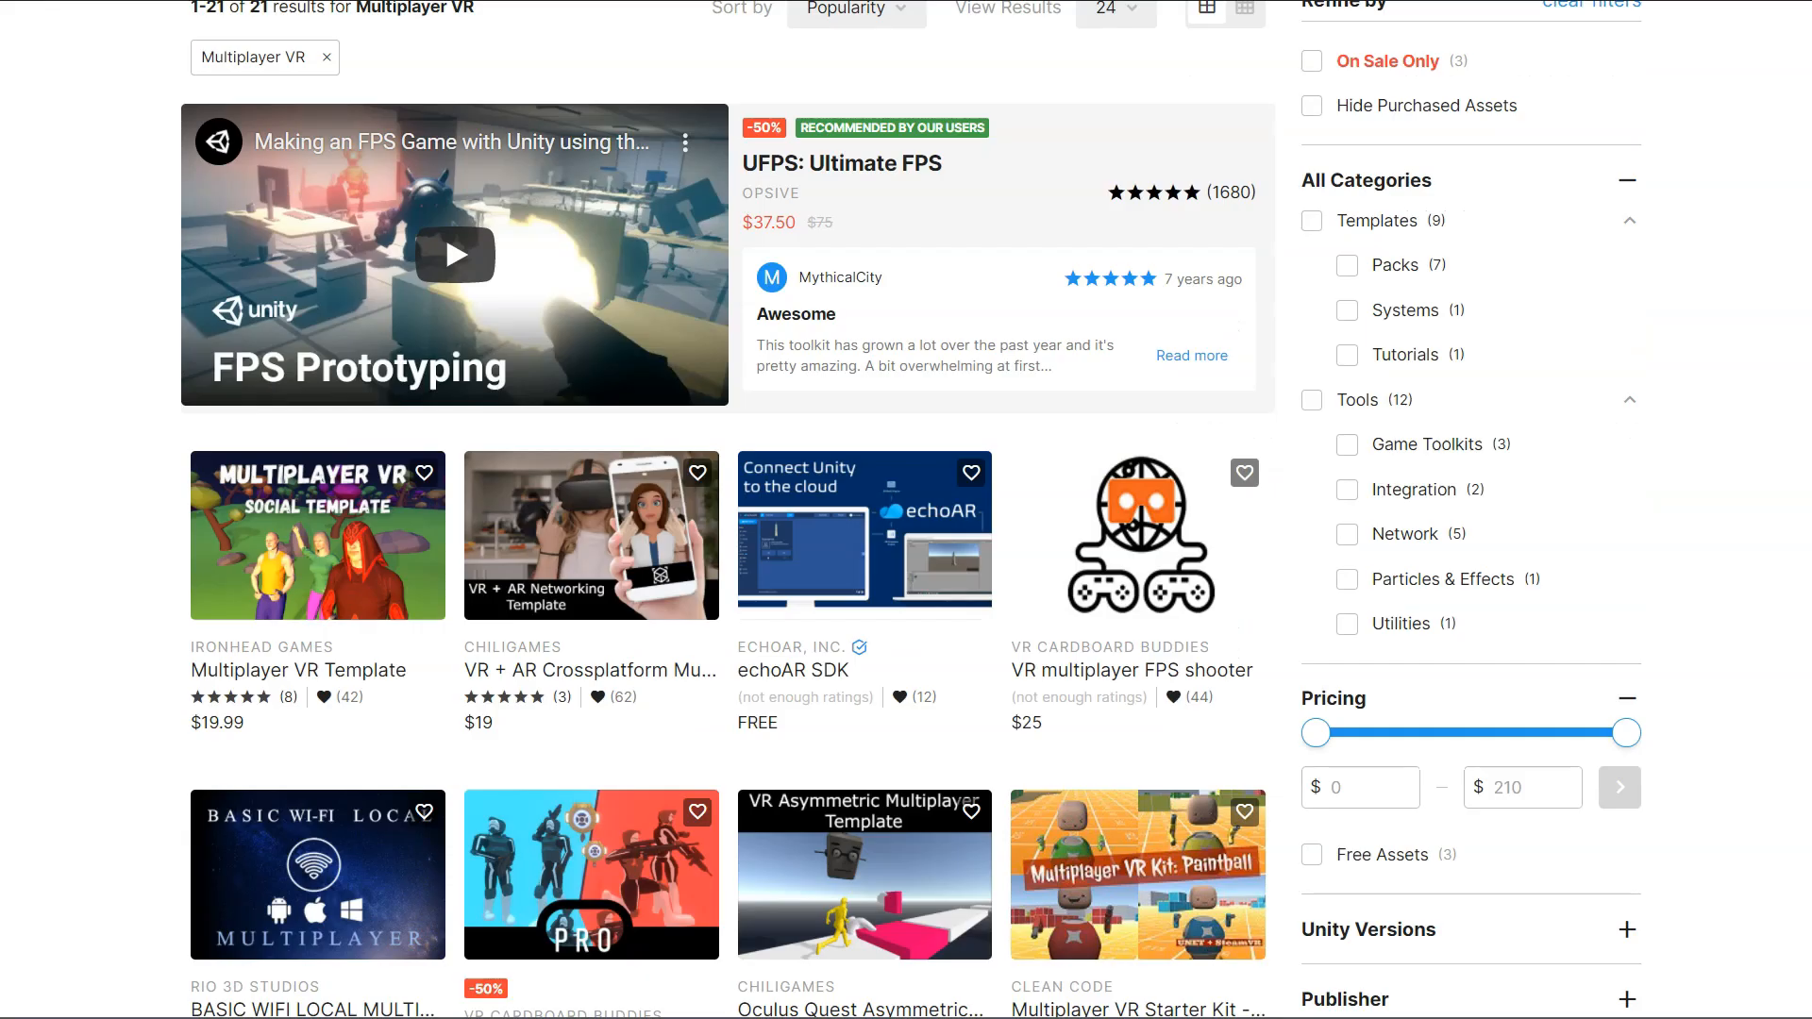
mouse_move(317, 535)
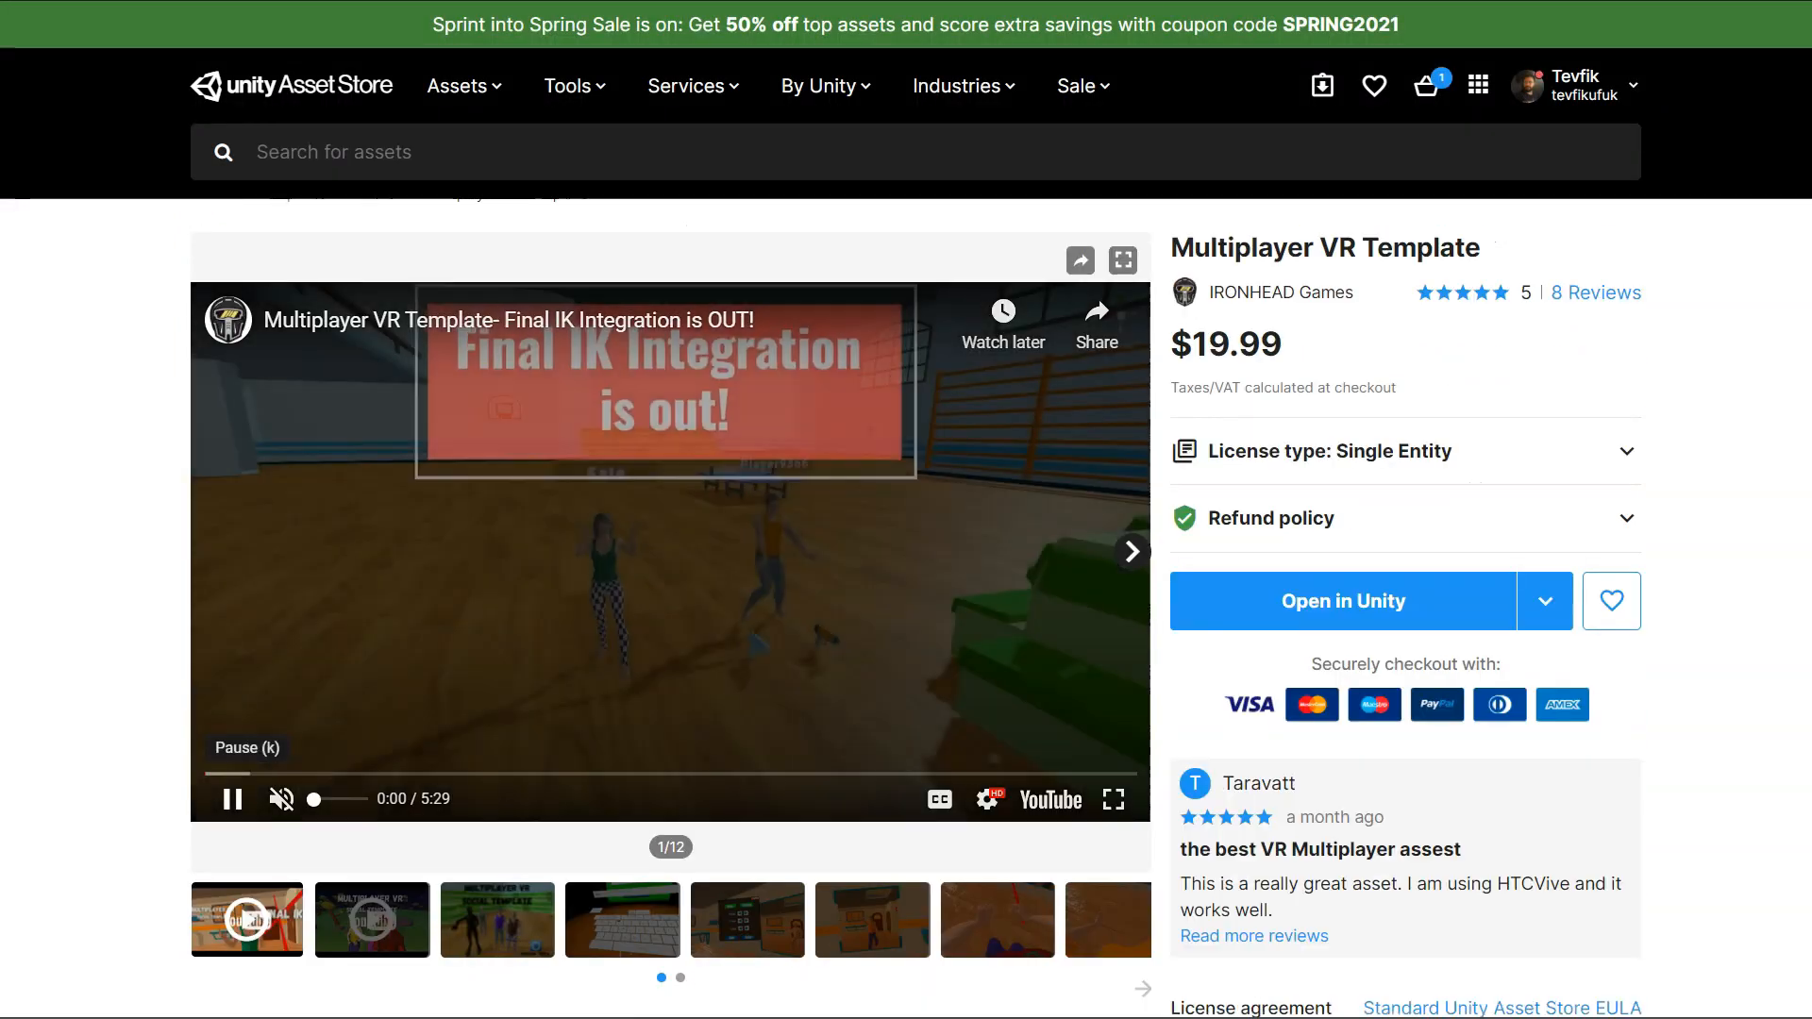
View the Multiplayer VR Template's social template gallery image, price and asset details.
click(497, 918)
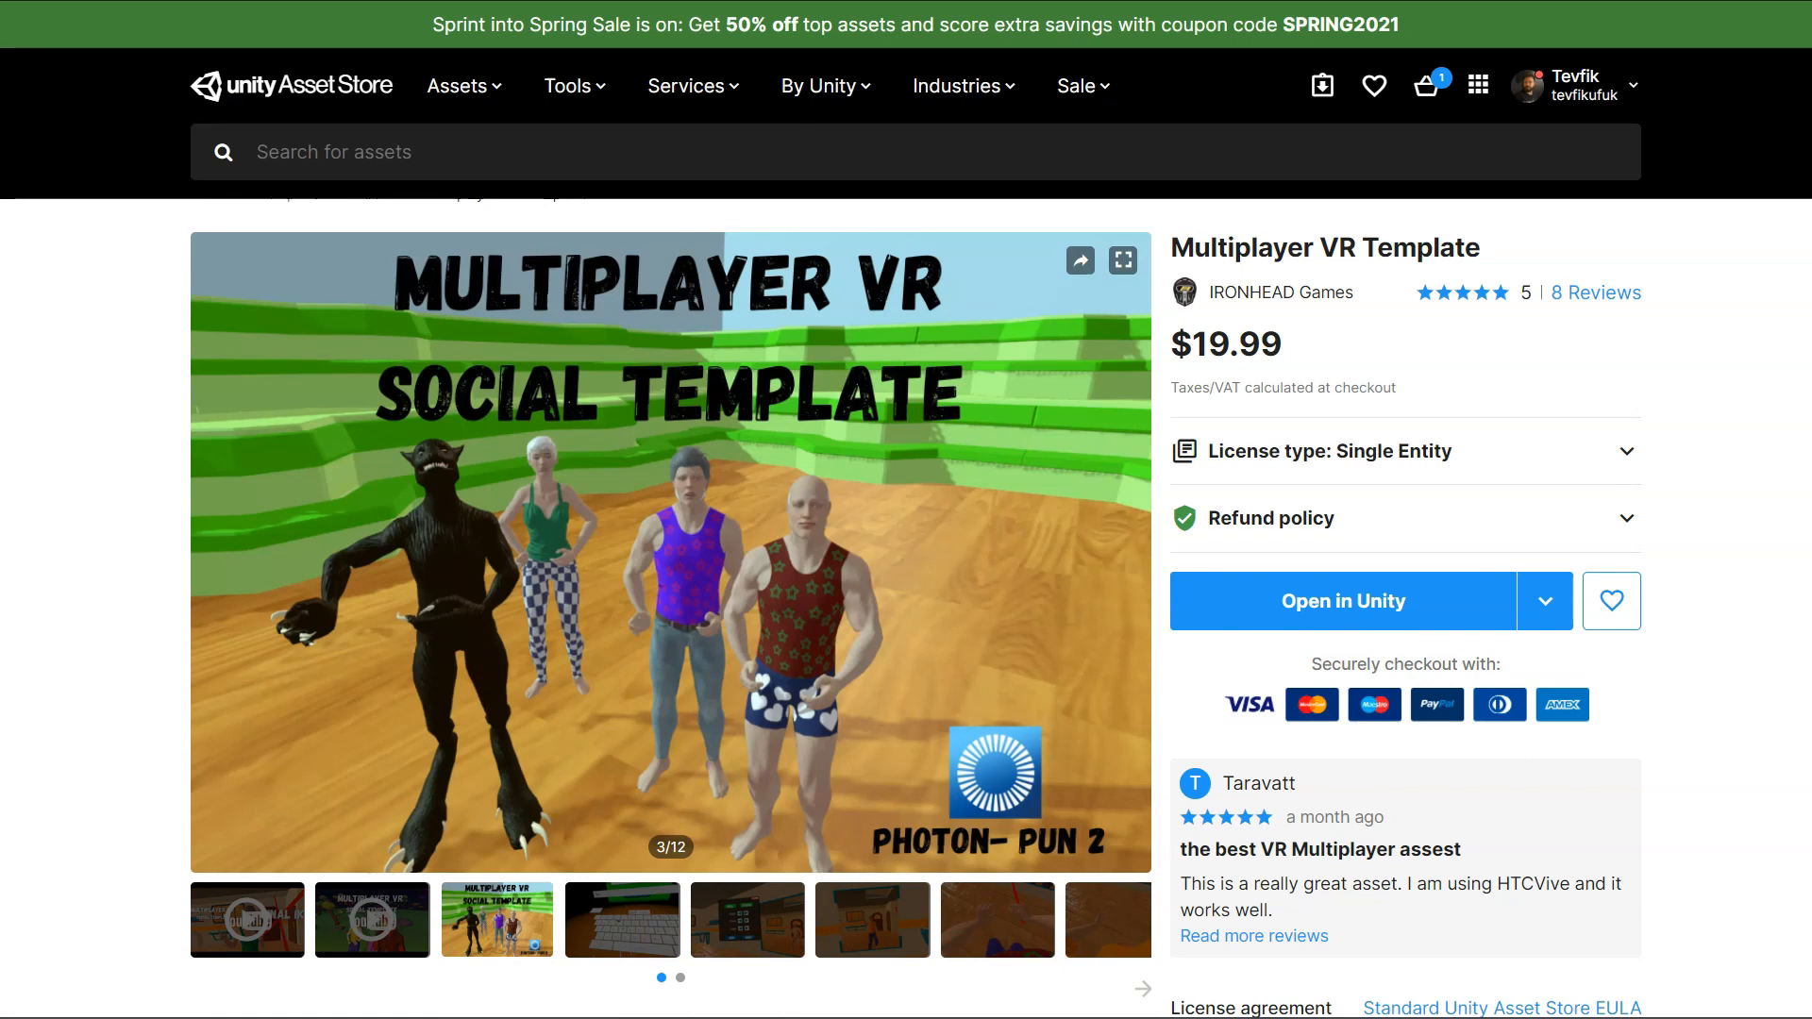
scroll(down, 3)
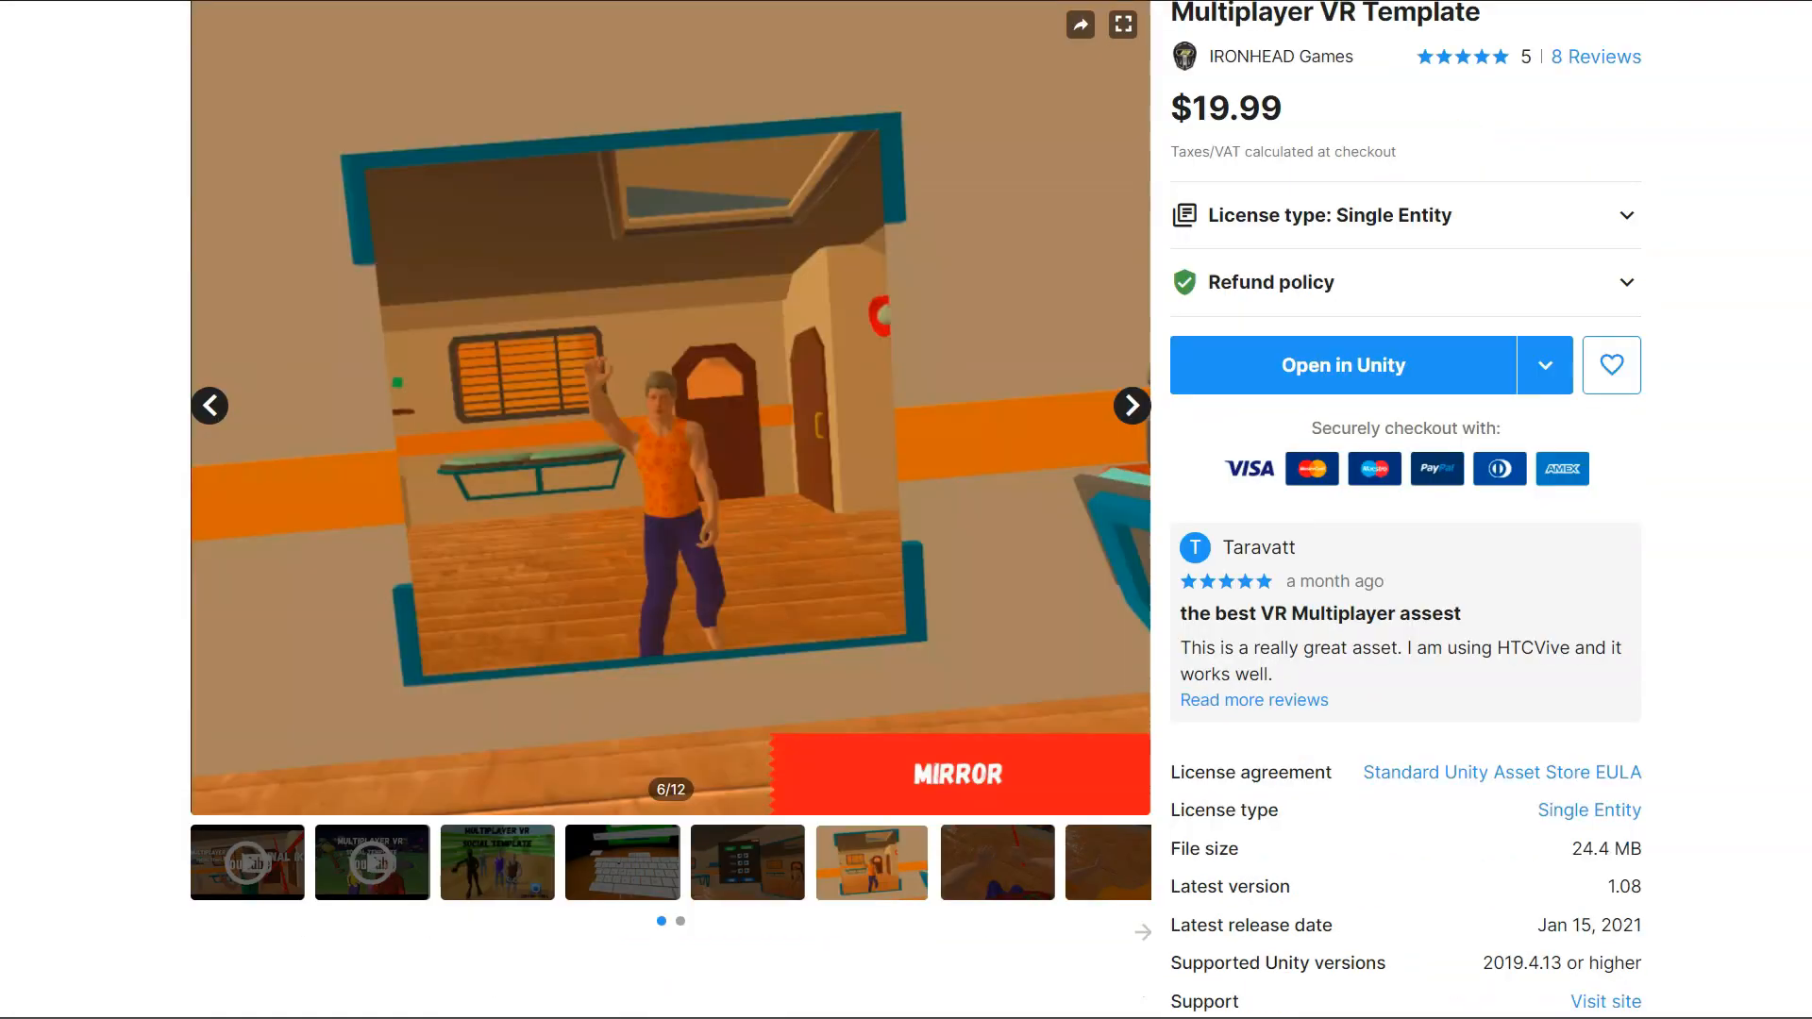
scroll(up, 3)
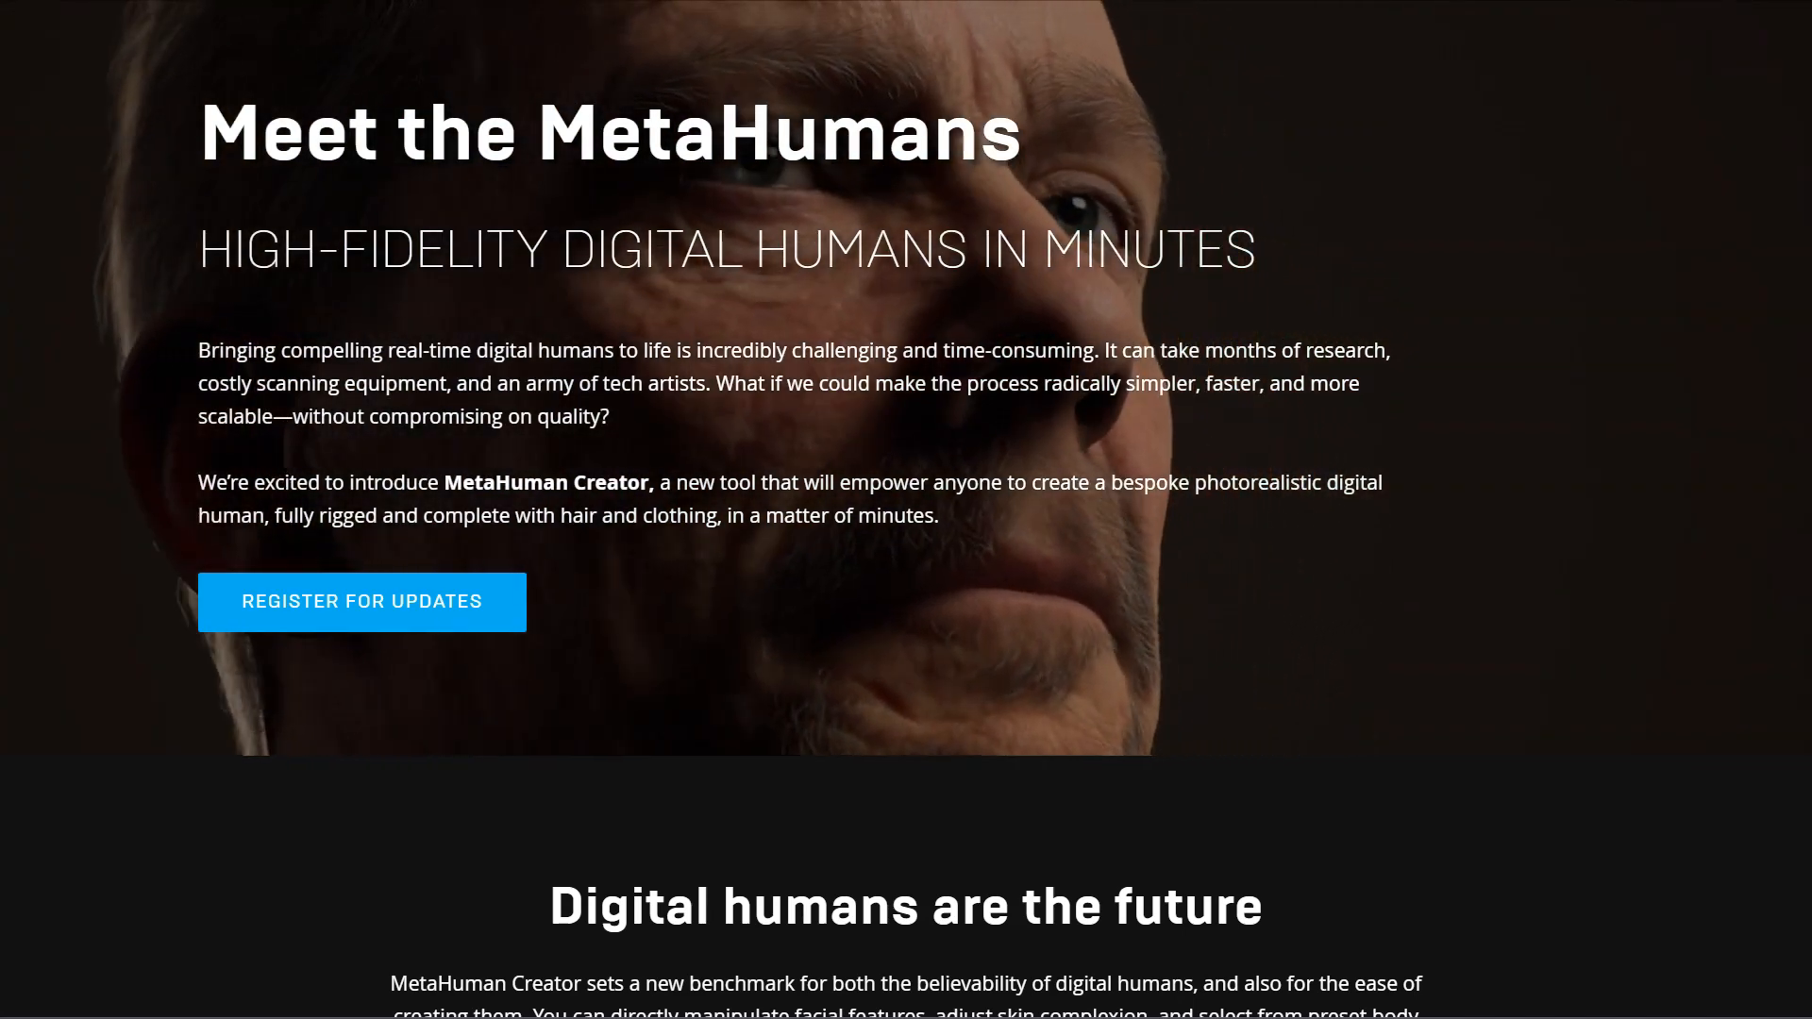
Play the MetaHuman Creator sneak peek video and scroll through the MetaHumans showcases.
scroll(down, 3)
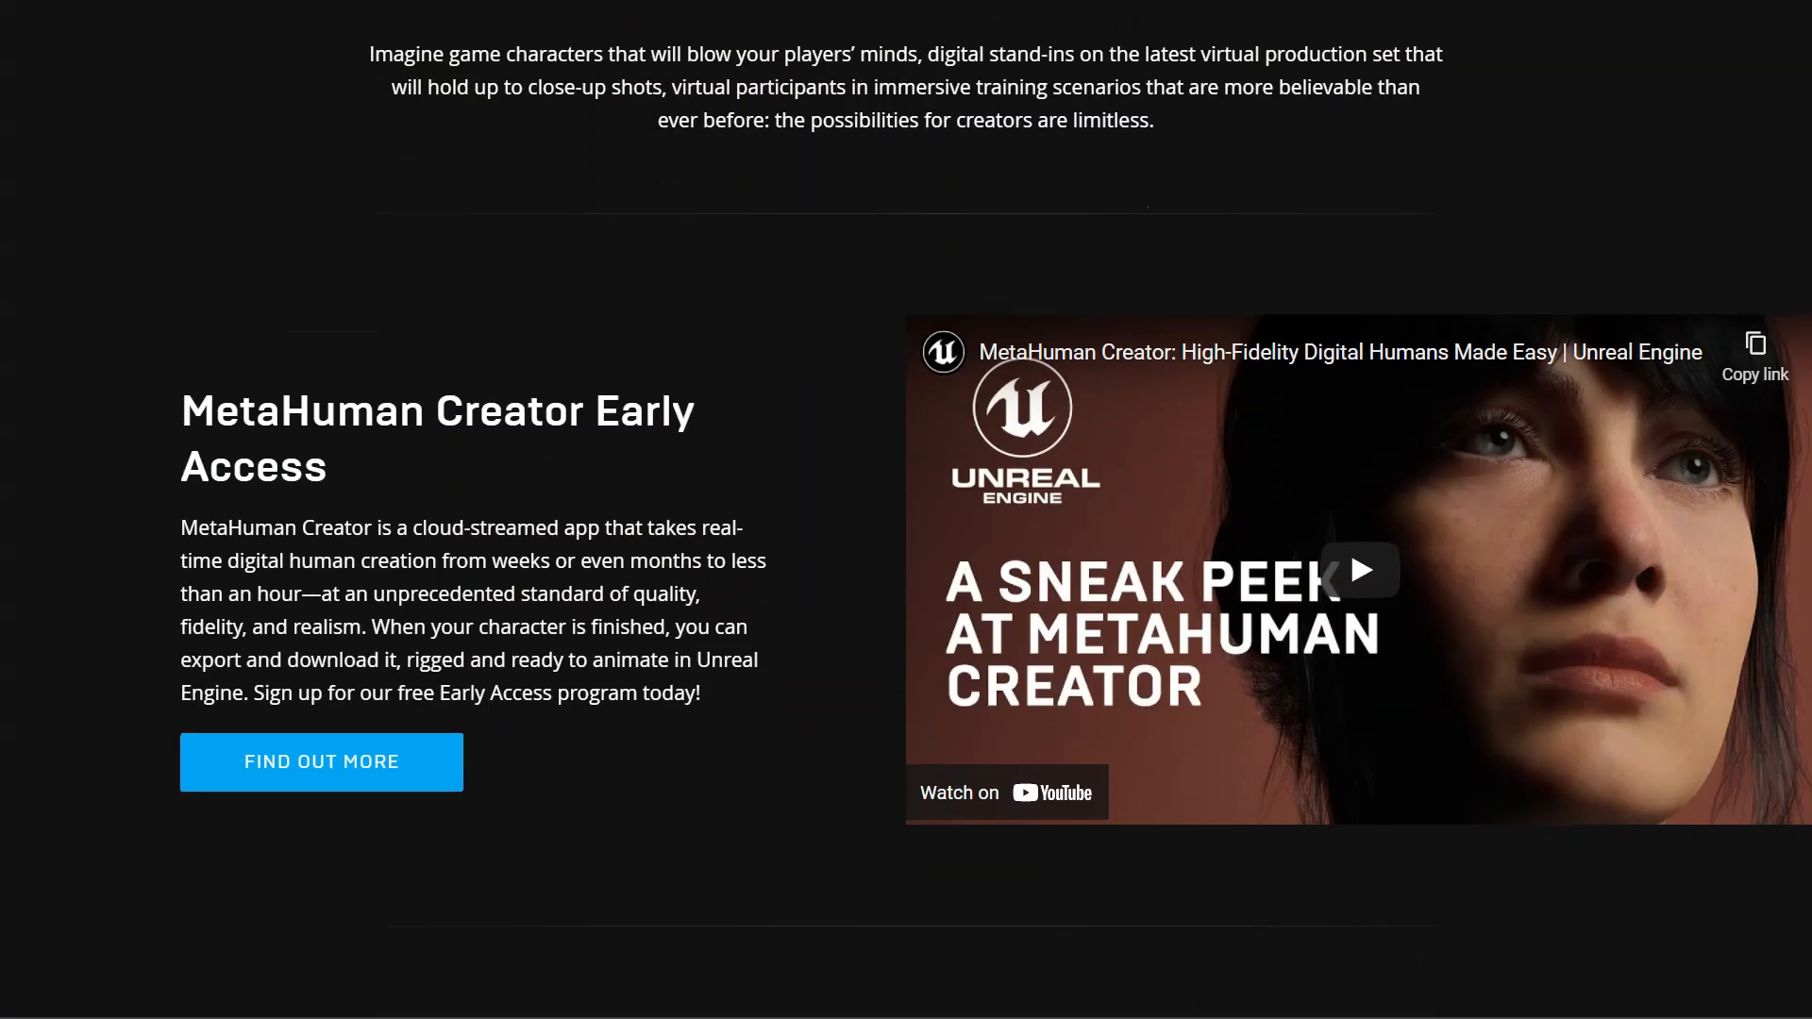
click(1359, 570)
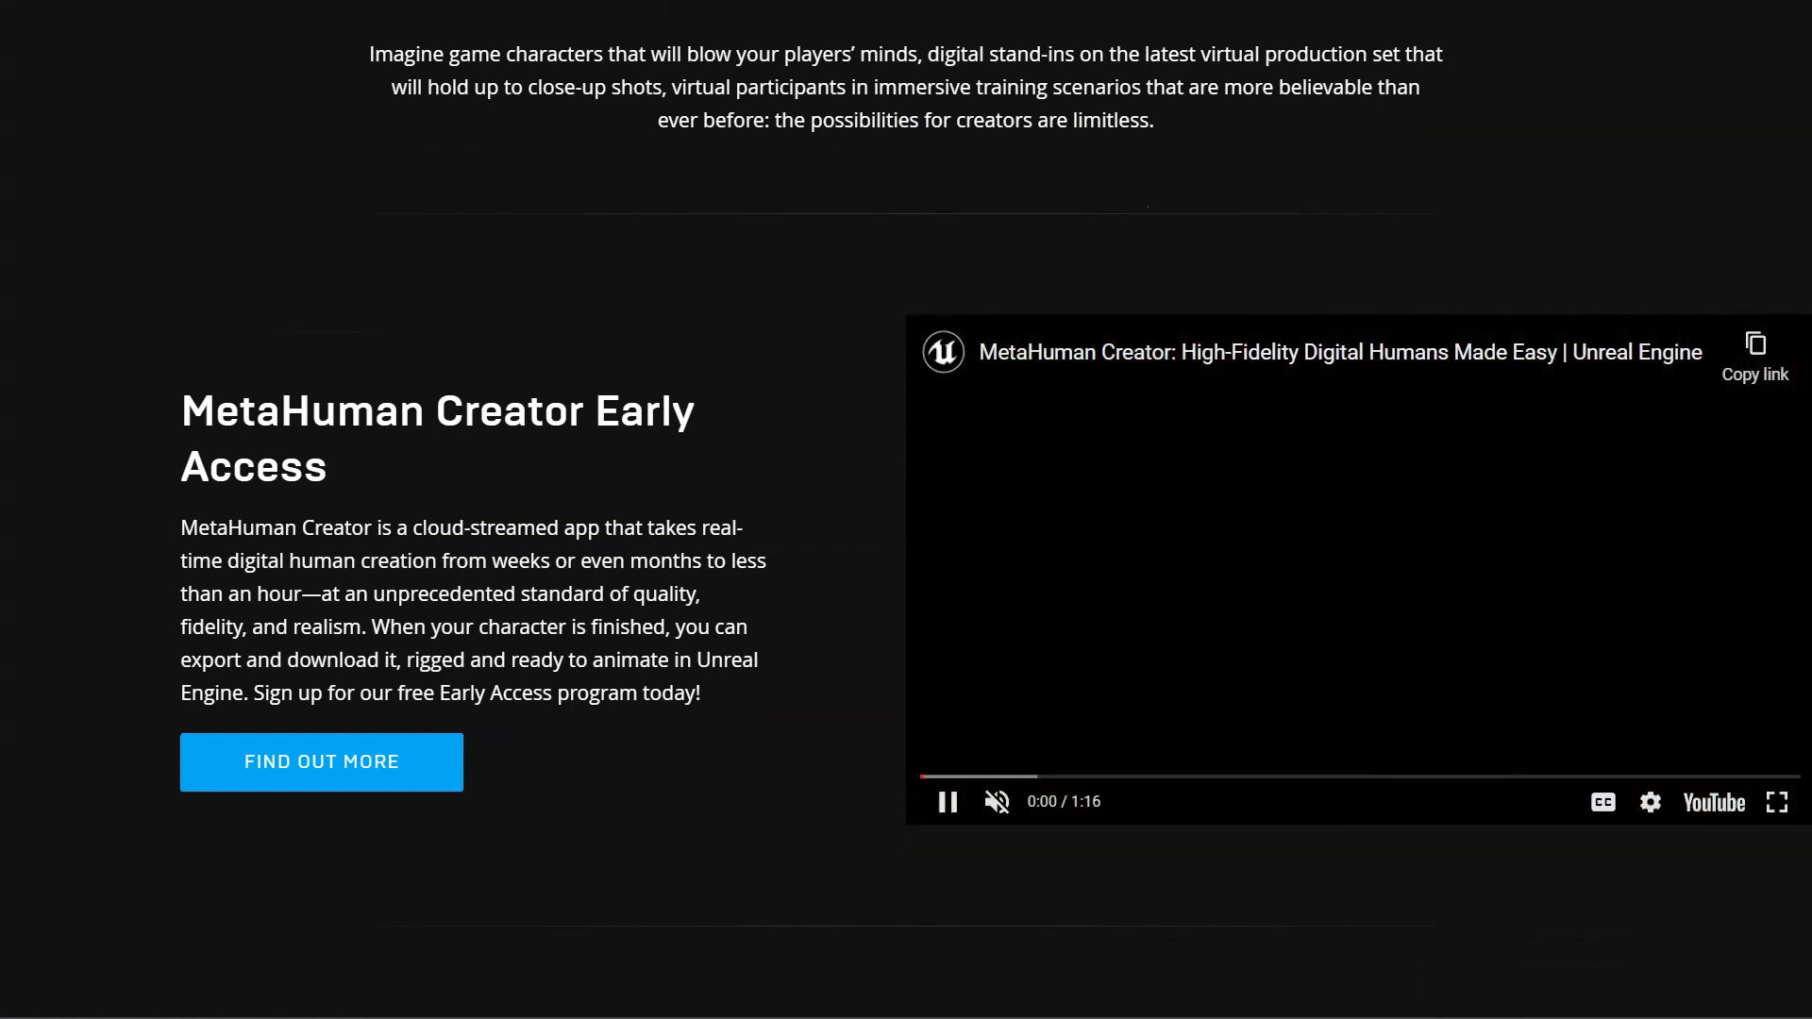
scroll(down, 3)
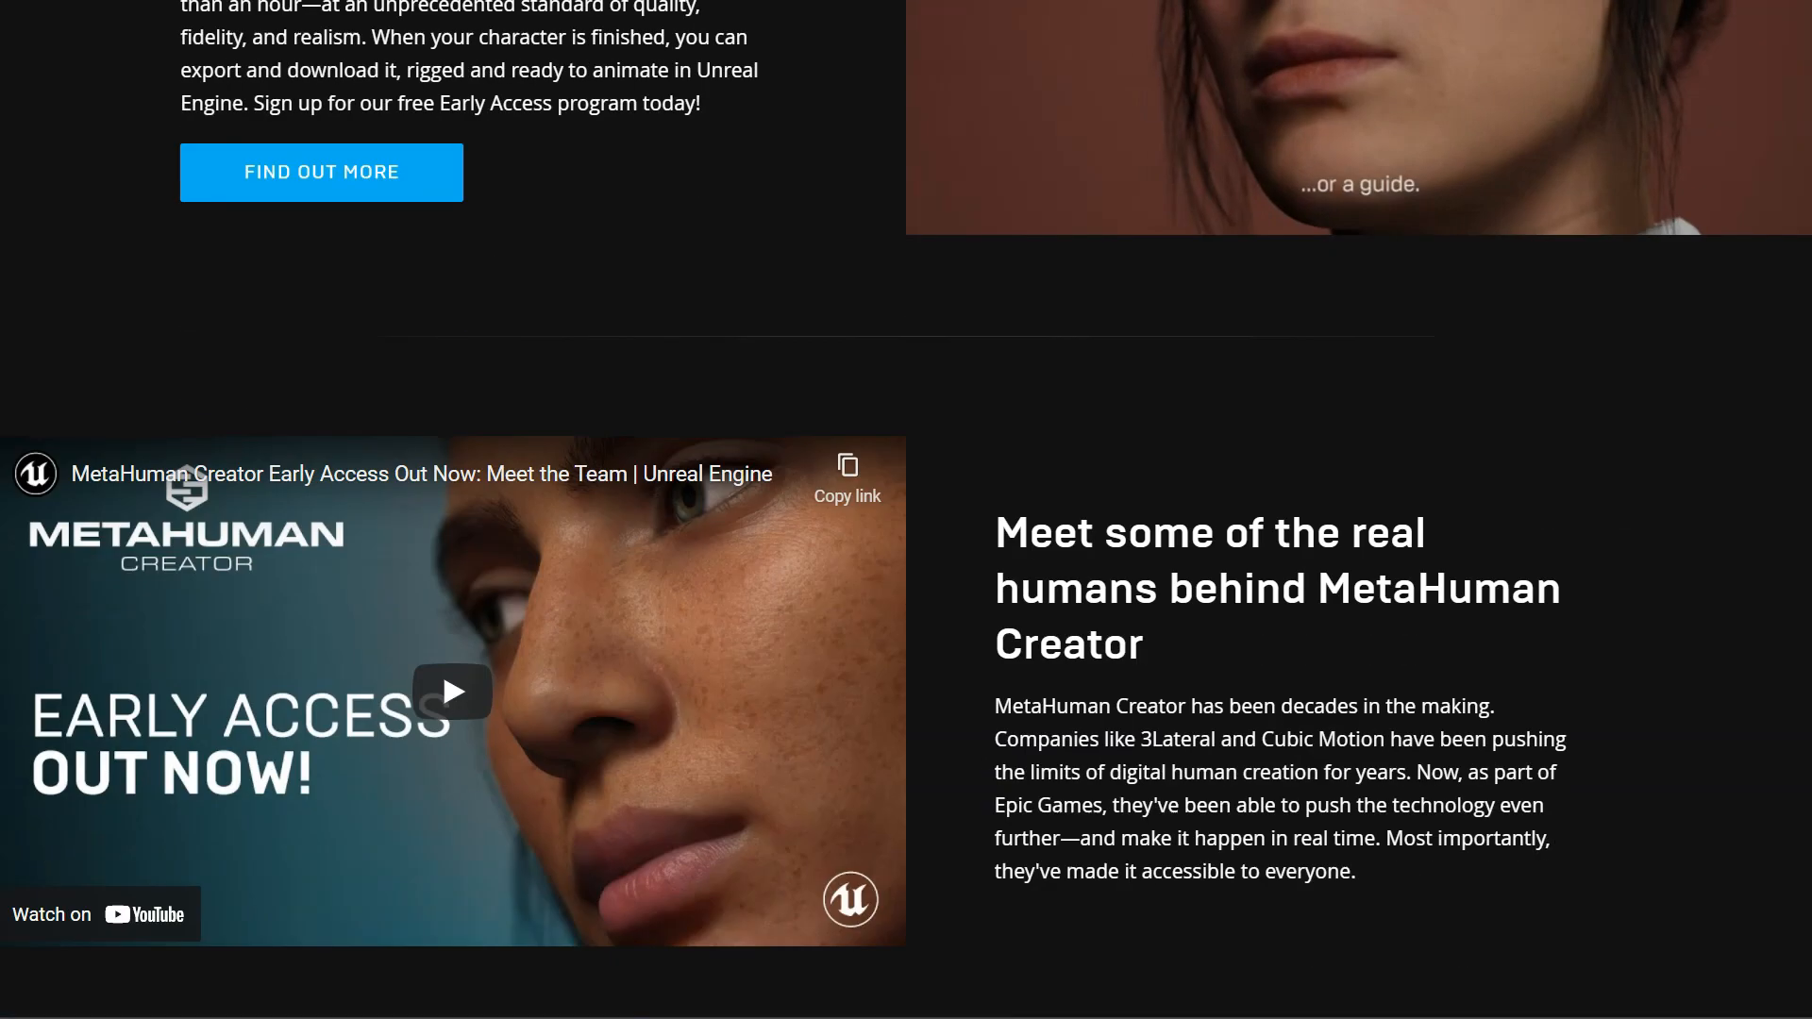
scroll(down, 3)
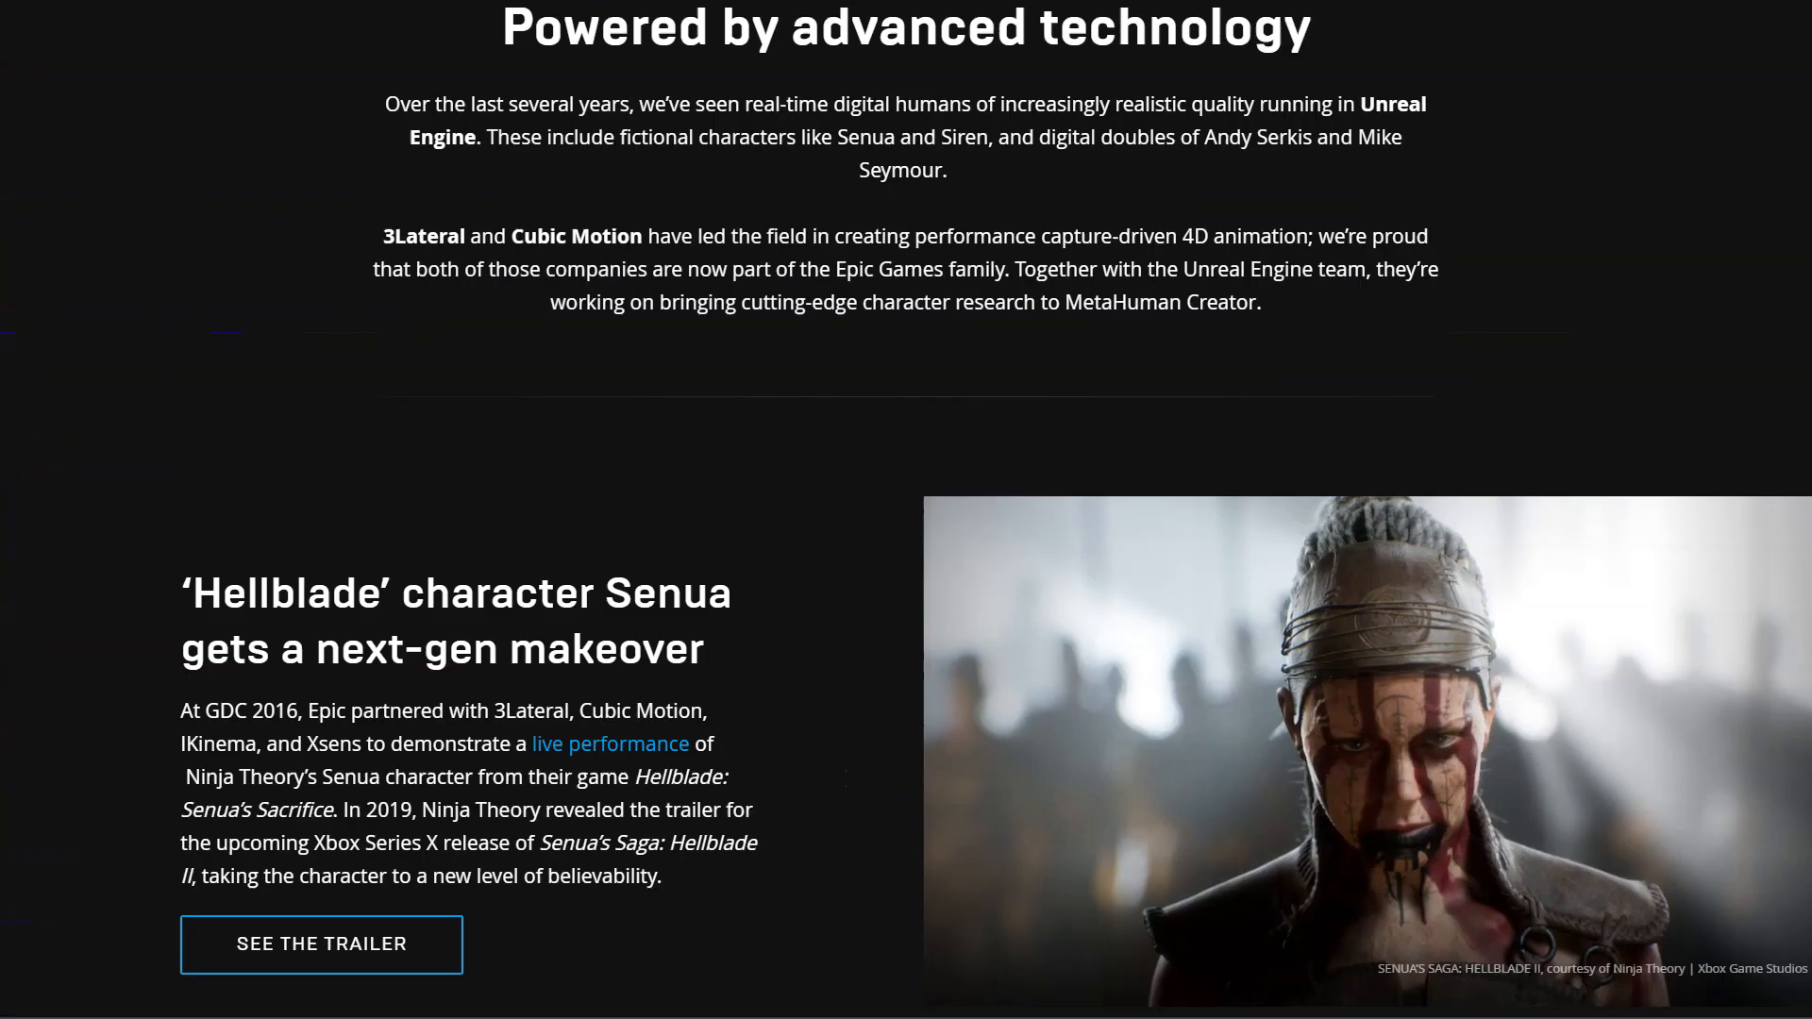
scroll(down, 3)
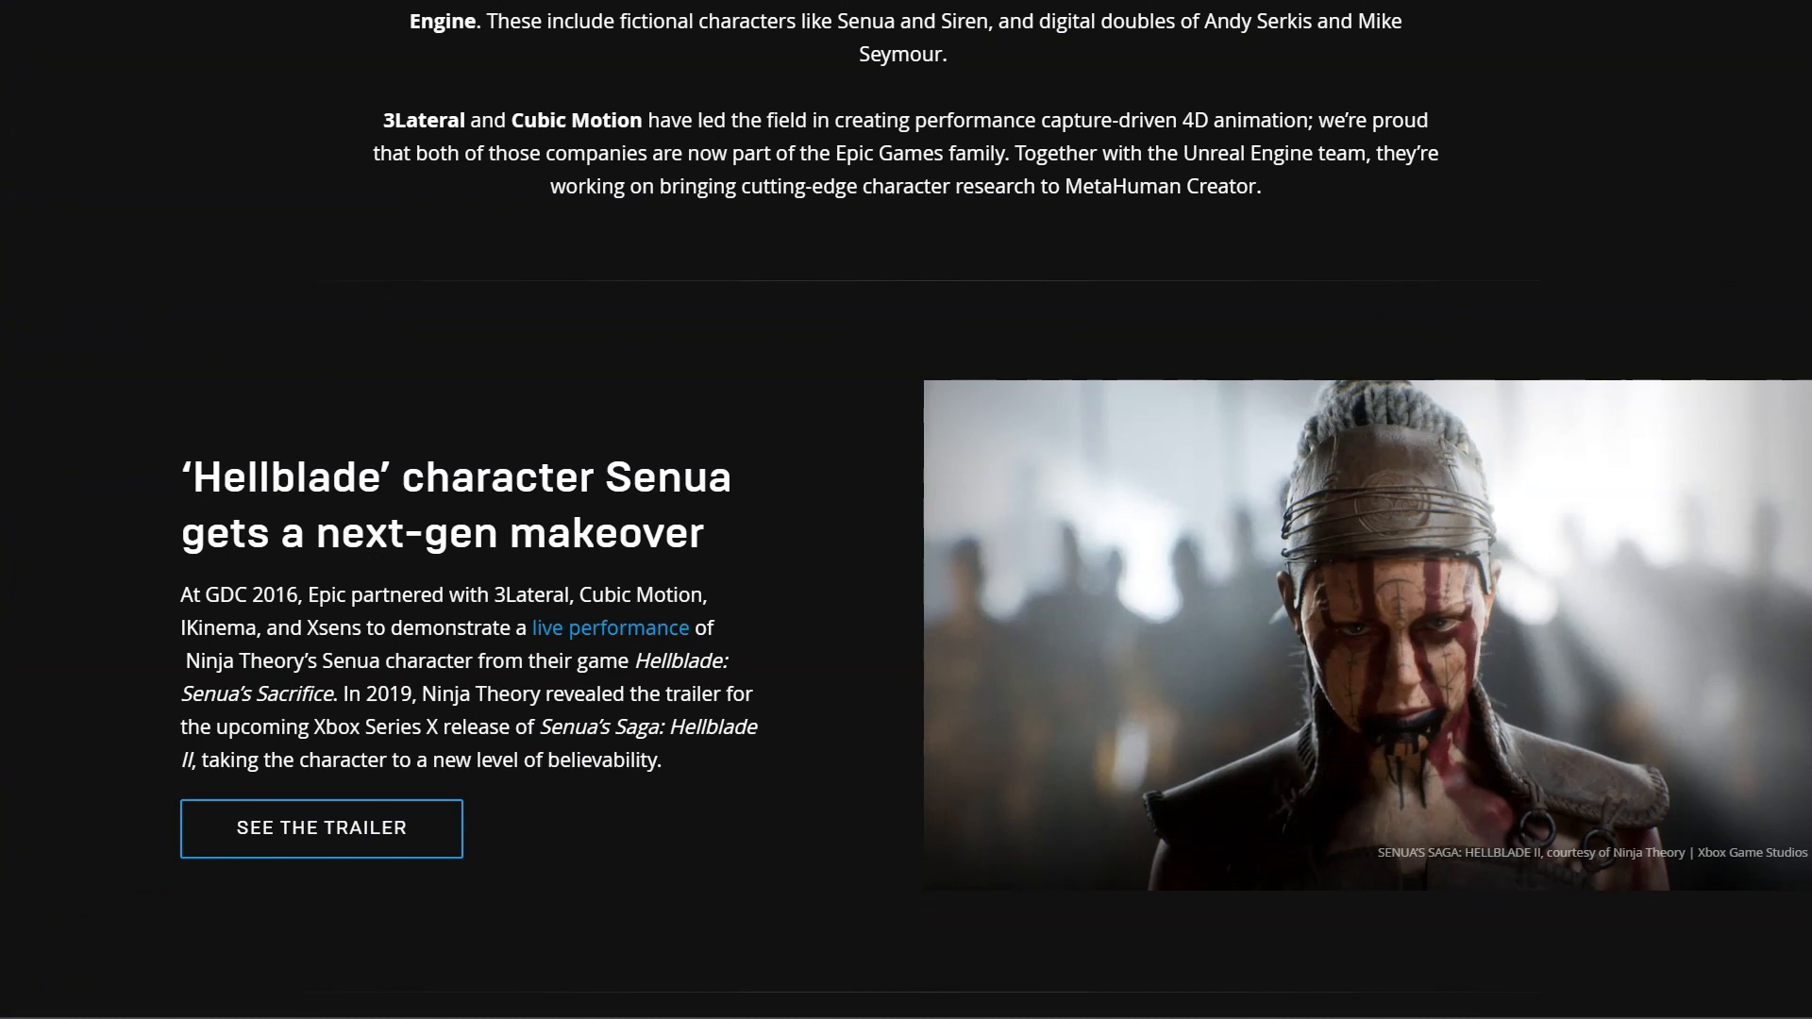
scroll(down, 3)
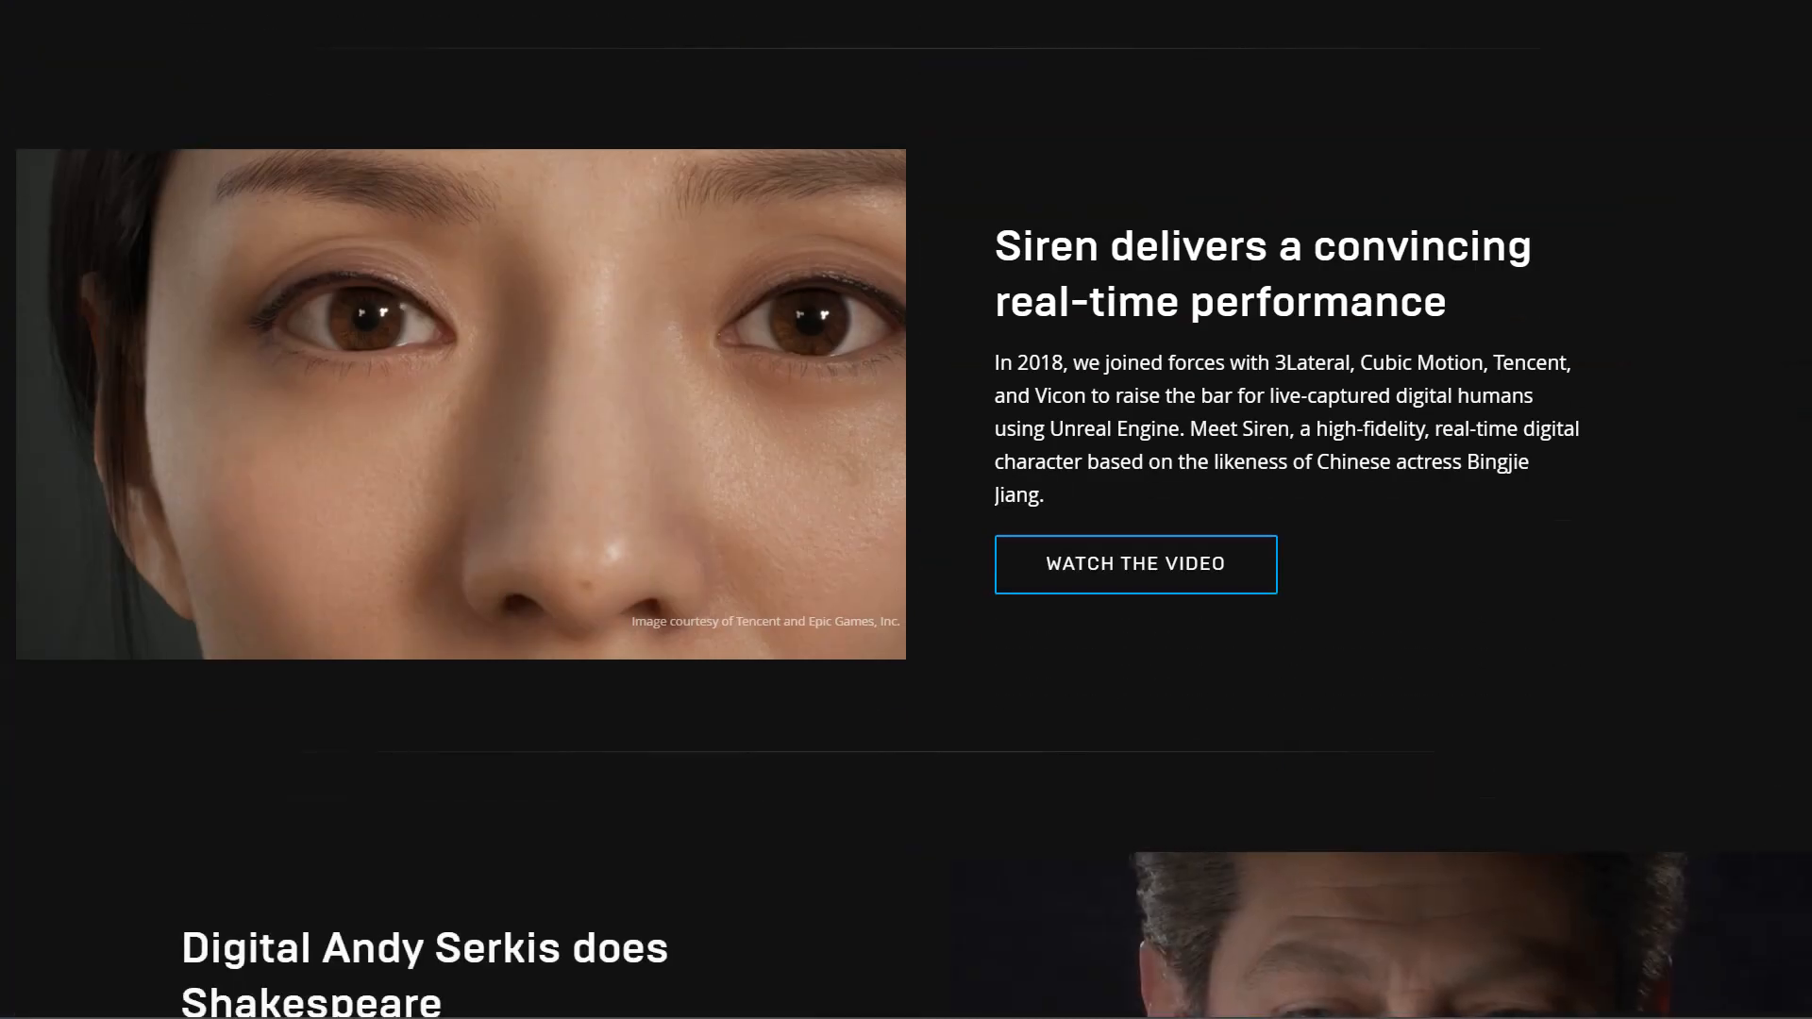
scroll(down, 3)
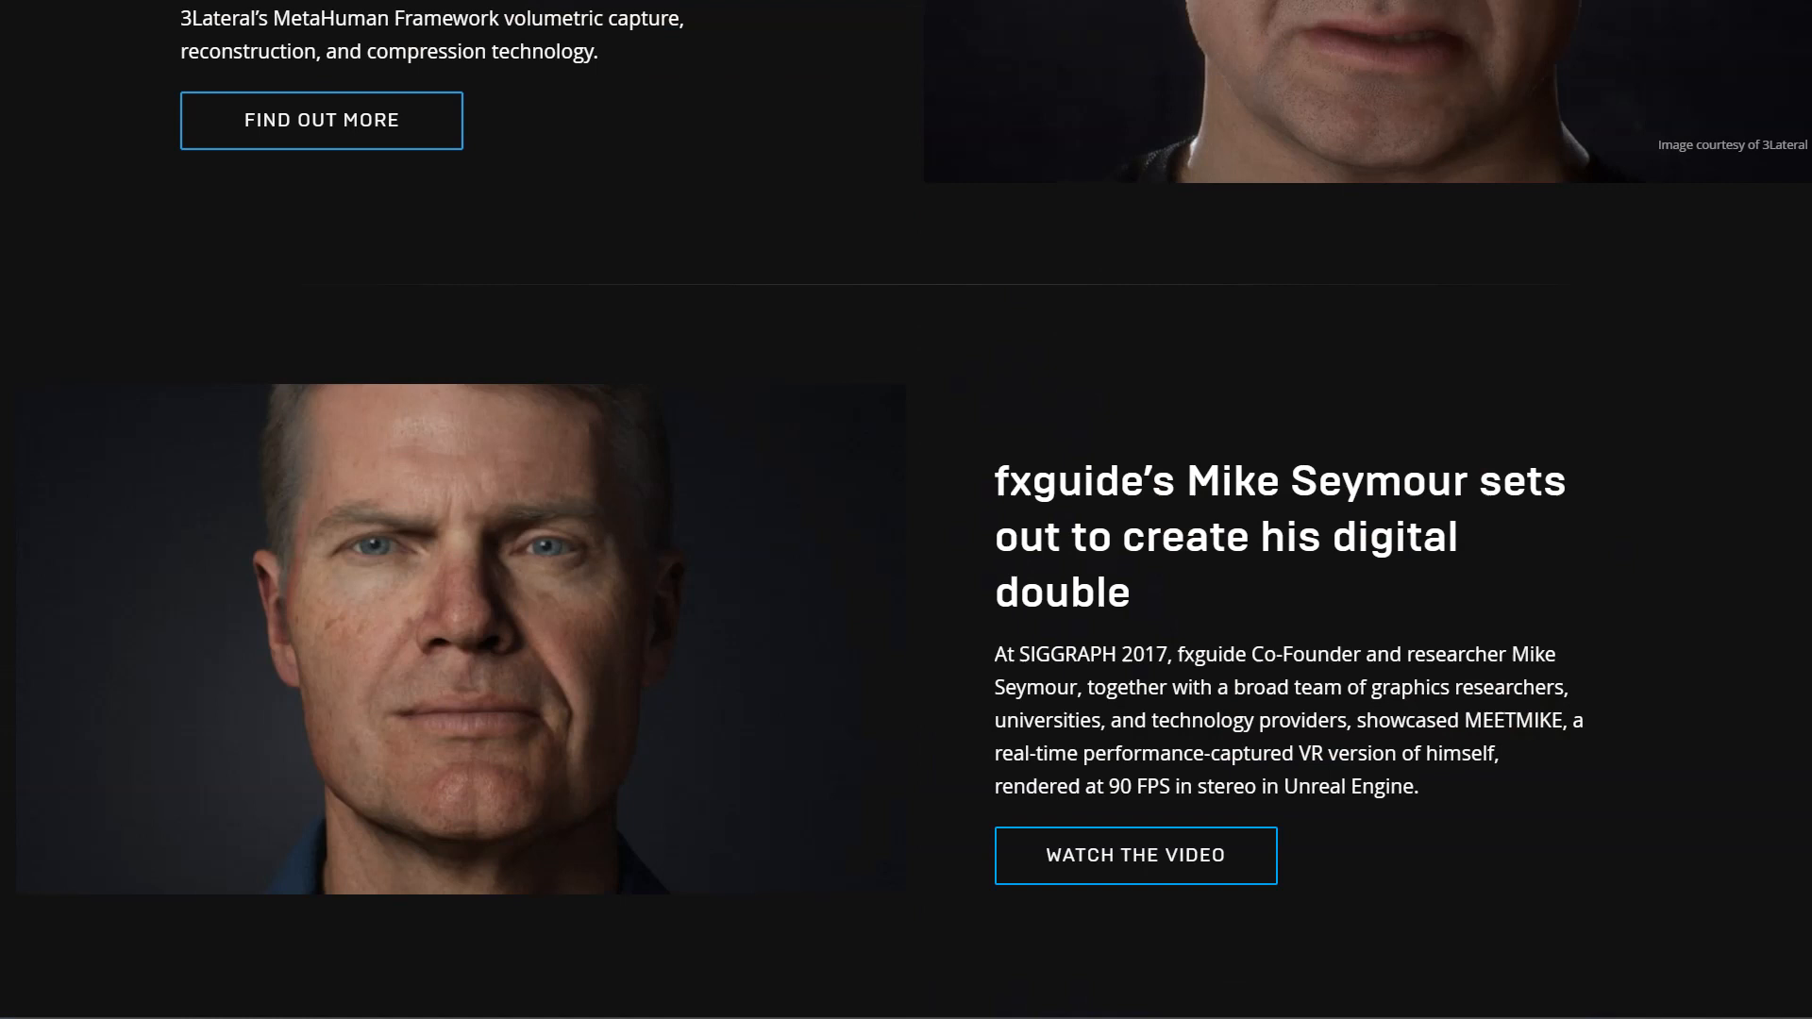
scroll(down, 3)
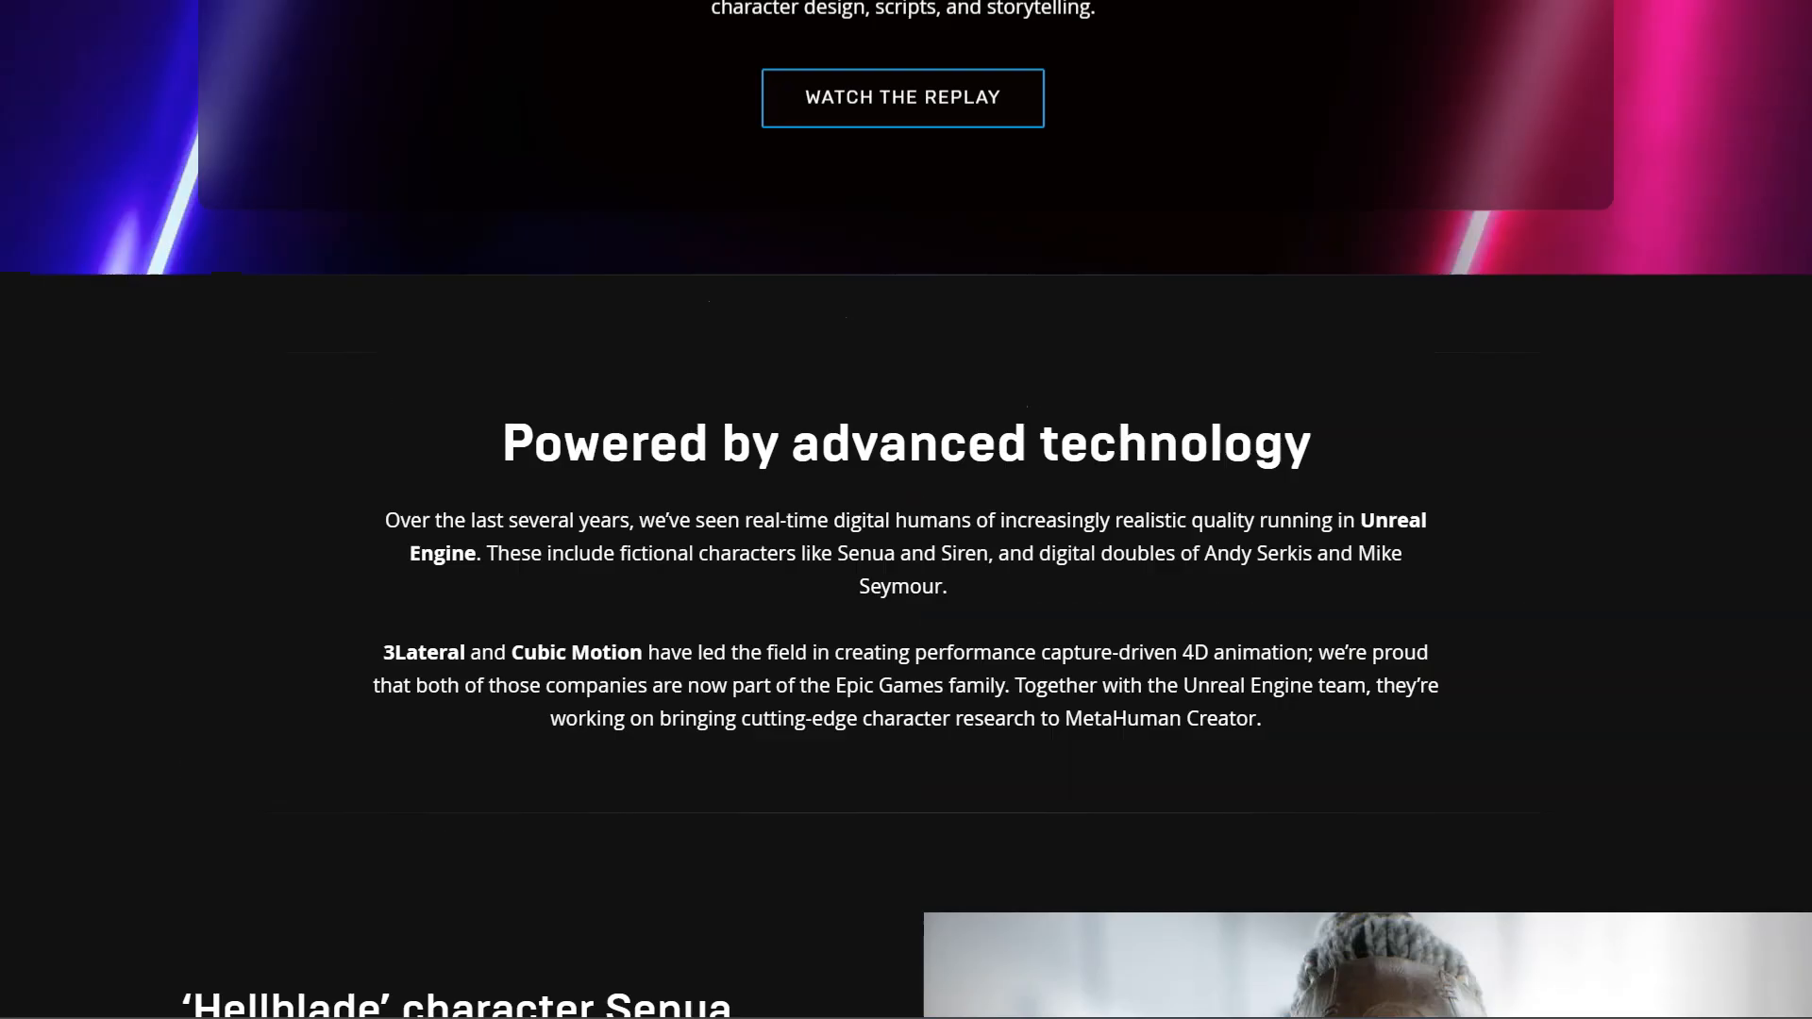
scroll(down, 3)
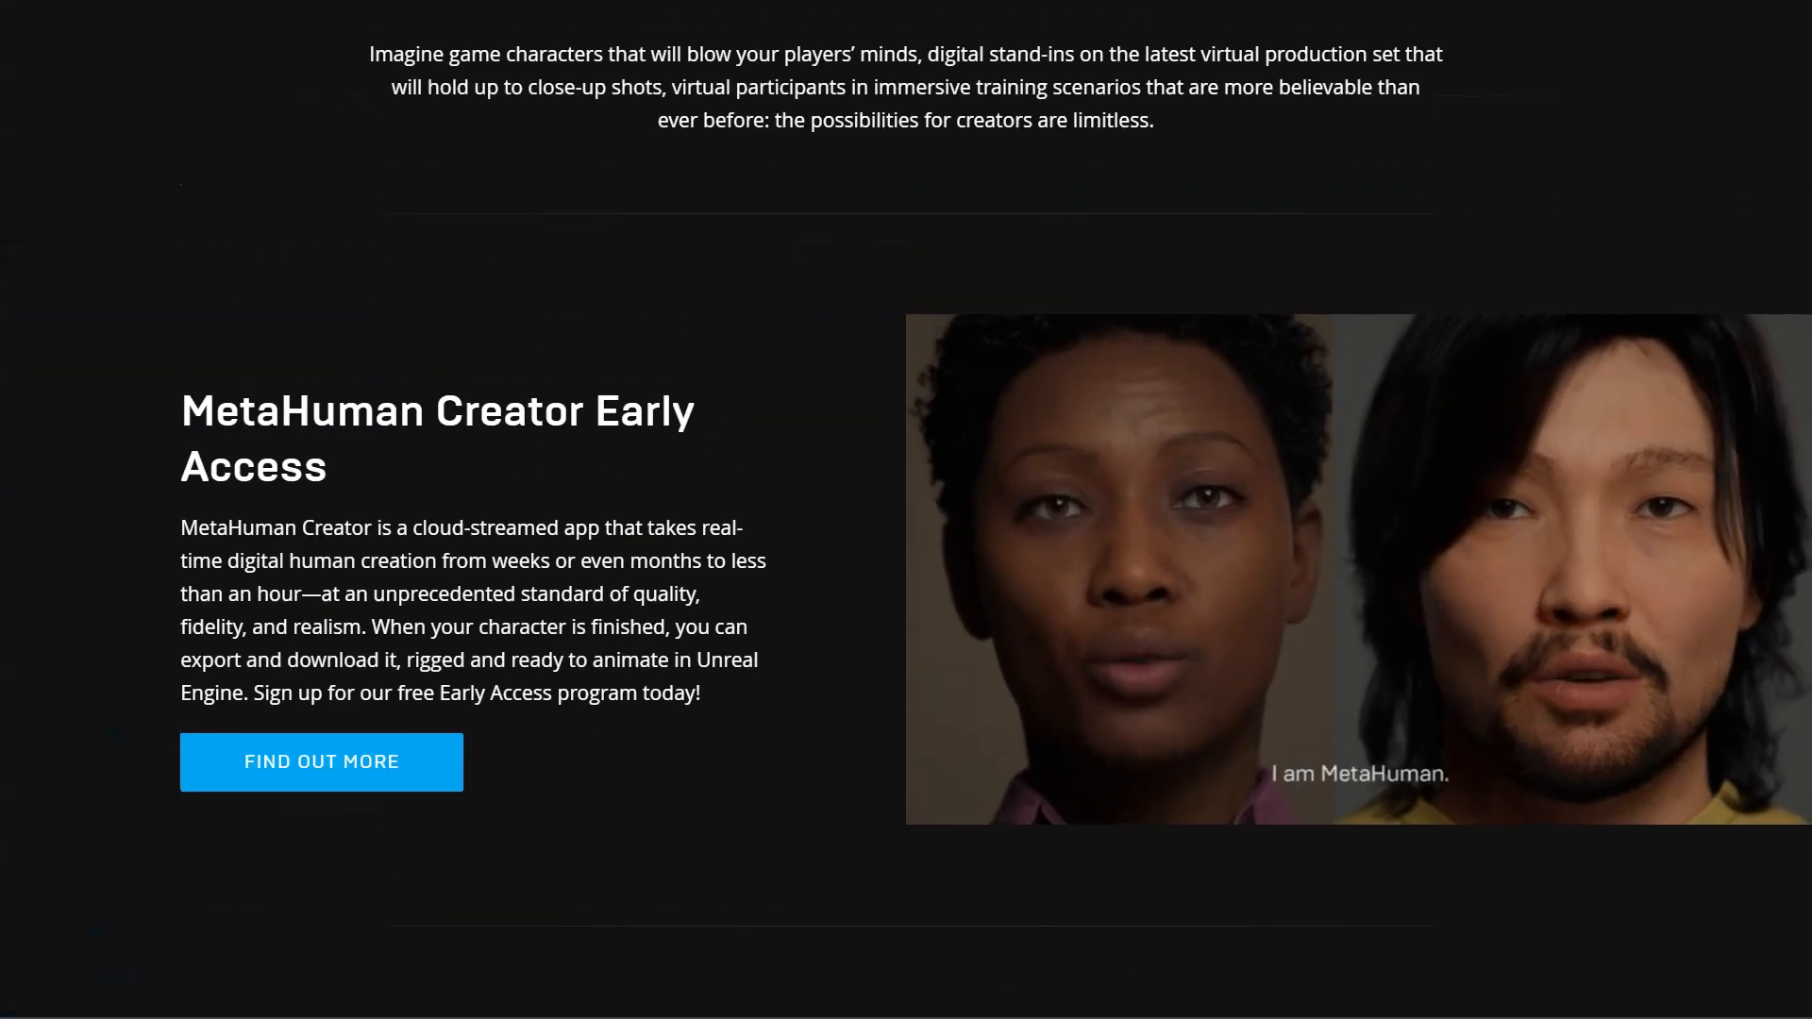
Open the MetaHuman Creator Early Access article via Find Out More and read down it.
click(321, 762)
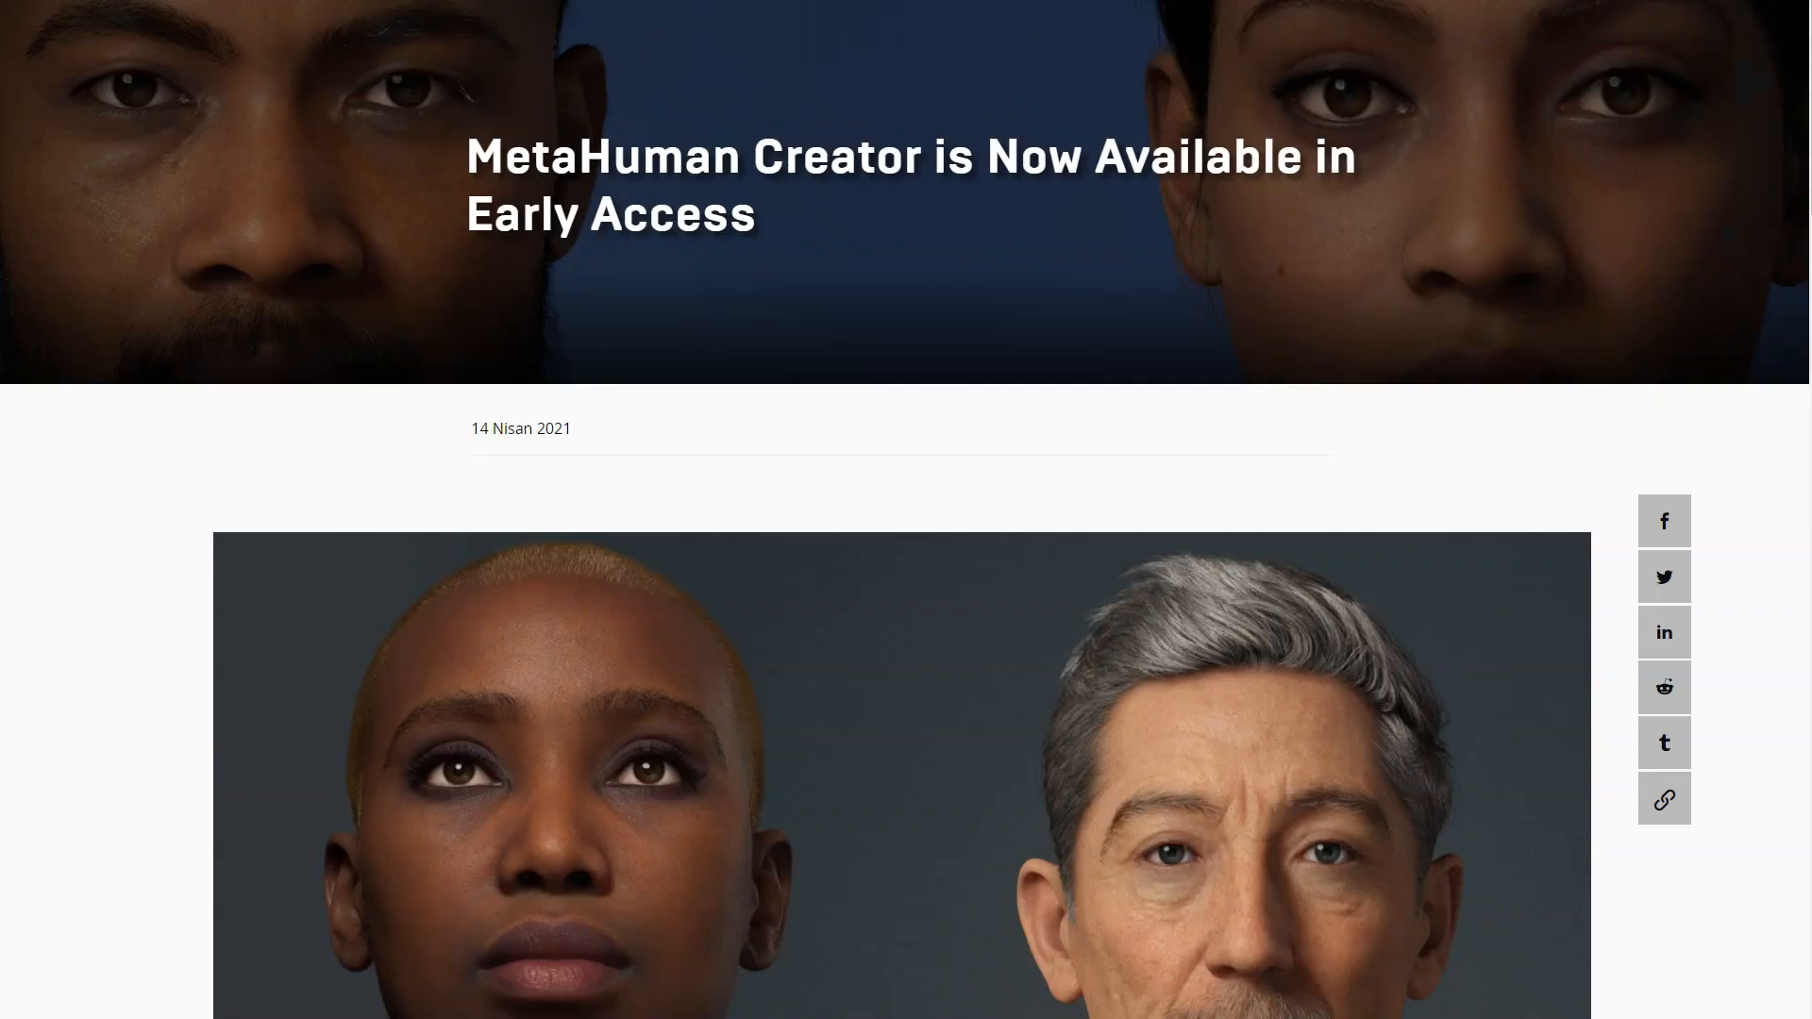
scroll(down, 3)
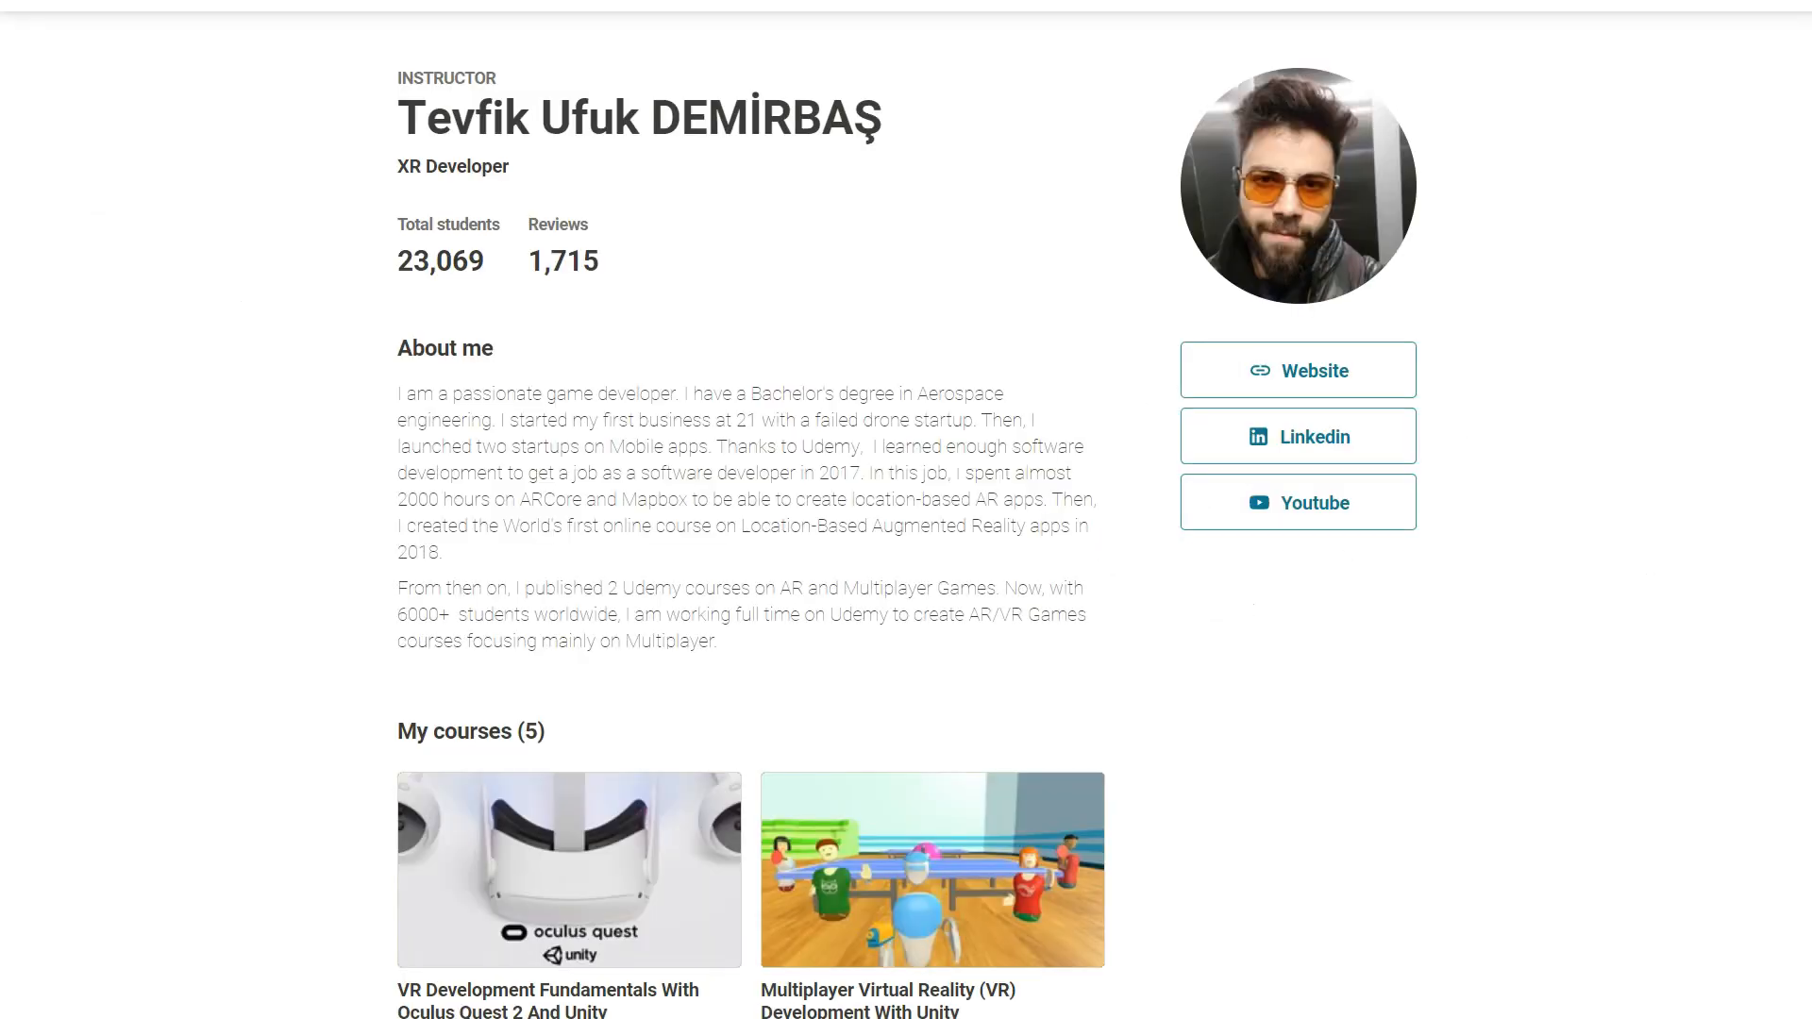
Scroll the Udemy instructor profile to the My courses list of five multiplayer VR and AR courses.
scroll(down, 3)
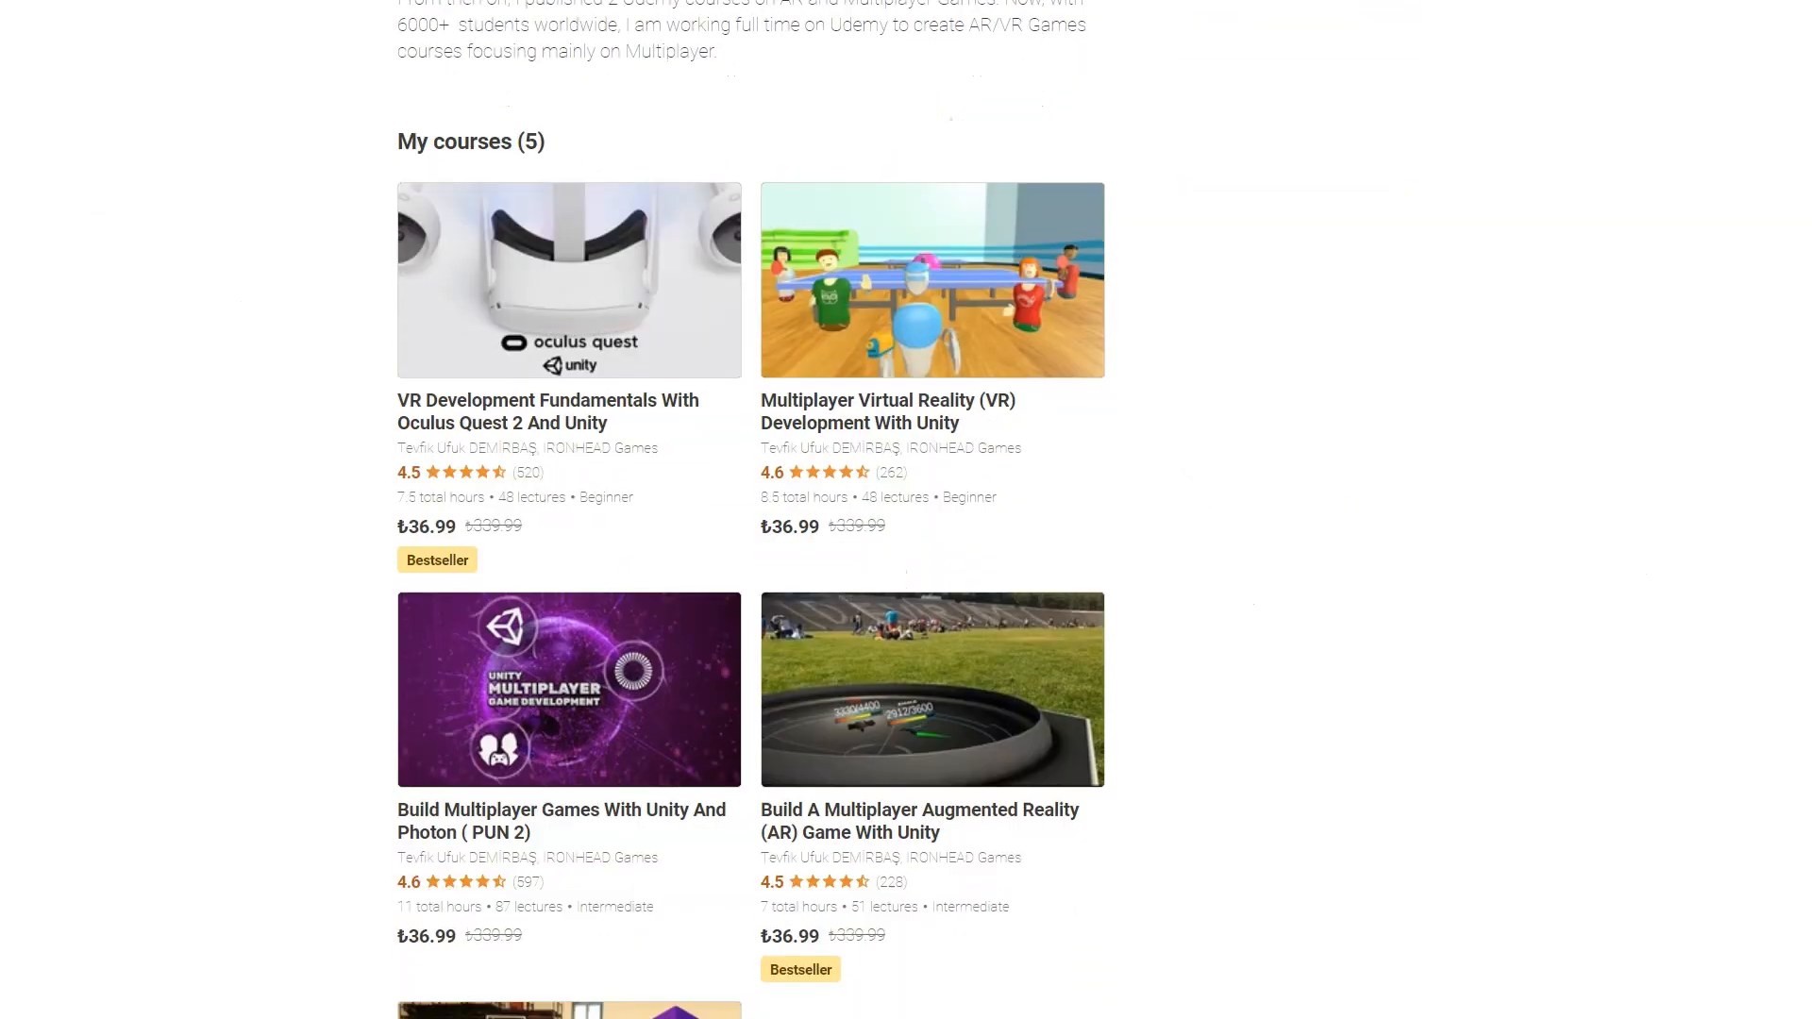
scroll(down, 3)
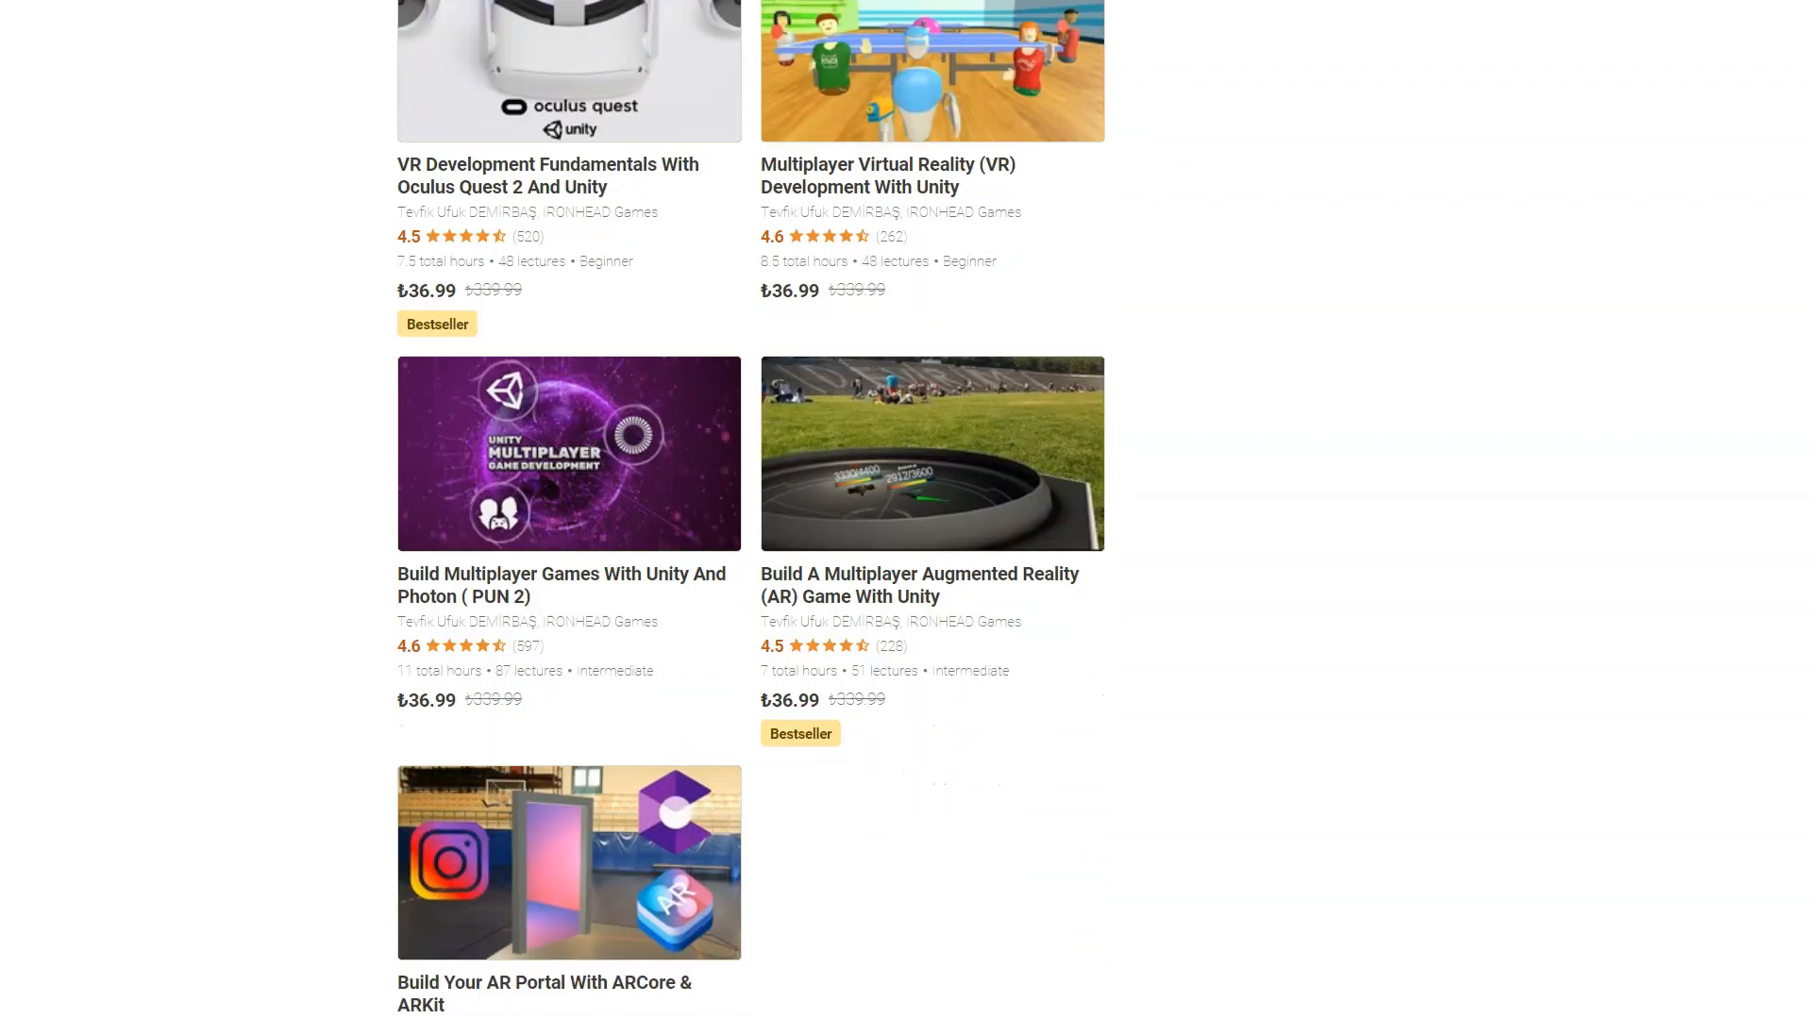
scroll(up, 3)
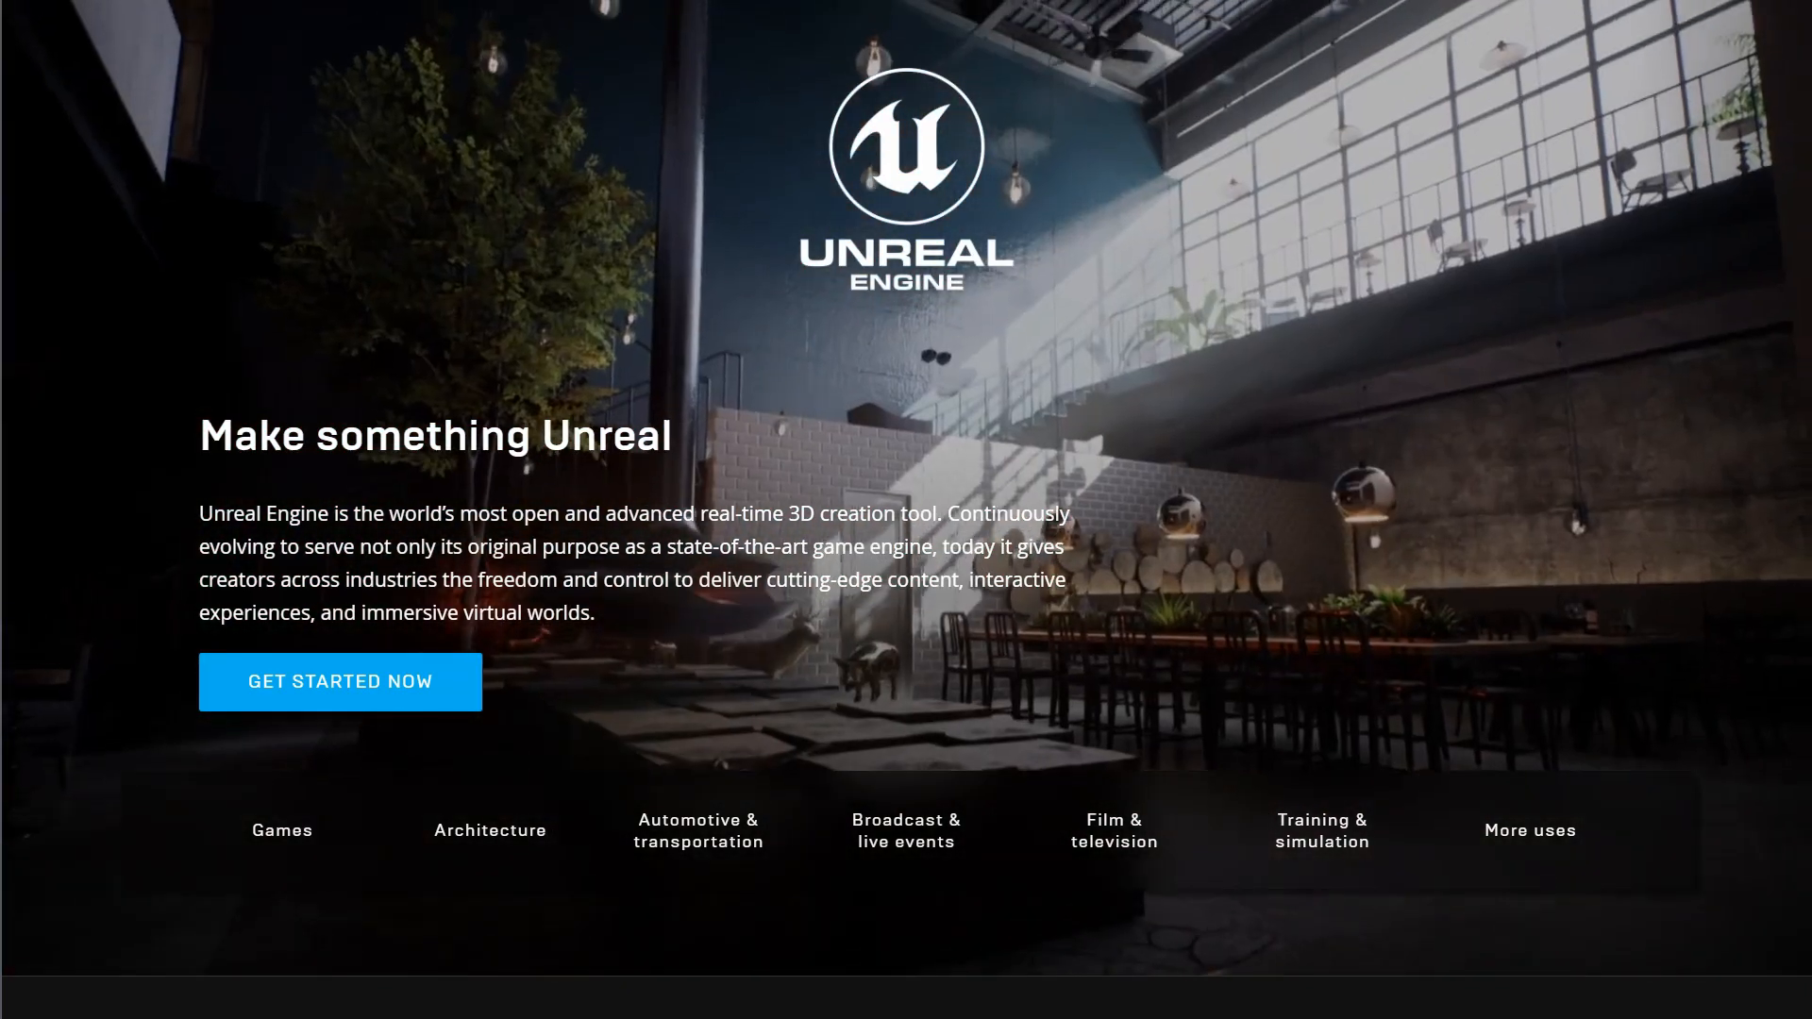
Scroll past the career and creators stories to the Unreal Engine 5 and MetaHuman Creator news banners.
scroll(down, 3)
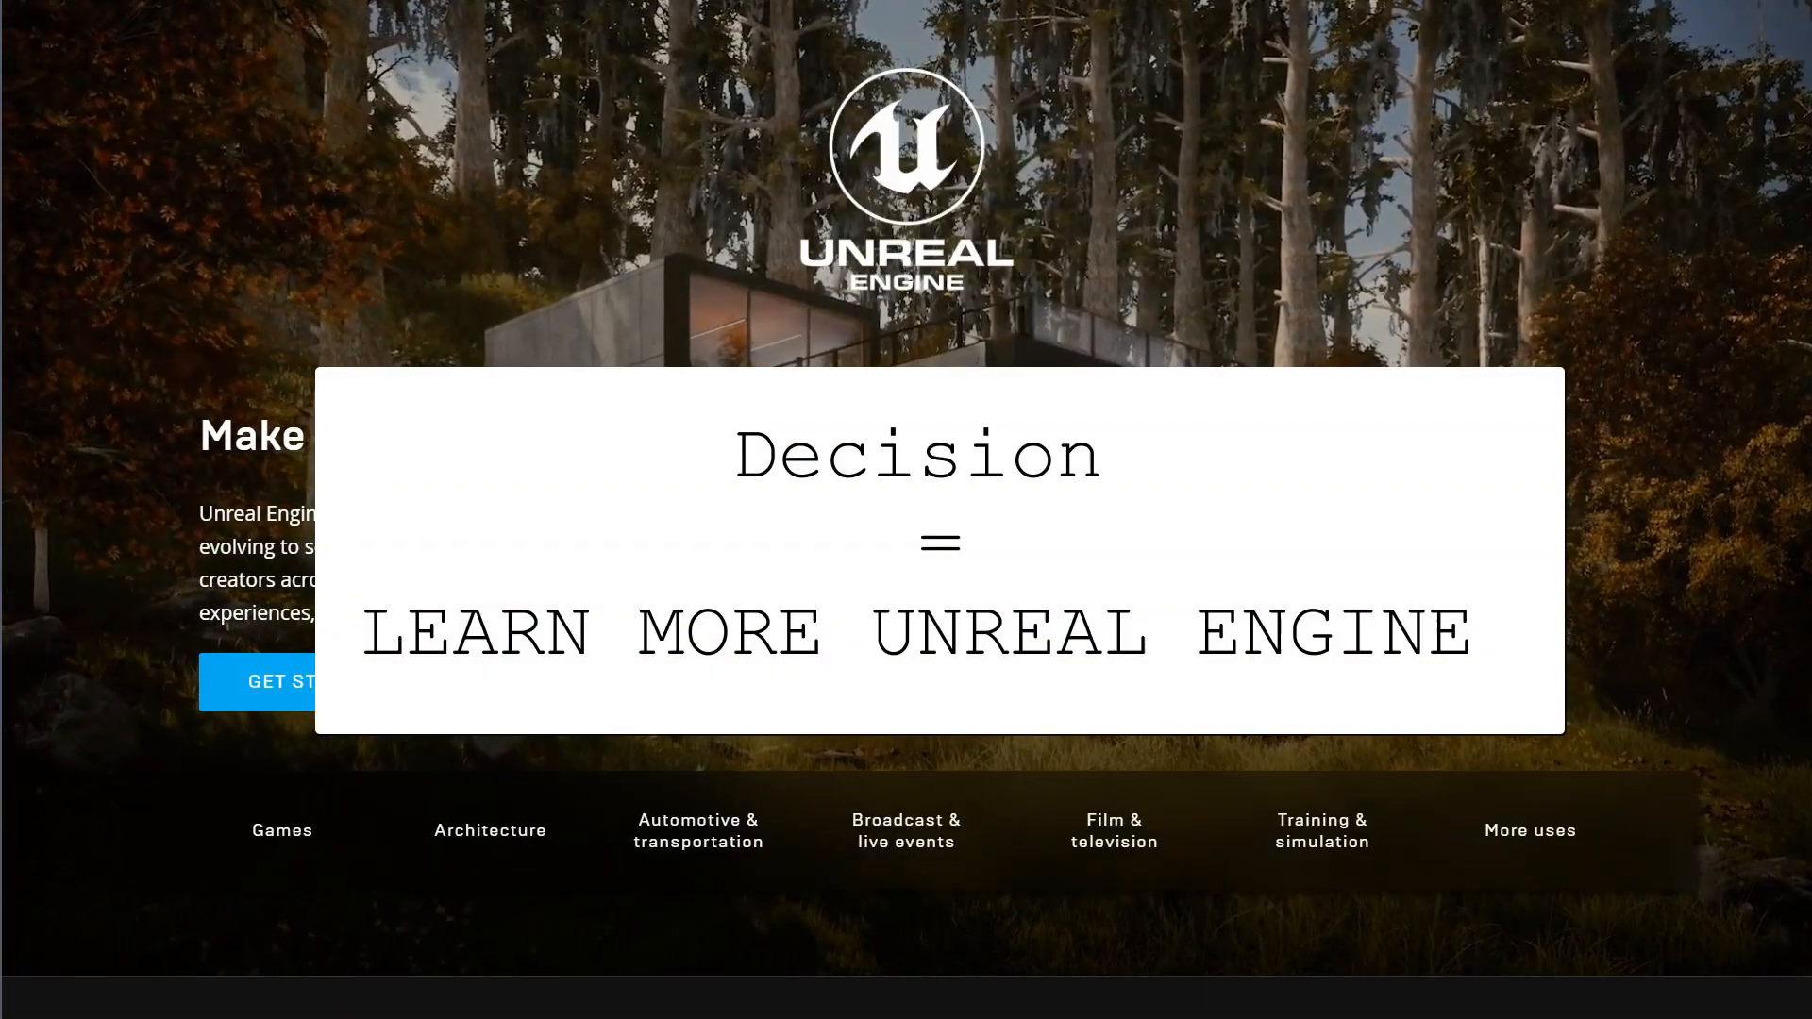
scroll(down, 3)
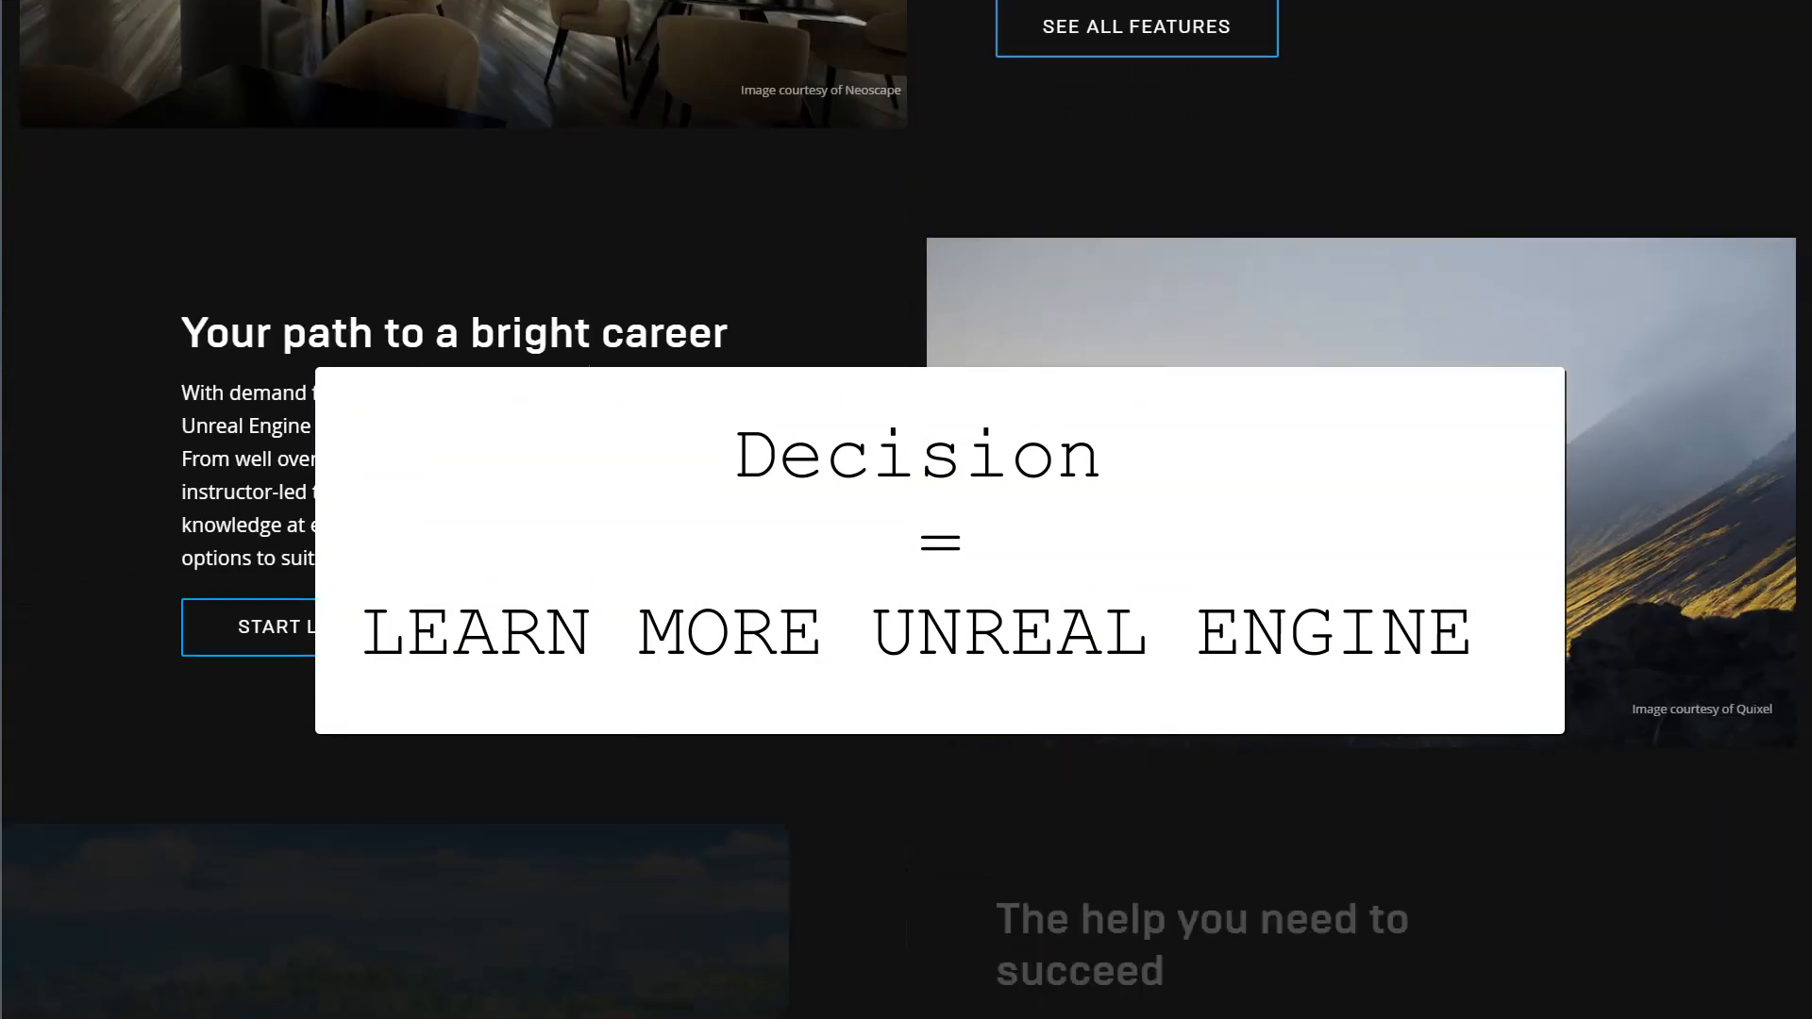
scroll(down, 3)
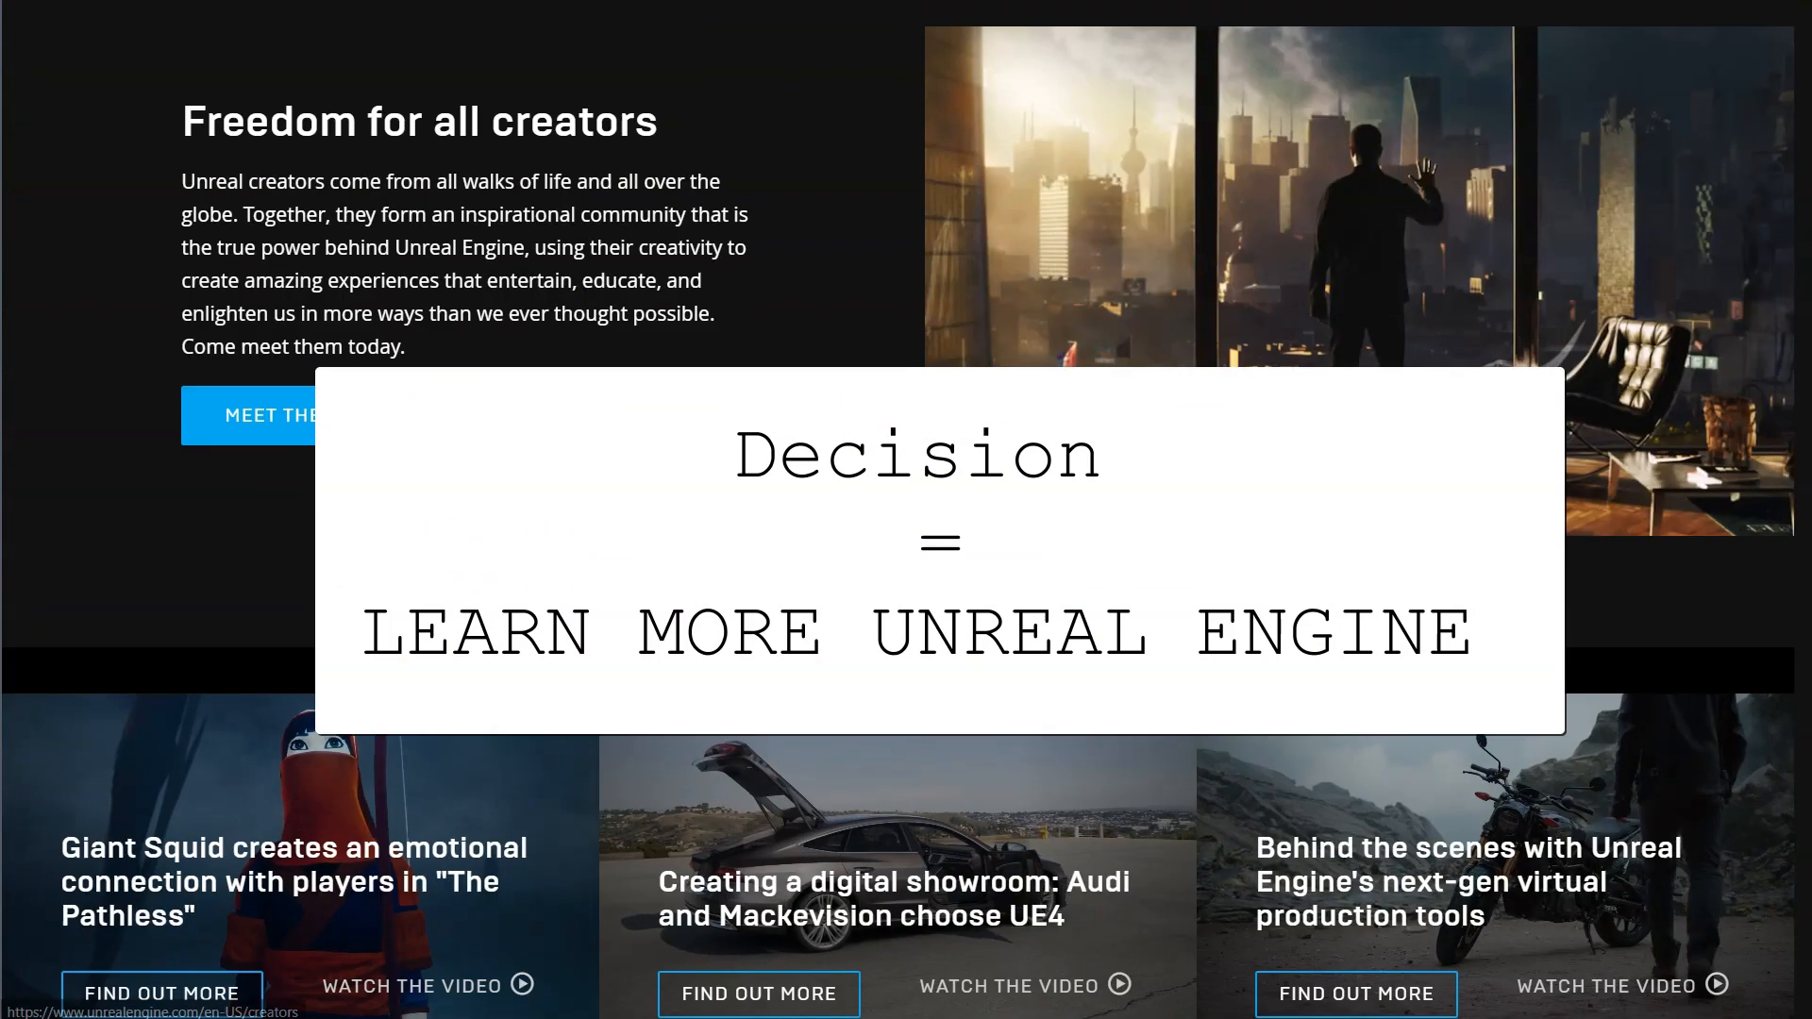
scroll(down, 3)
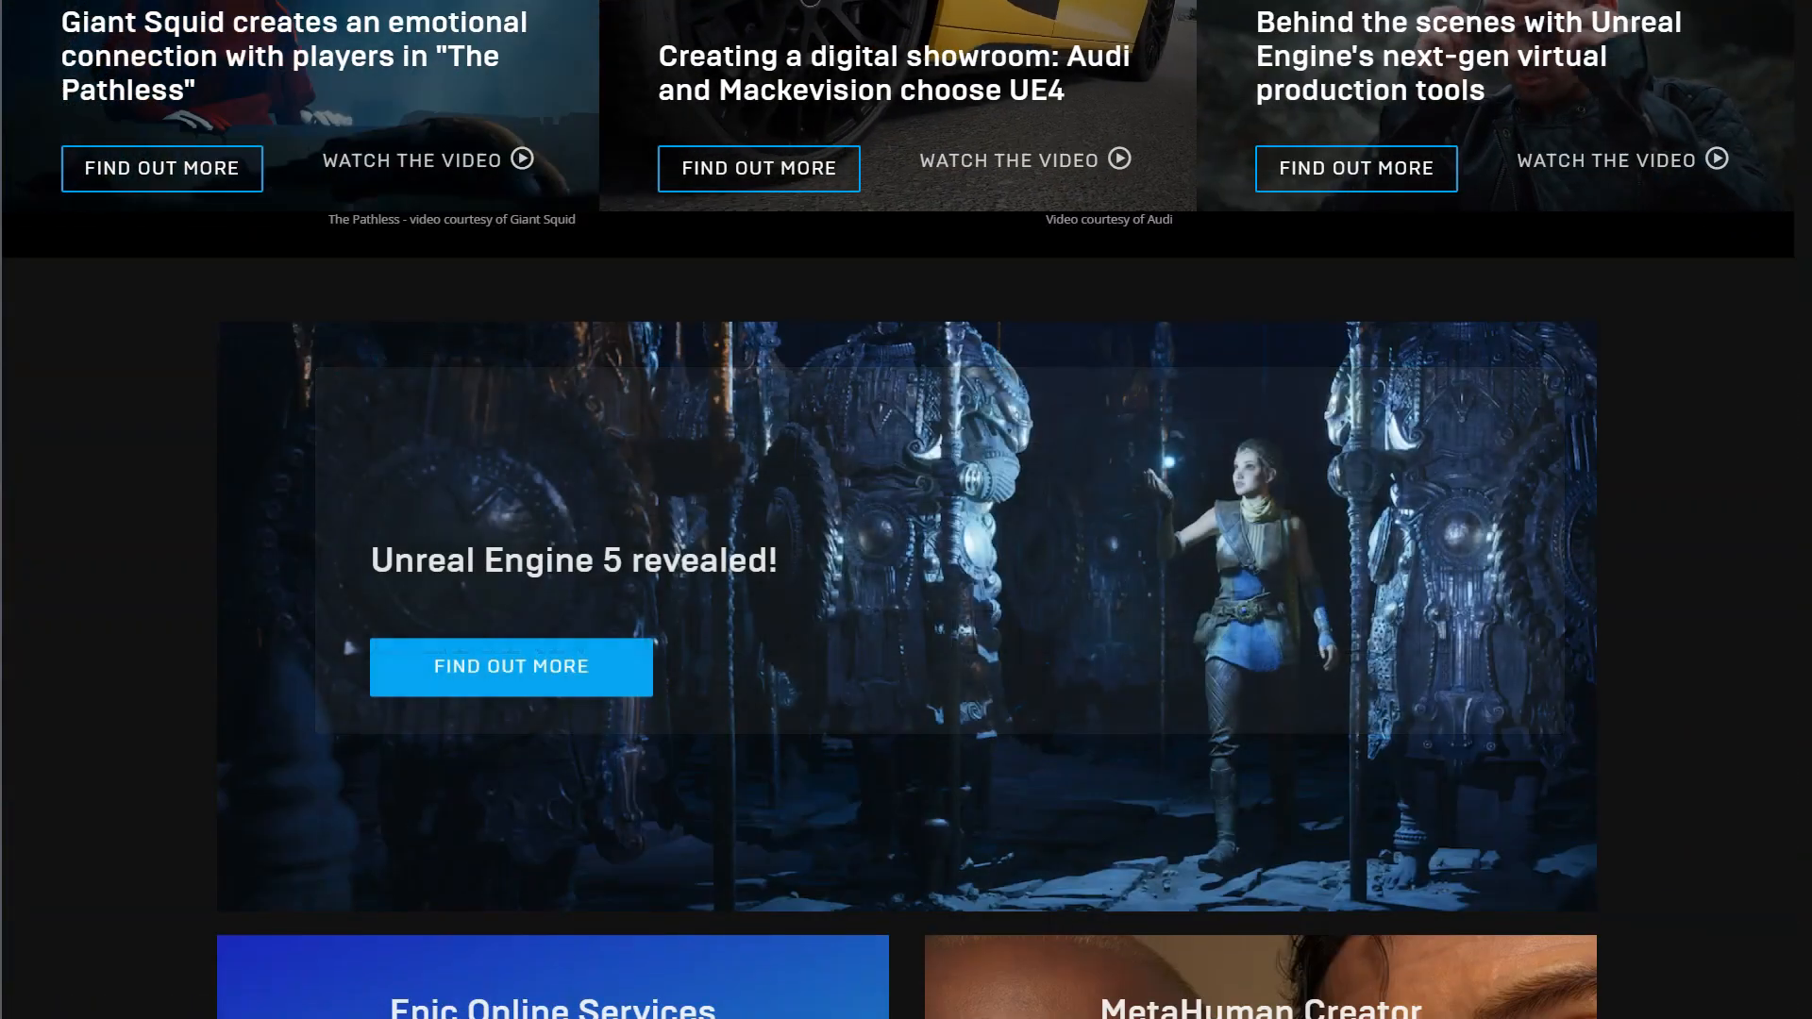
scroll(down, 3)
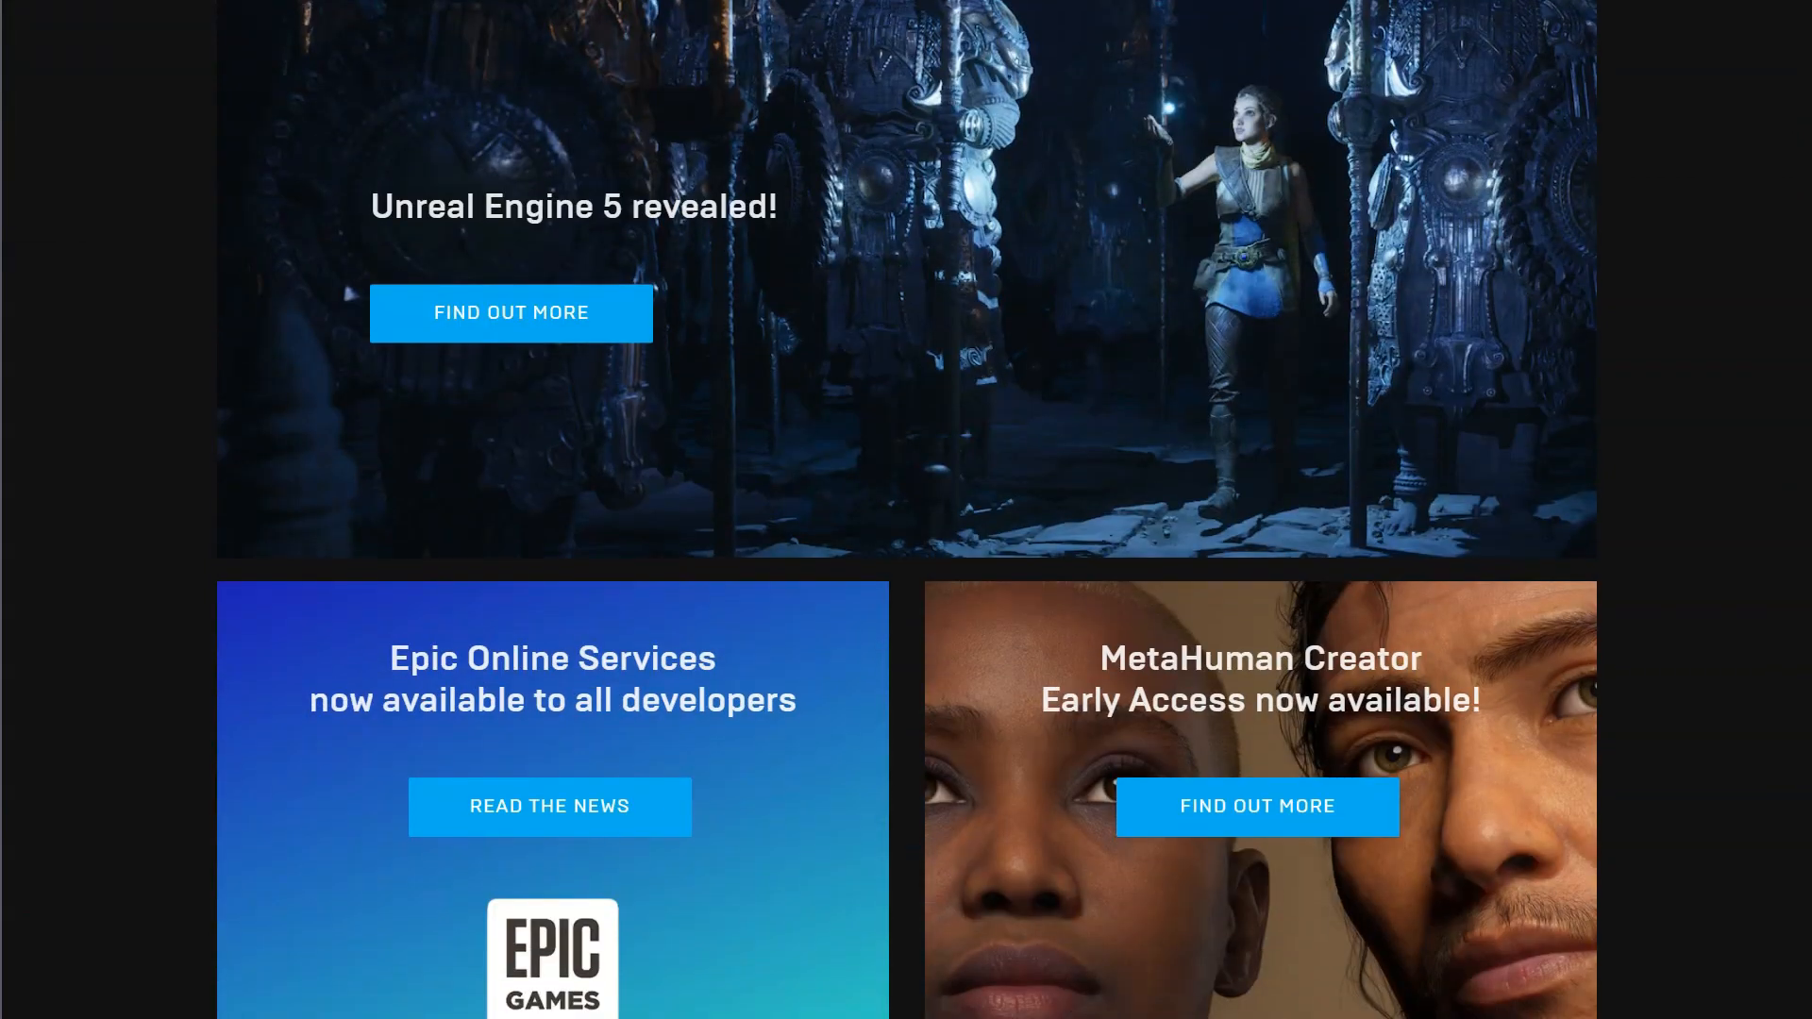